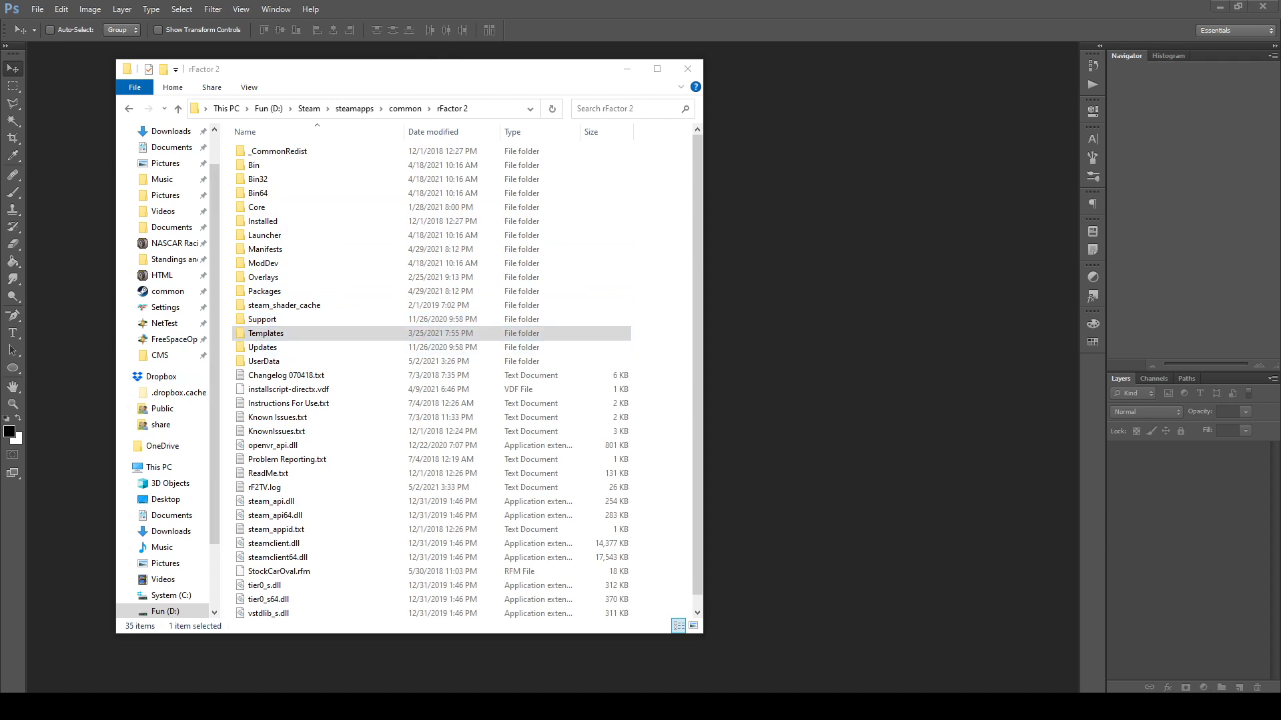
Navigate from the rFactor 2 folder into its Templates folder of car livery PSD files.
left_click(368, 109)
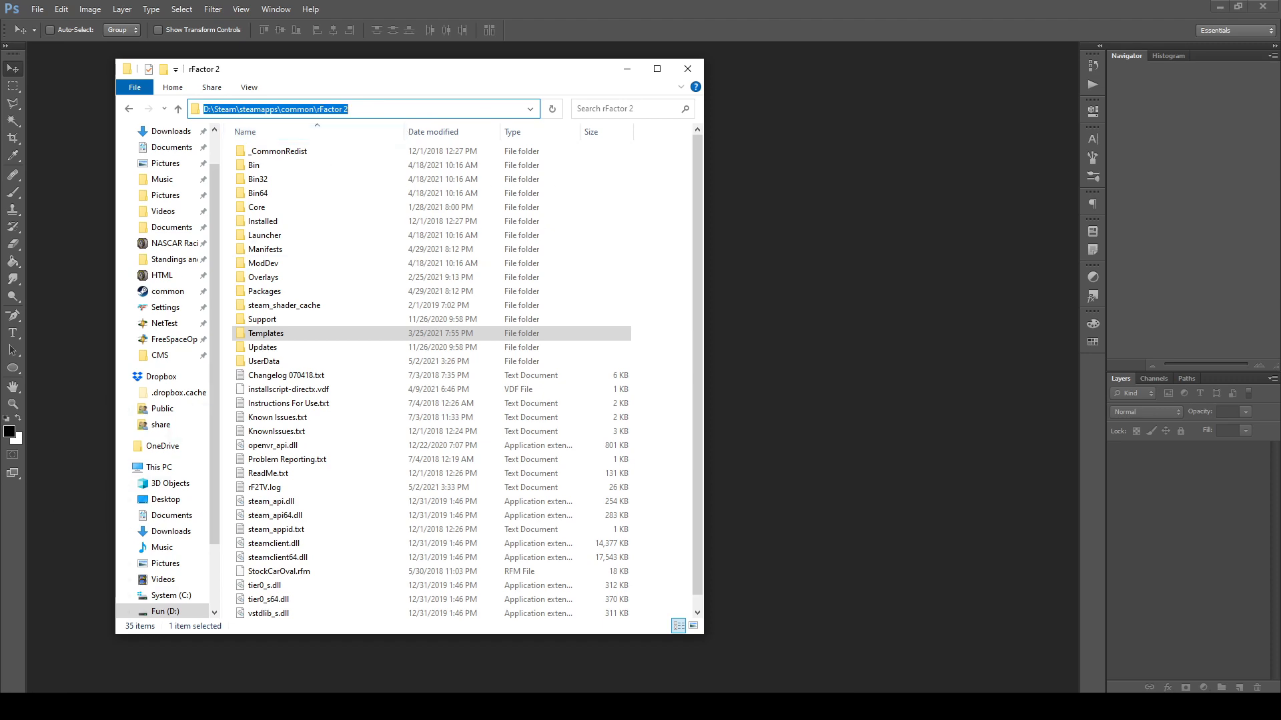
double_click(265, 333)
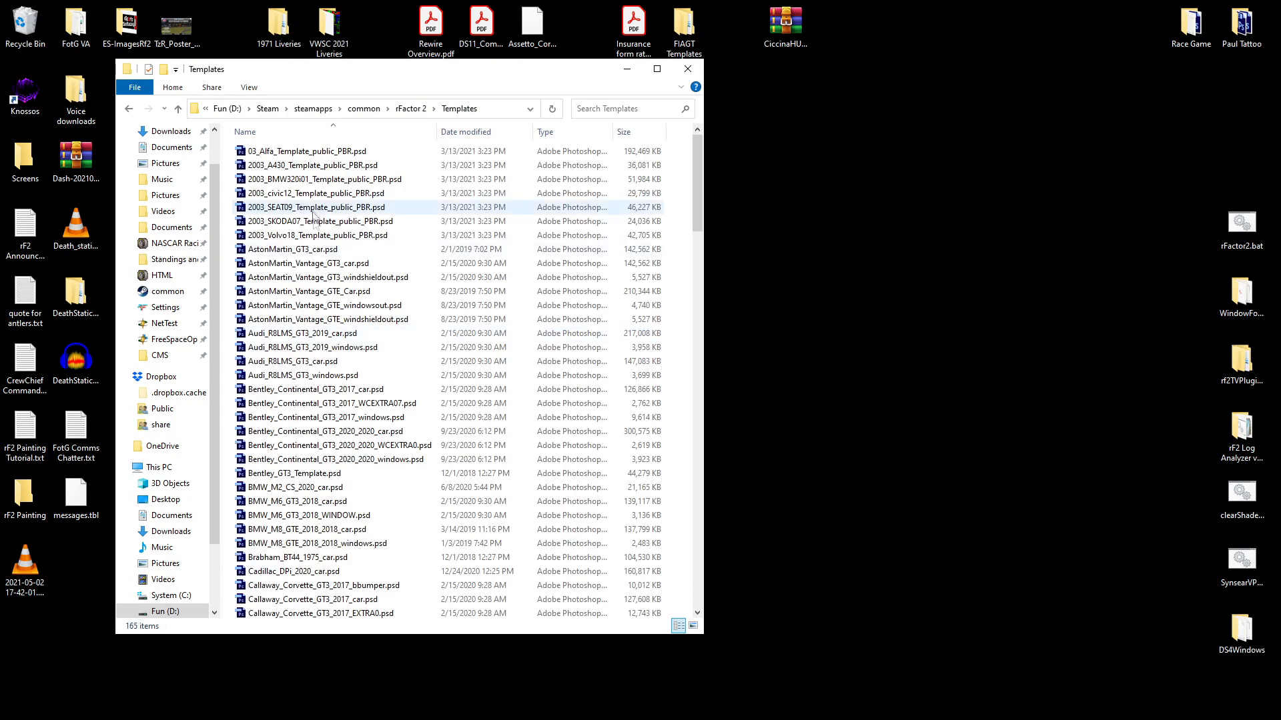
mouse_move(308, 262)
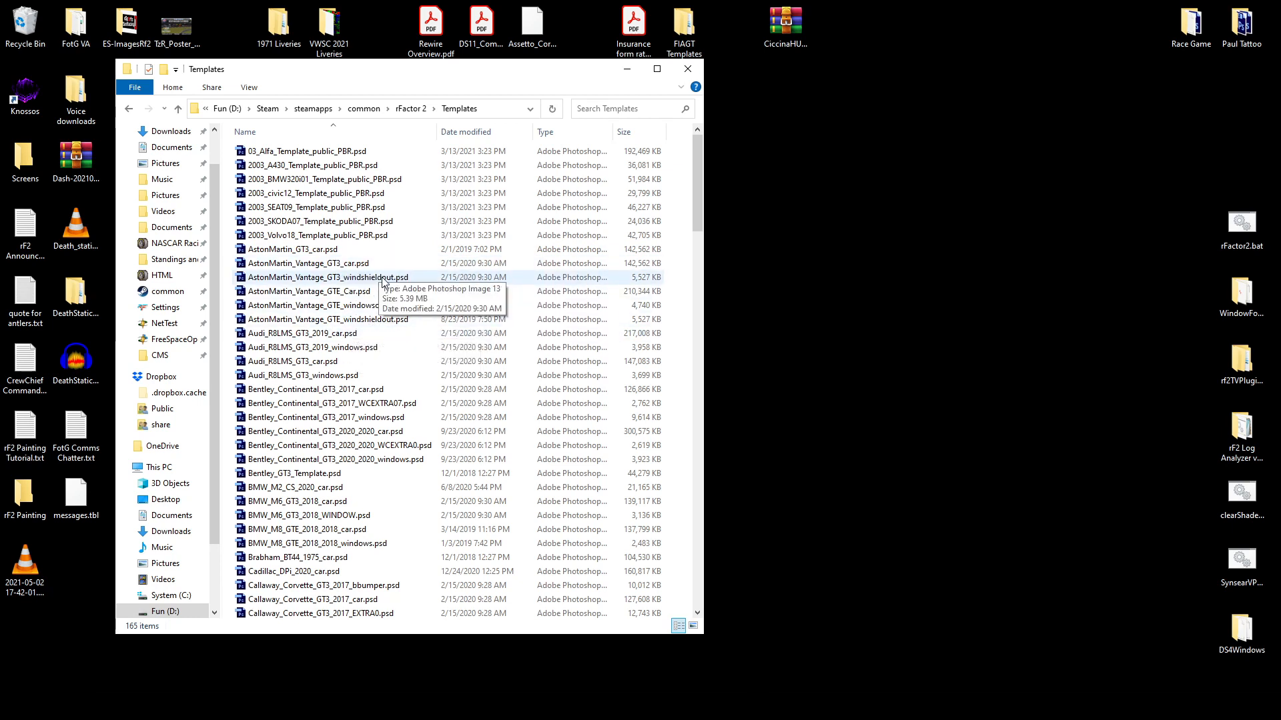
left_click(326, 277)
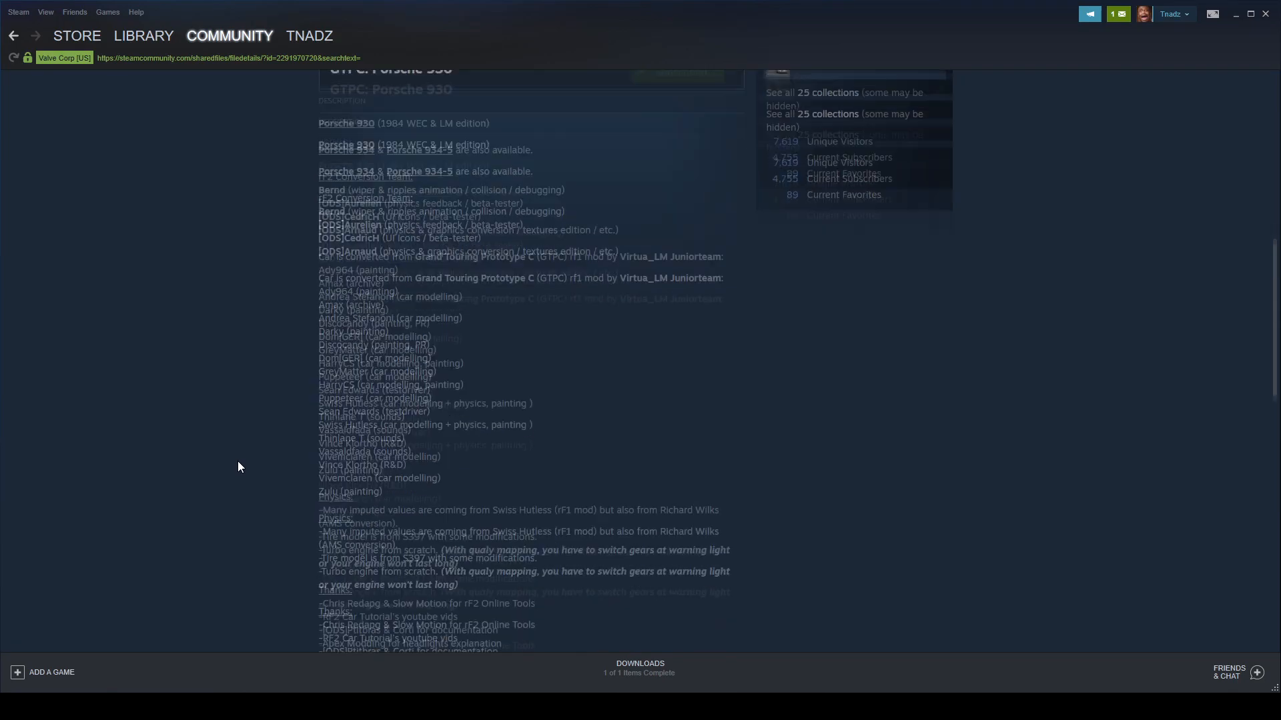
Follow the Forum S397 topic link from the Porsche 930 workshop description.
scroll("down", 3)
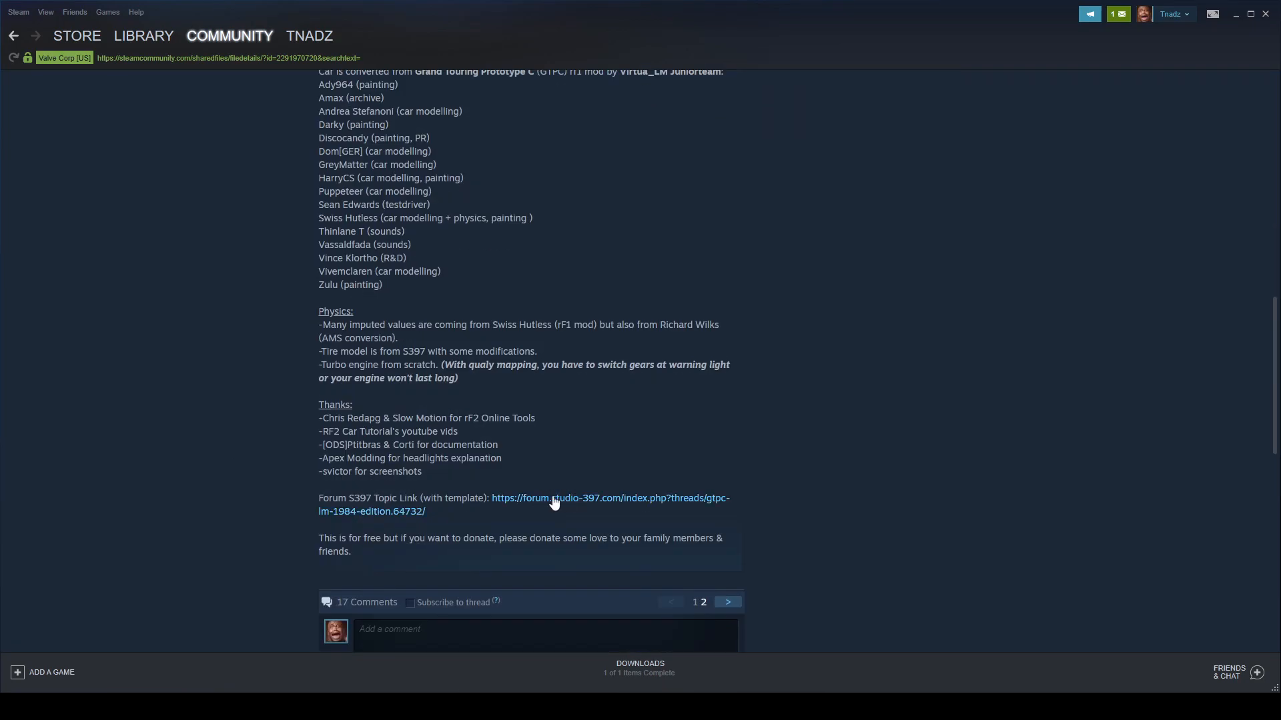
left_click(553, 504)
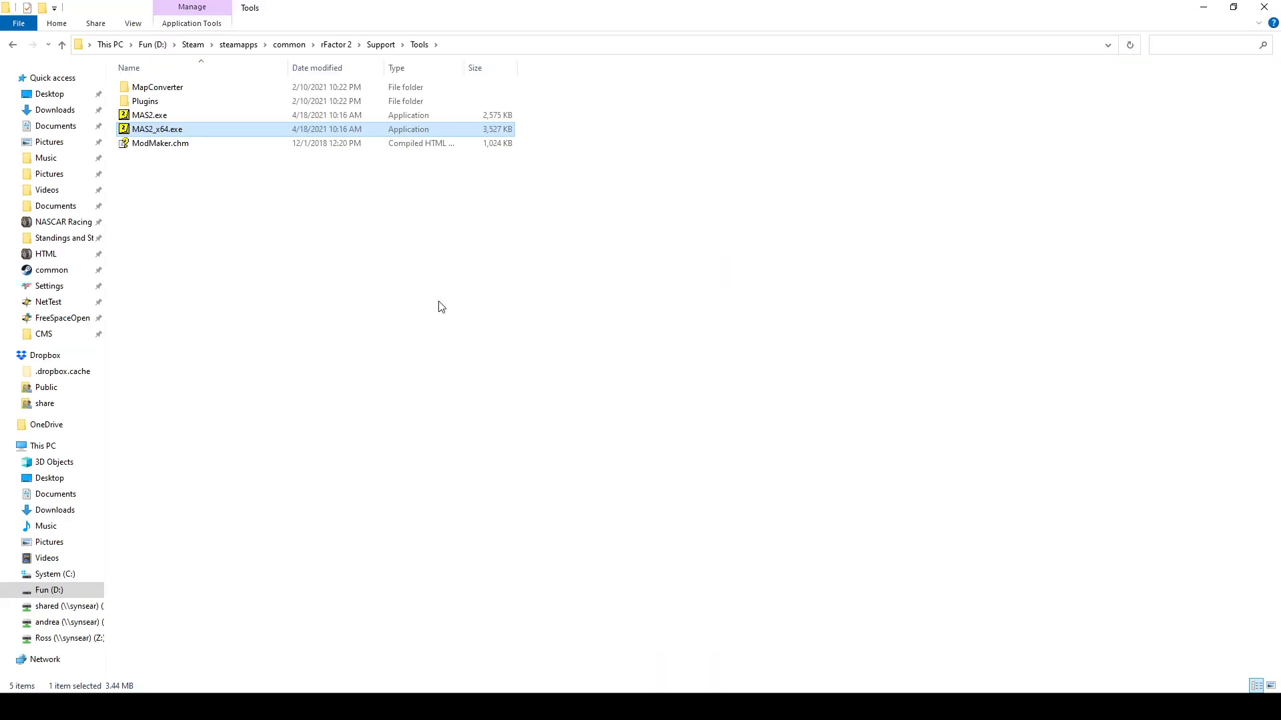
mouse_move(385, 247)
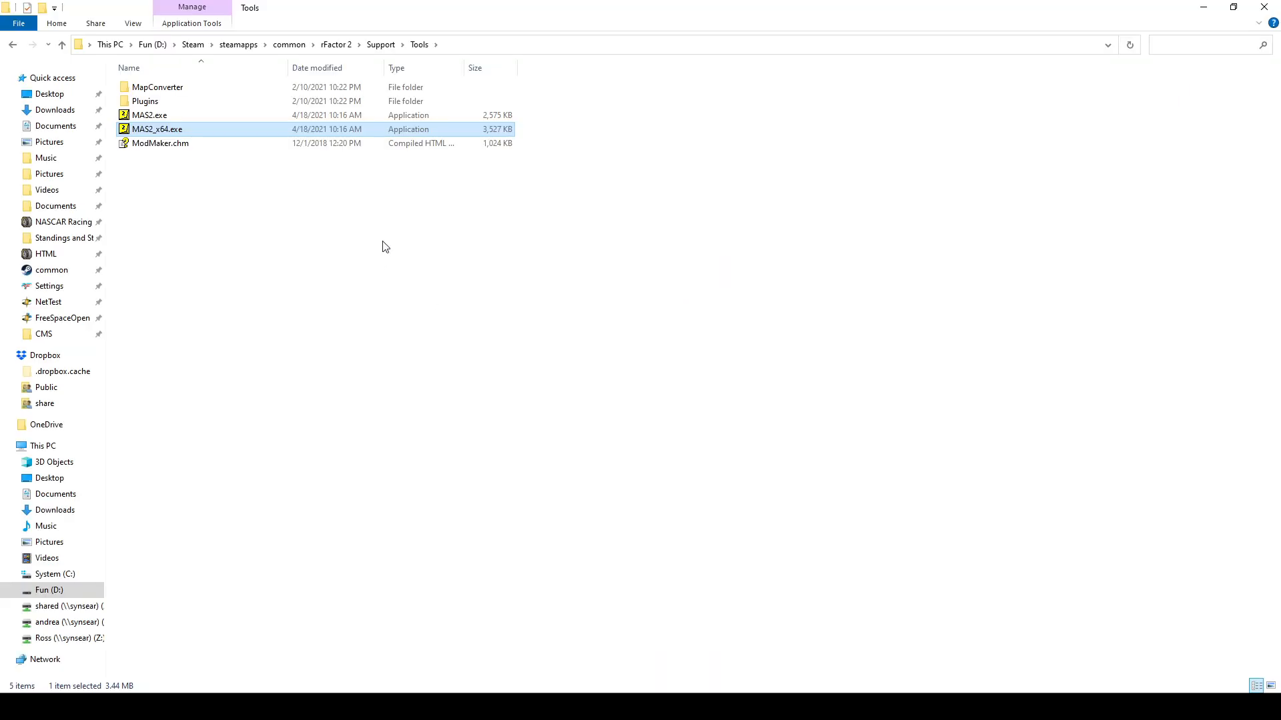
mouse_move(481, 74)
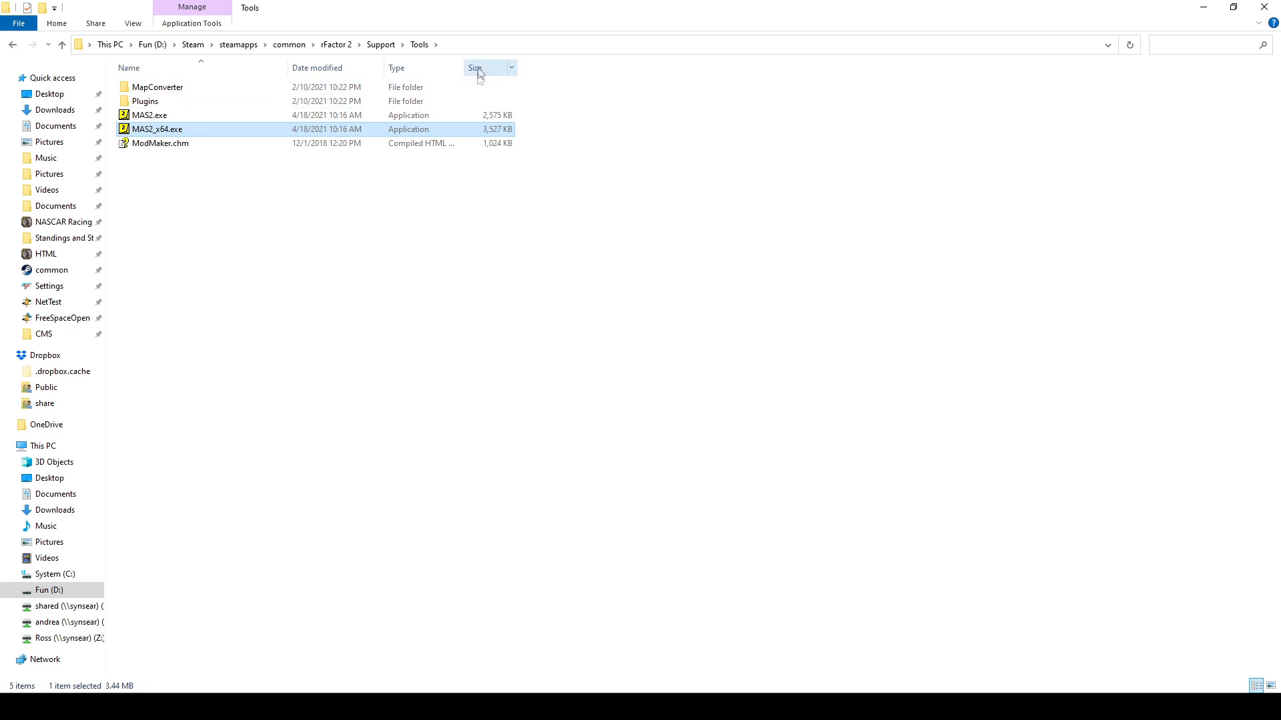
mouse_move(193, 169)
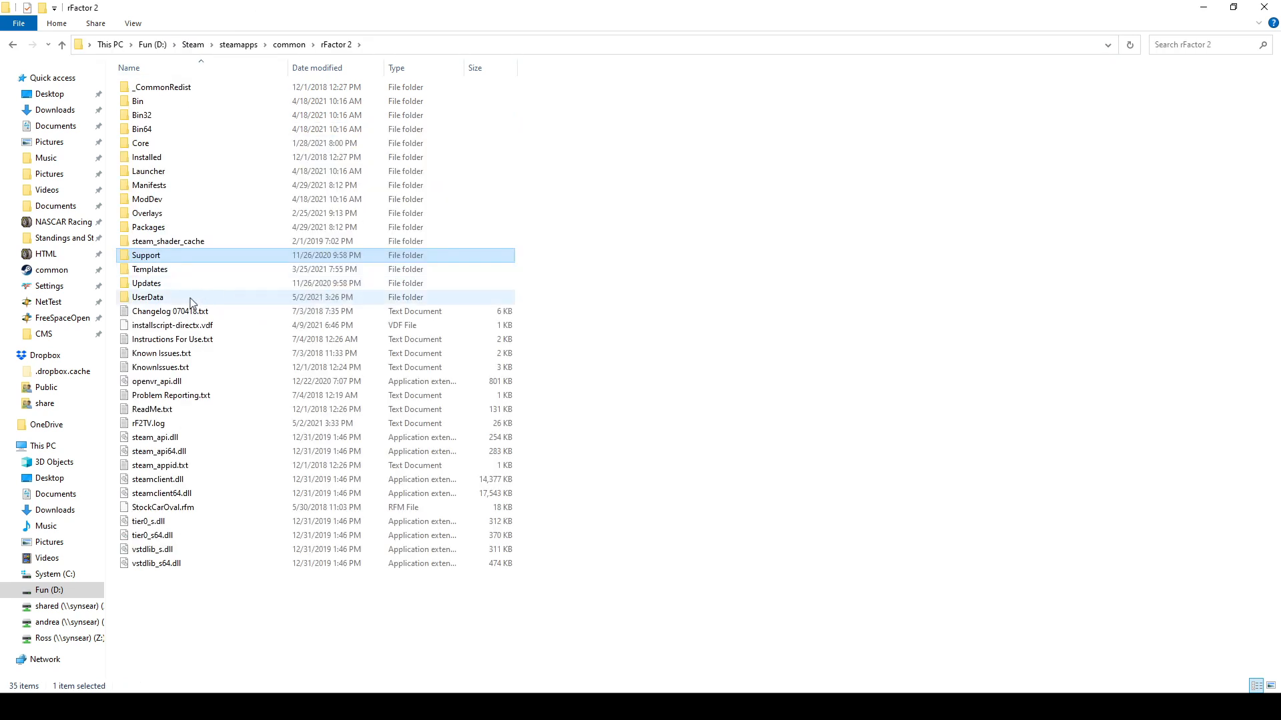
Navigate Installed > Vehicles > BTCC_NGTC_Chevrolet_Cruze into its 1.2 folder.
double_click(147, 157)
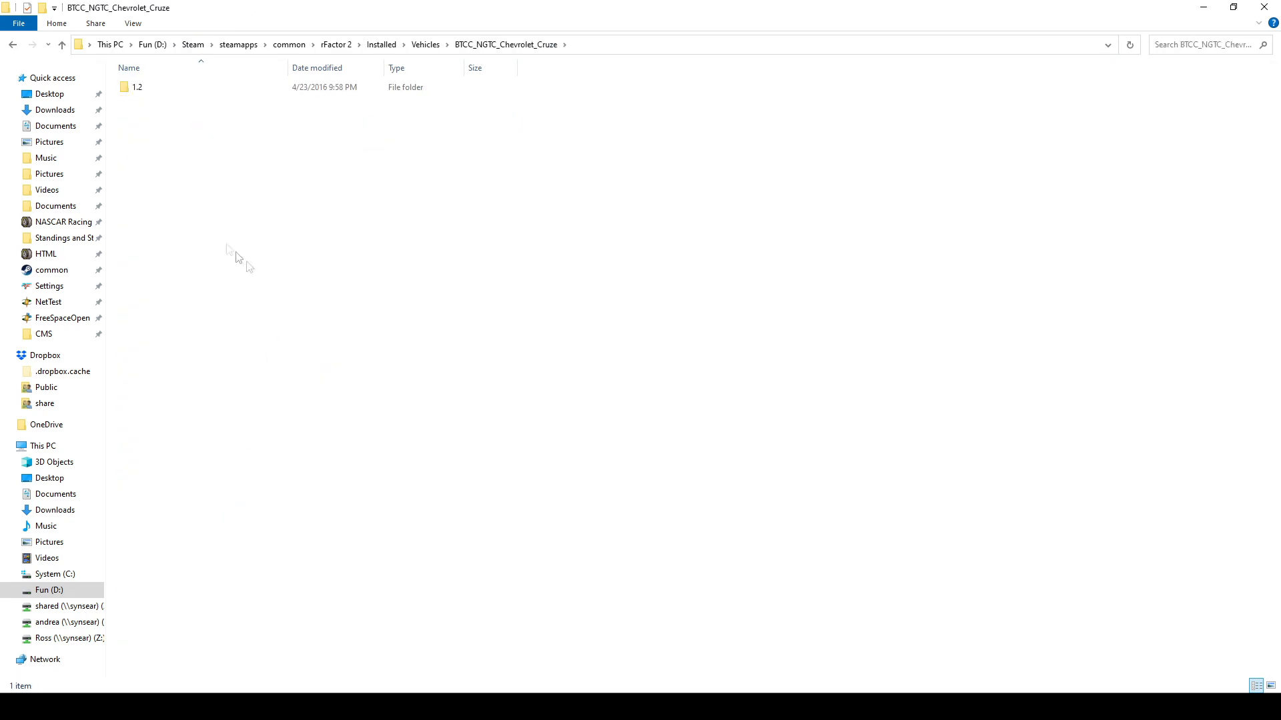
double_click(137, 86)
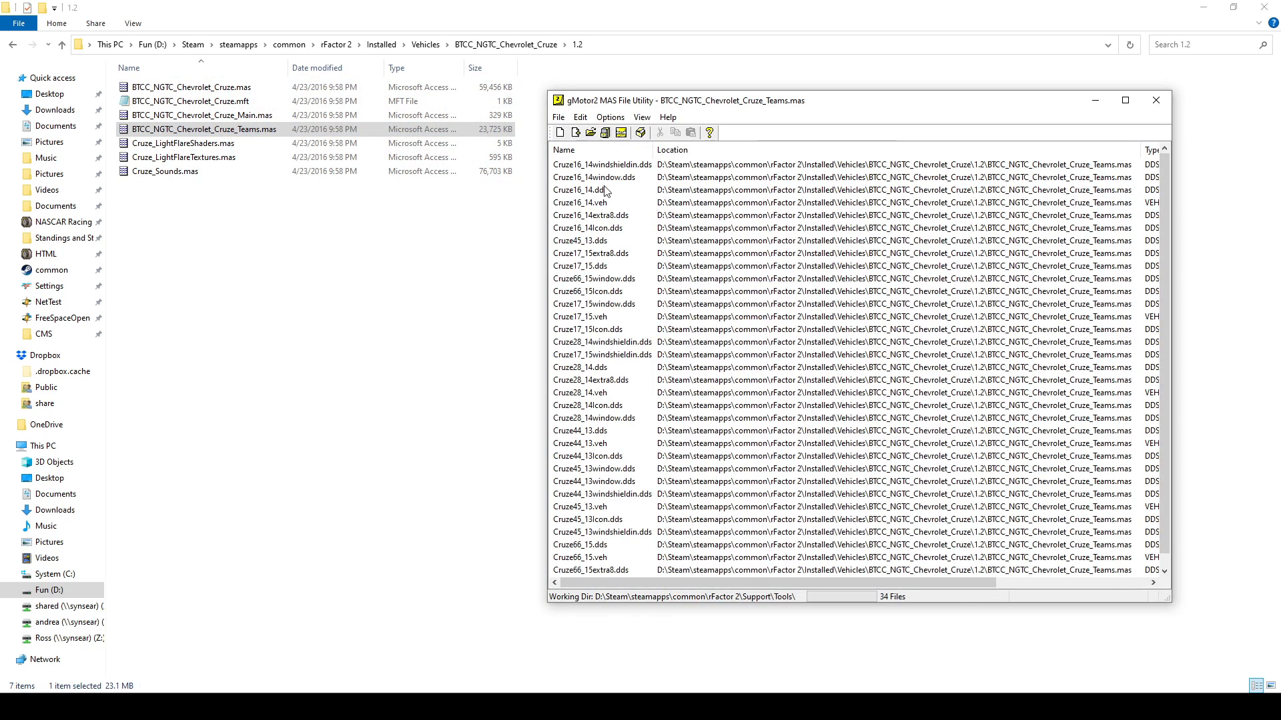
Extract all 34 files of the Cruze Teams MAS archive into a new Desktop folder.
left_click(579, 190)
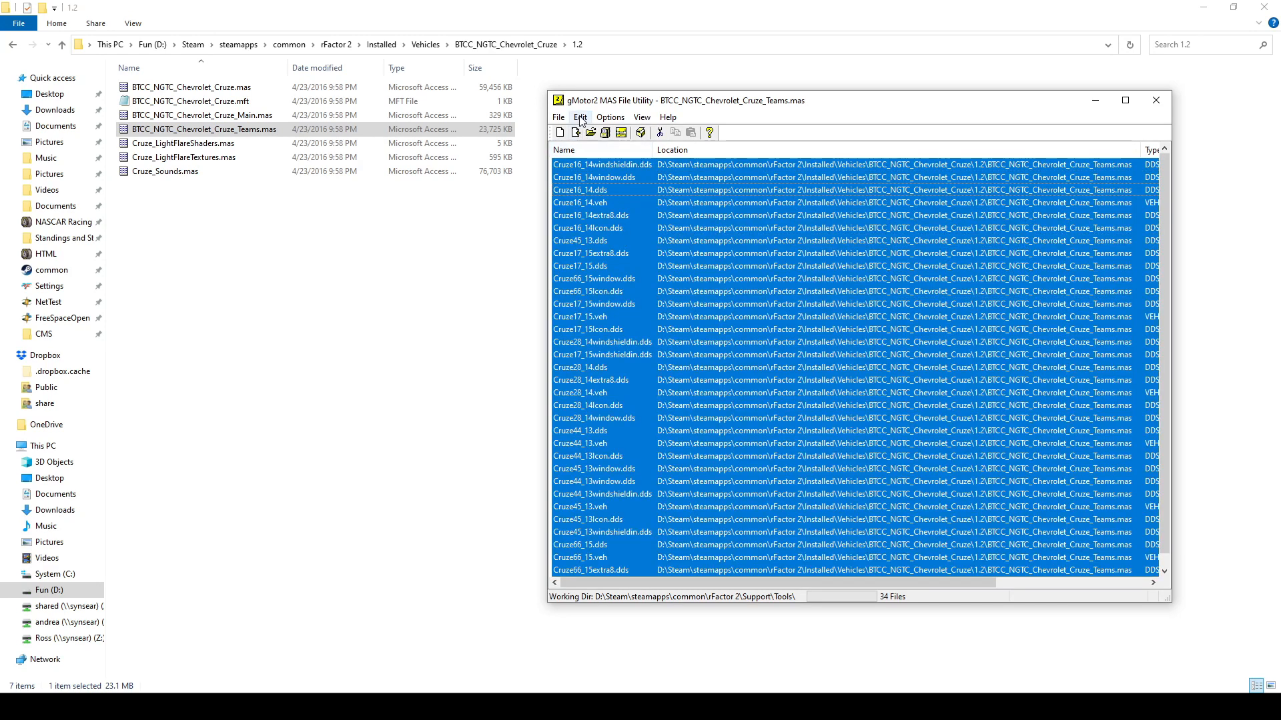
left_click(579, 116)
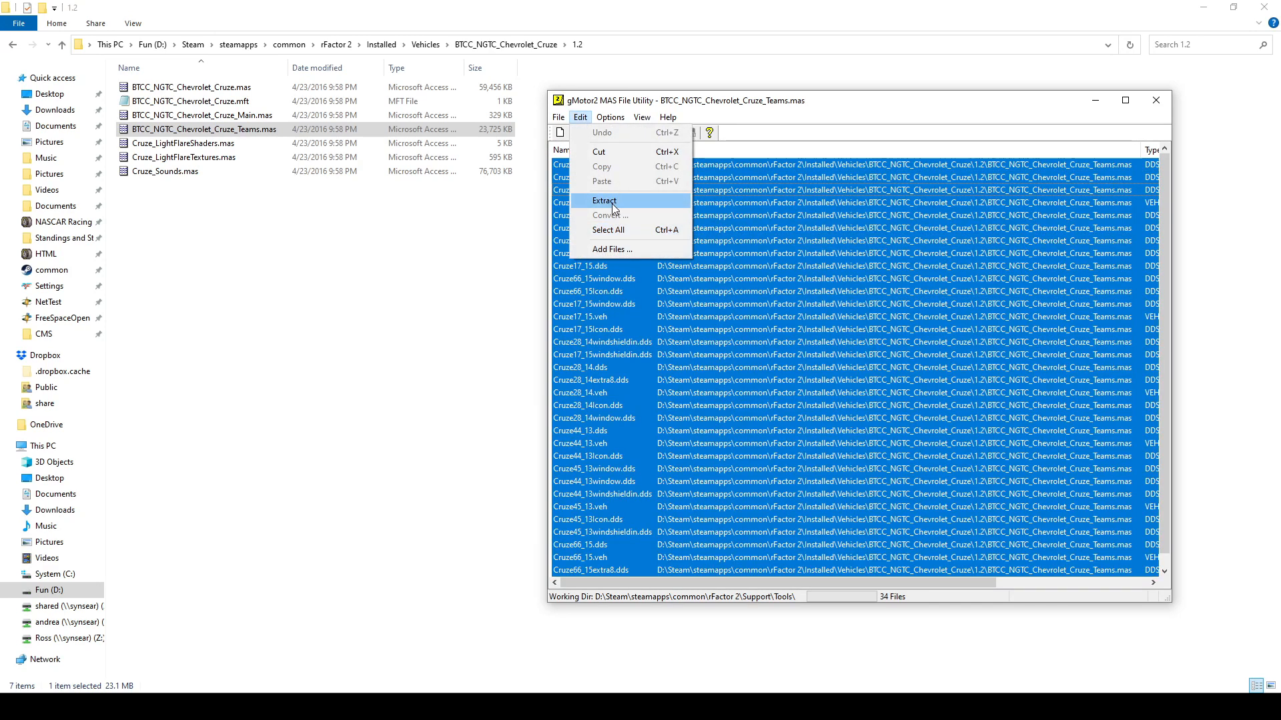
left_click(604, 201)
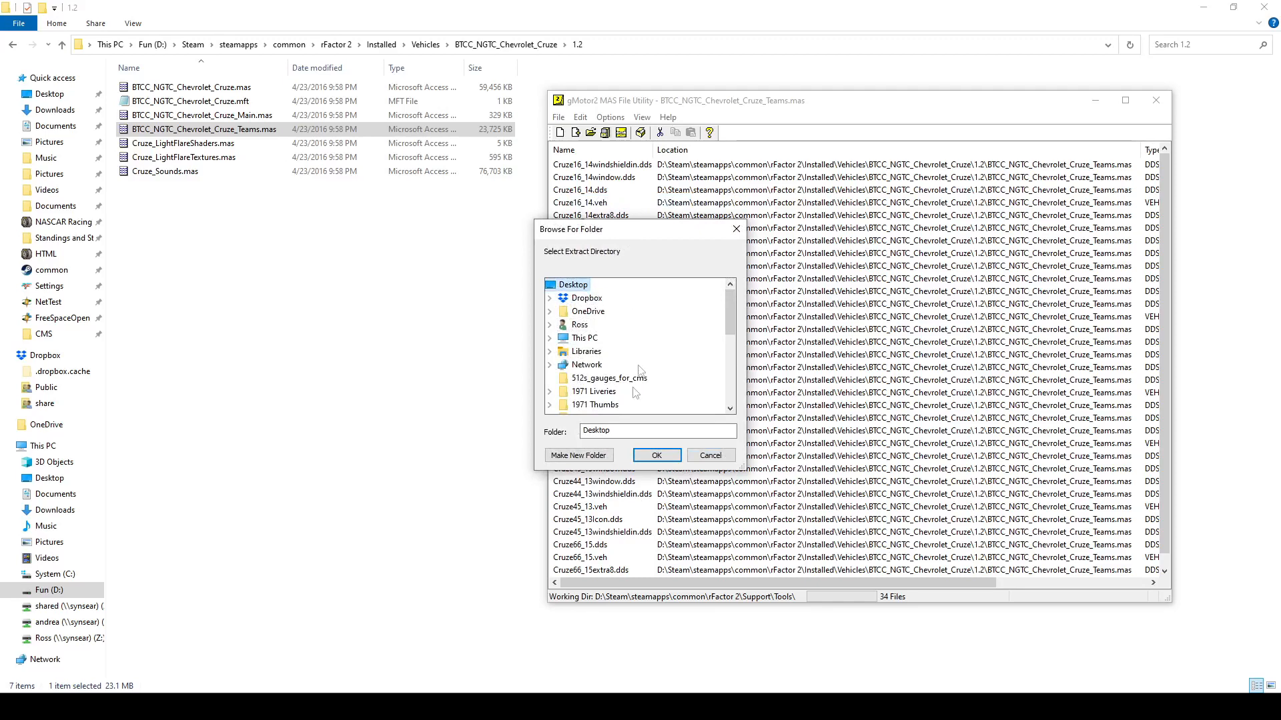
left_click(578, 455)
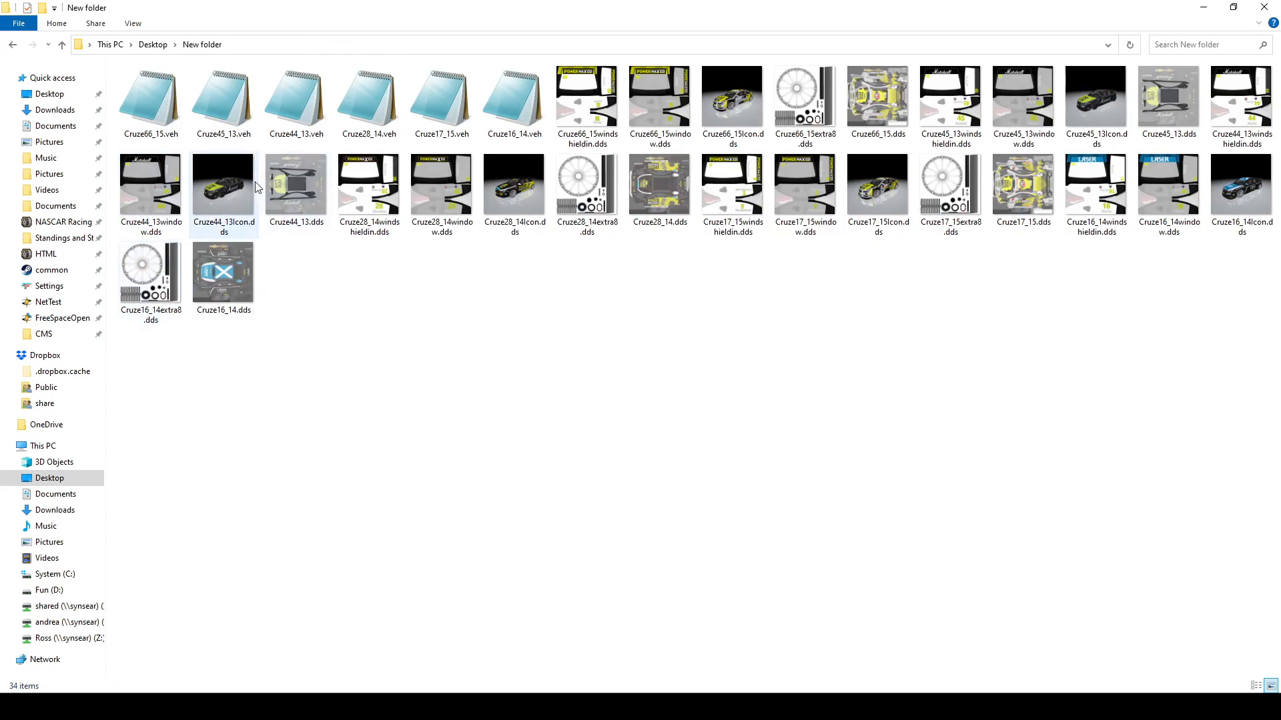
mouse_move(220, 274)
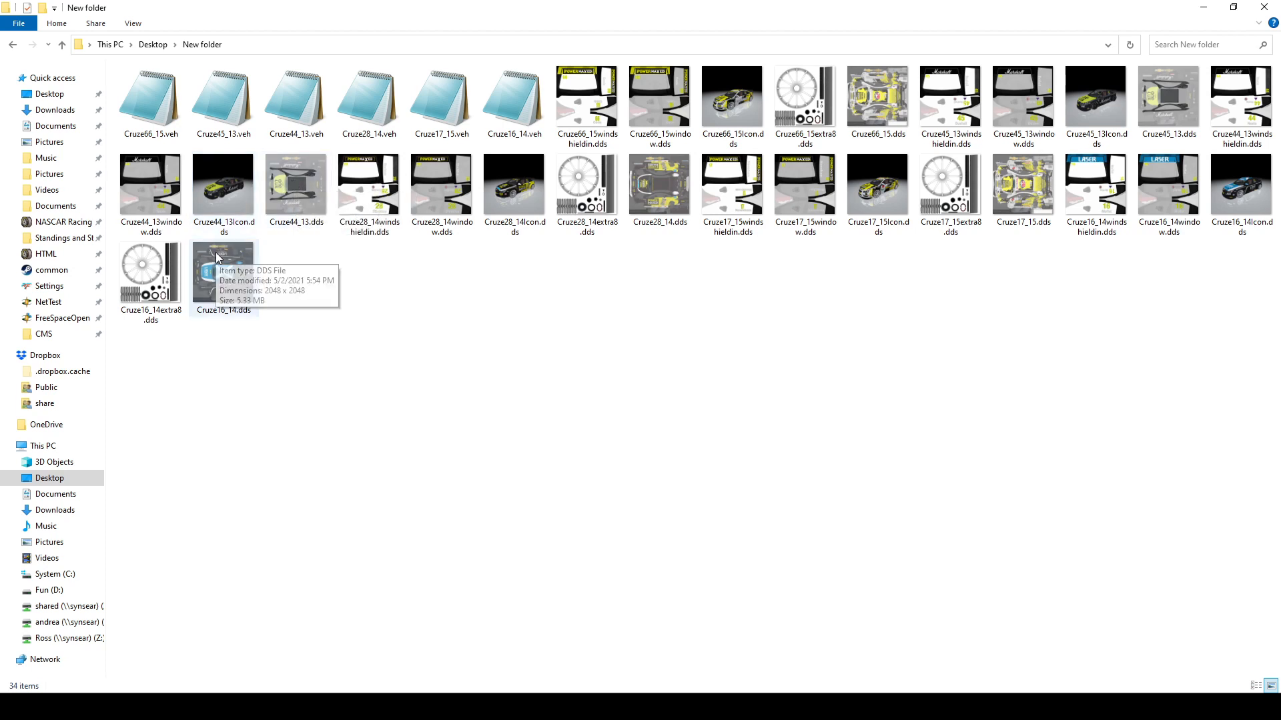
View the extracted Cruze66_15 DDS texture at default size, then close it.
double_click(222, 274)
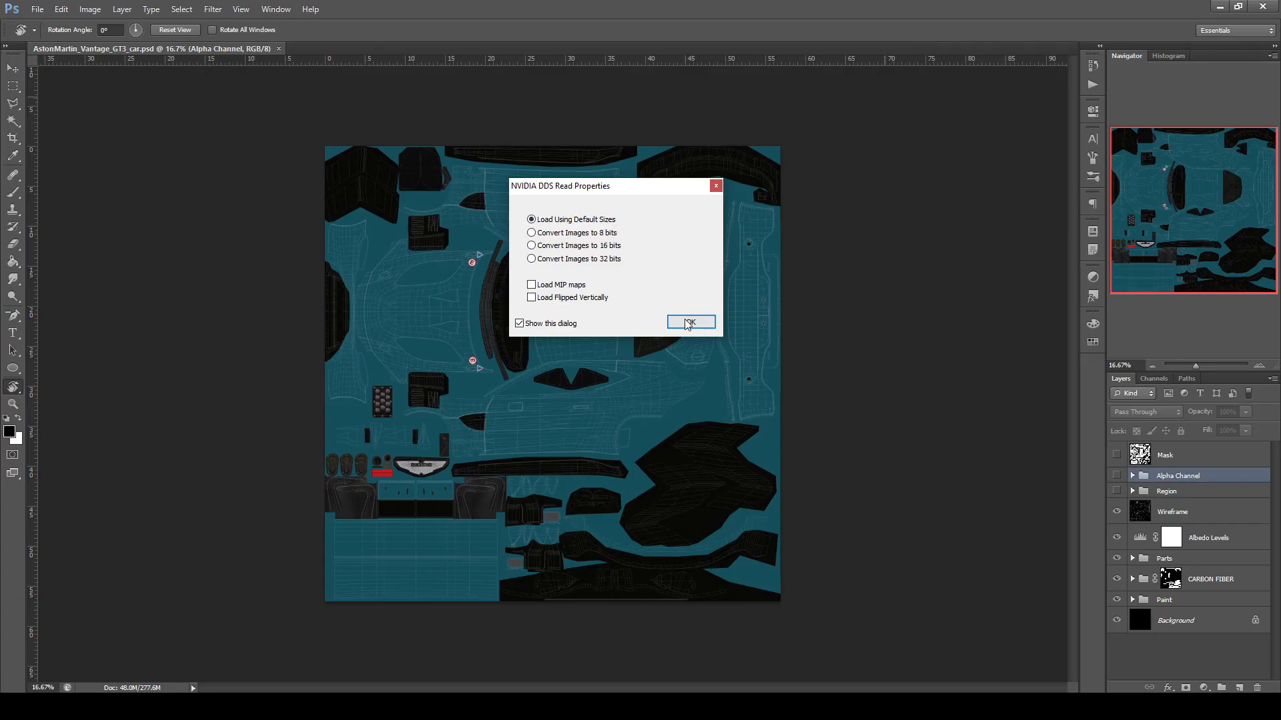
left_click(691, 322)
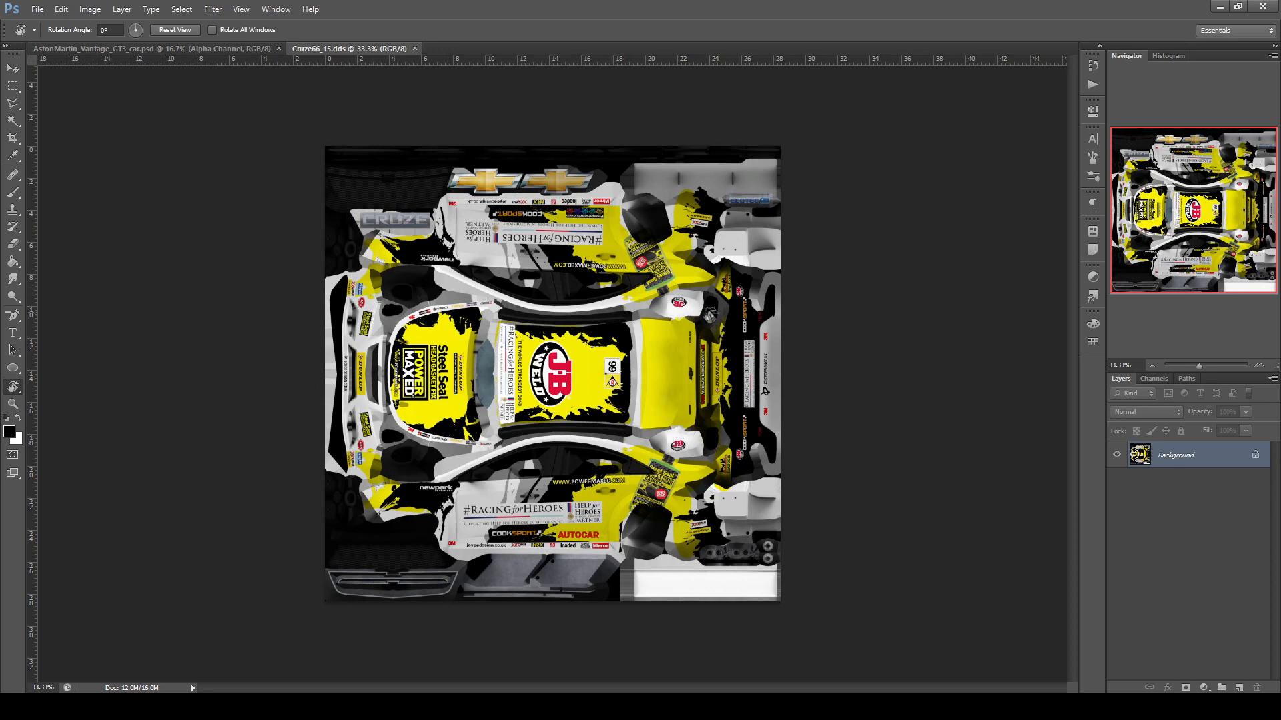
mouse_move(898, 503)
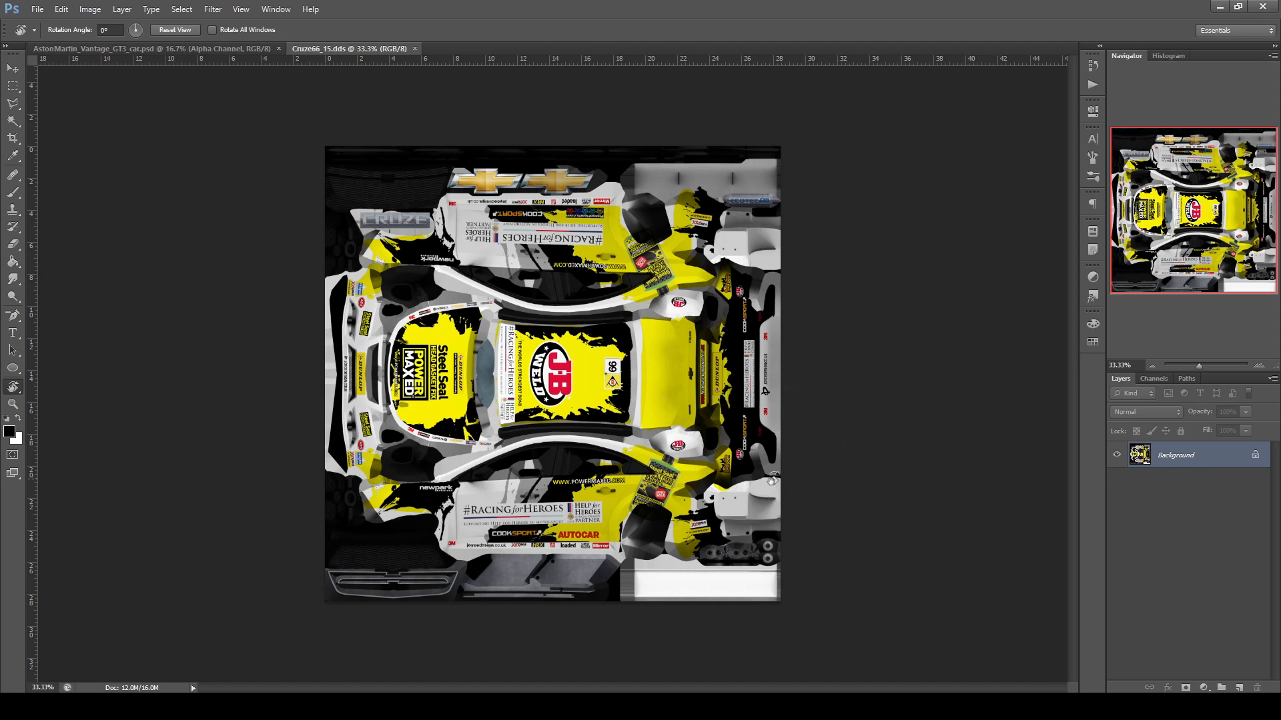
left_click(94, 49)
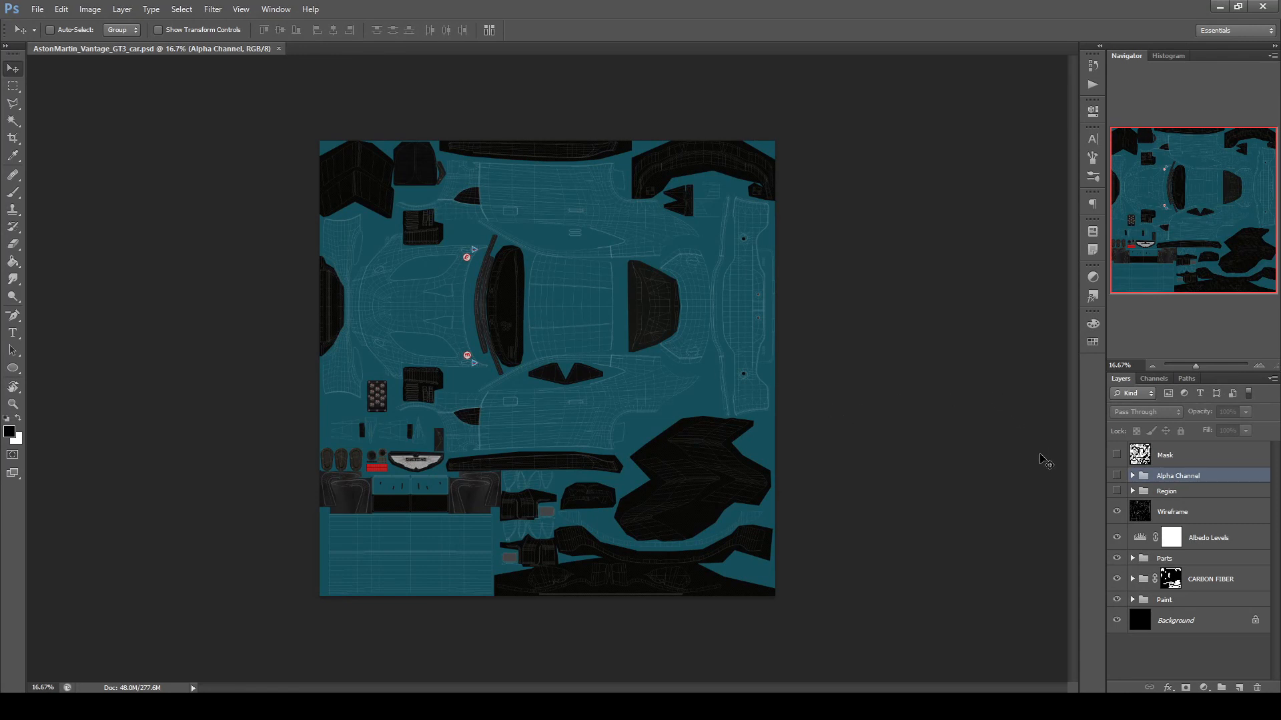
mouse_move(1160, 455)
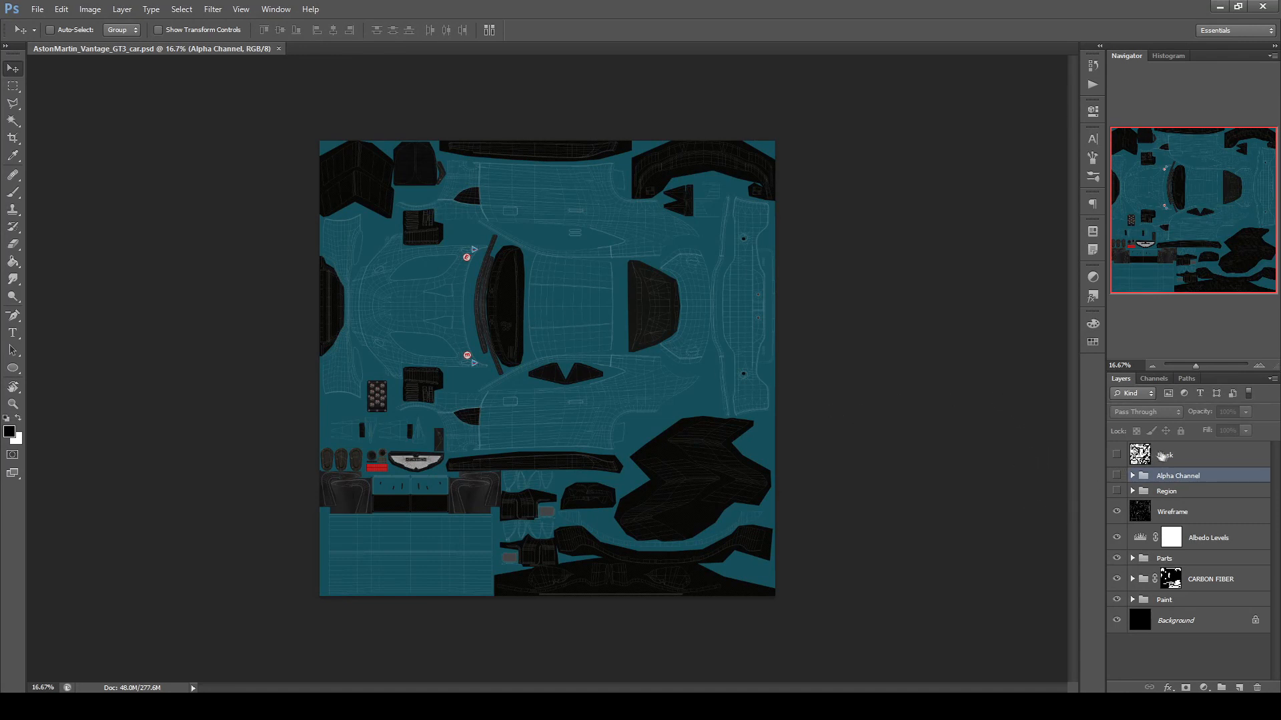
mouse_move(1186, 457)
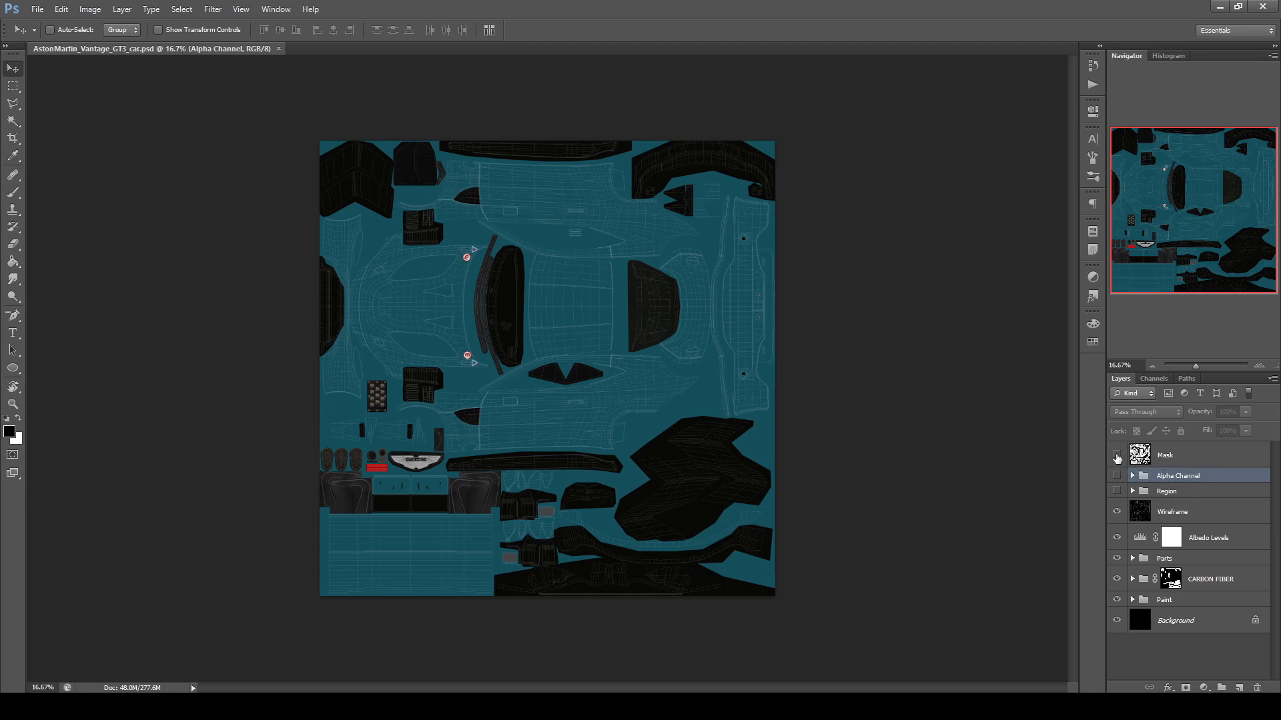
left_click(1117, 455)
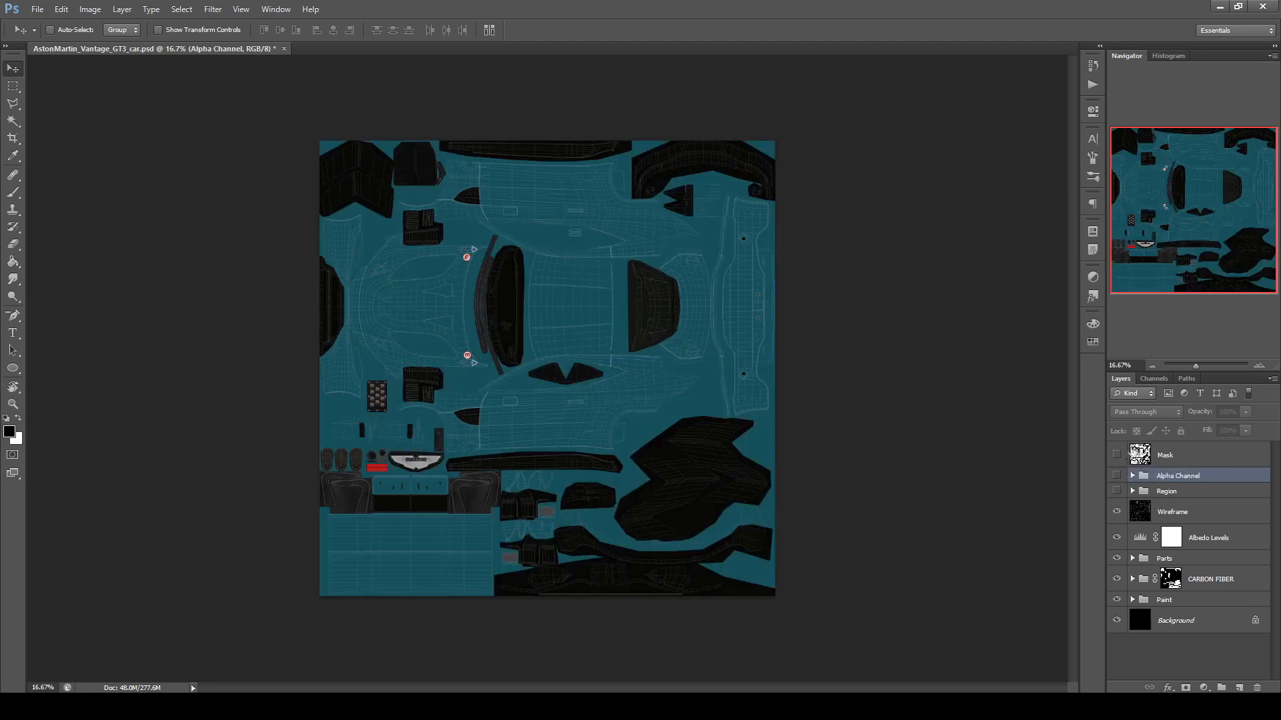
left_click(1117, 512)
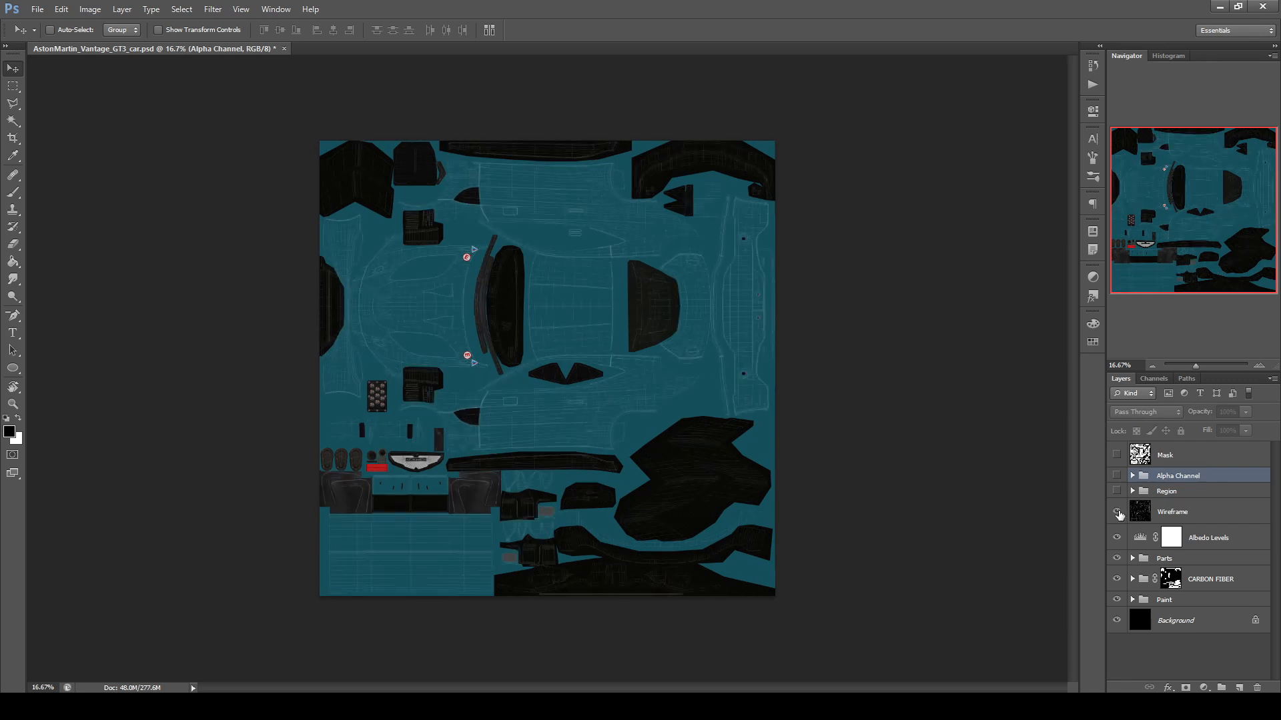
left_click(1117, 513)
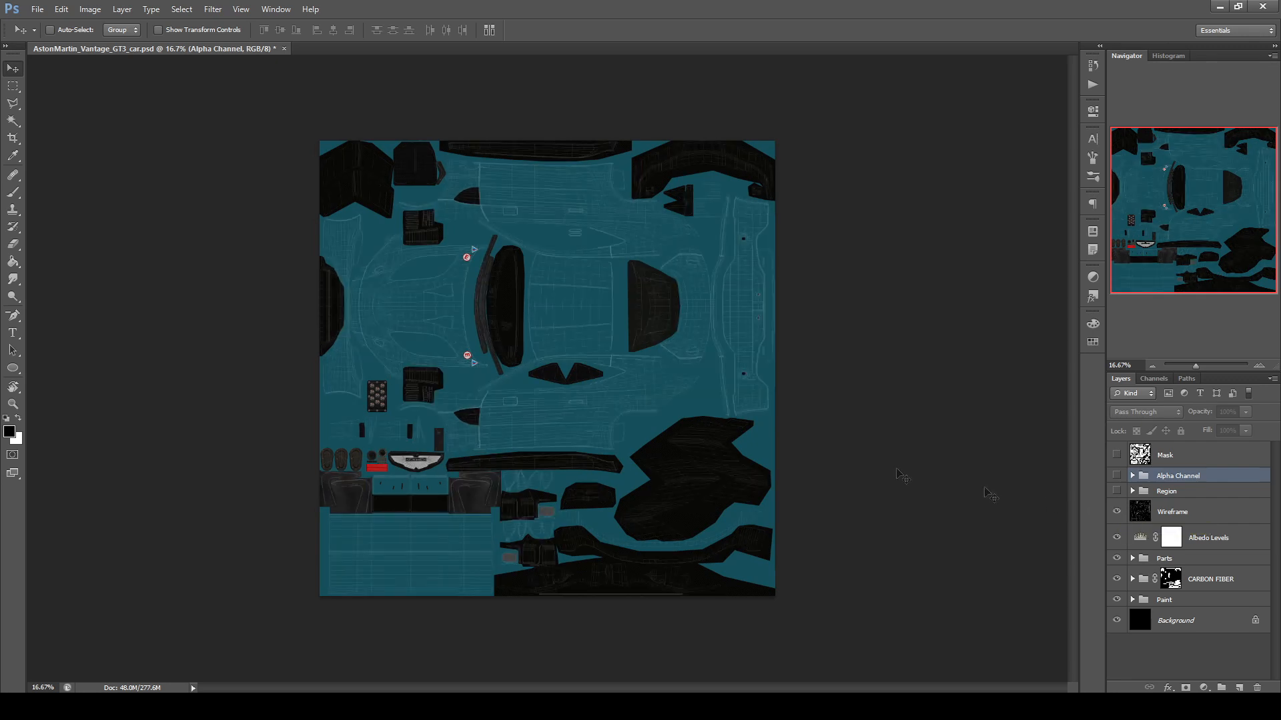
Reveal the Region group, inspect Region 02, and collapse the group again.
left_click(1132, 491)
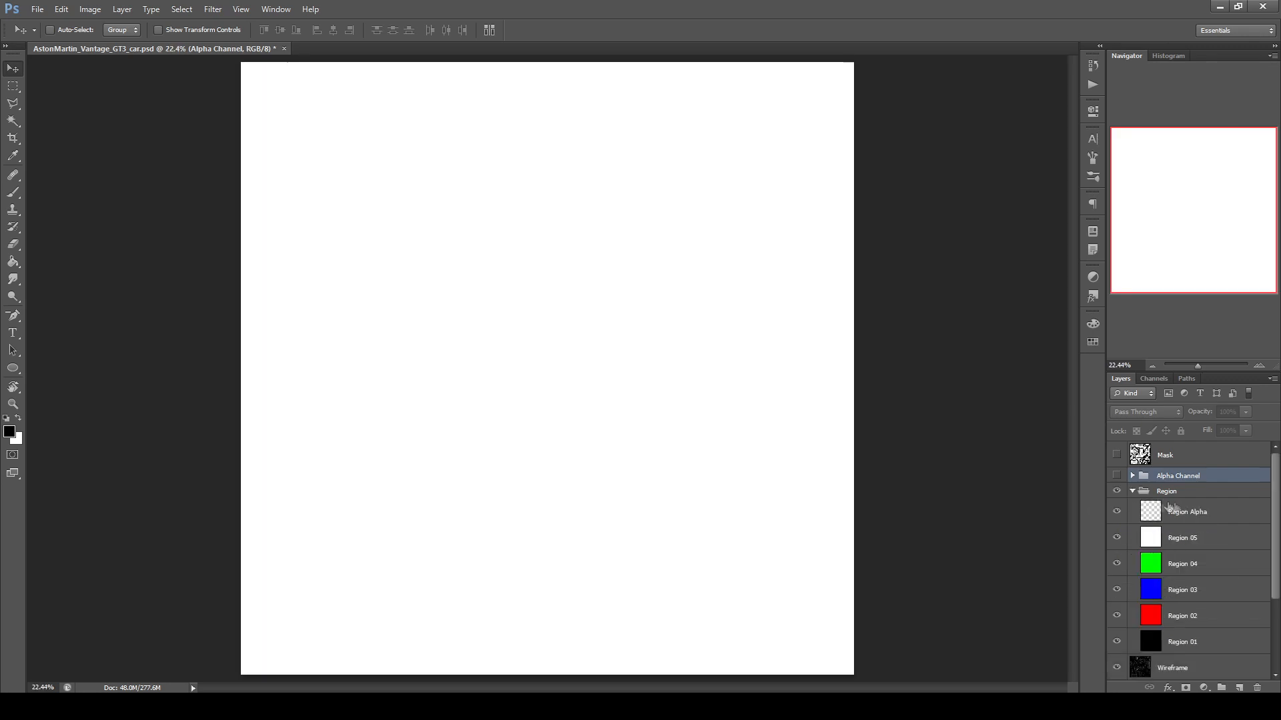
left_click(1188, 512)
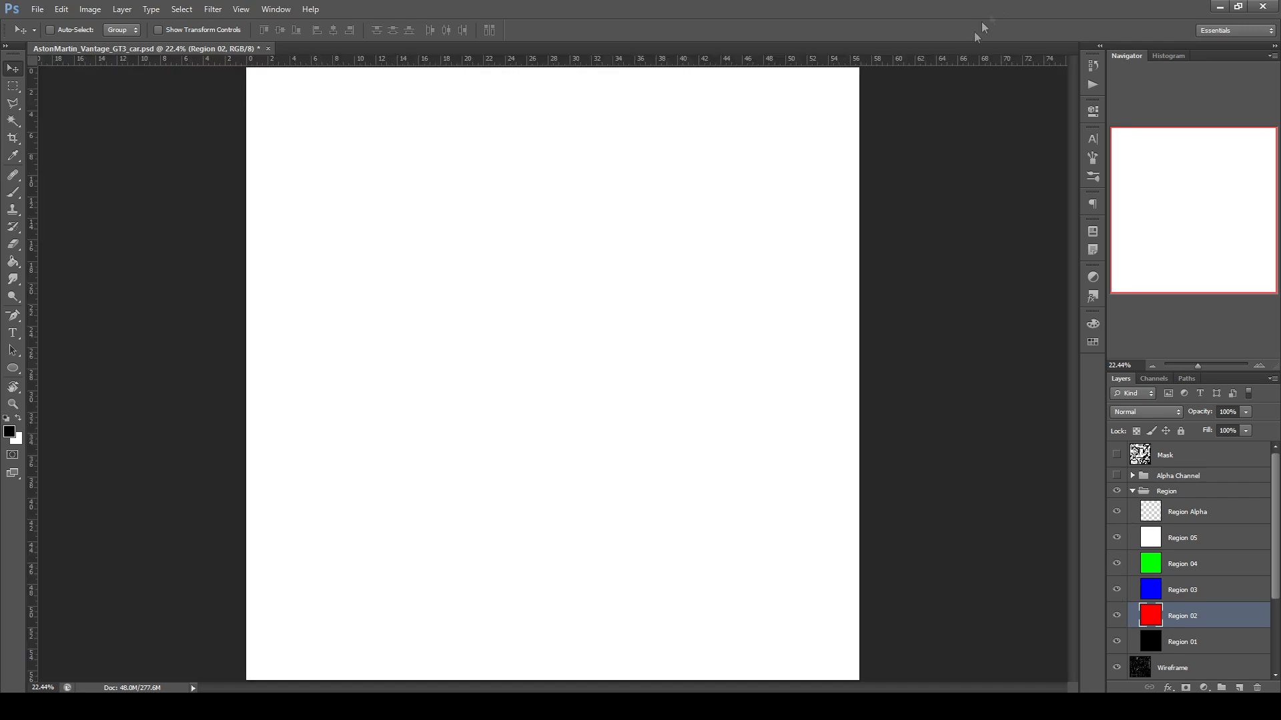
mouse_move(1195, 524)
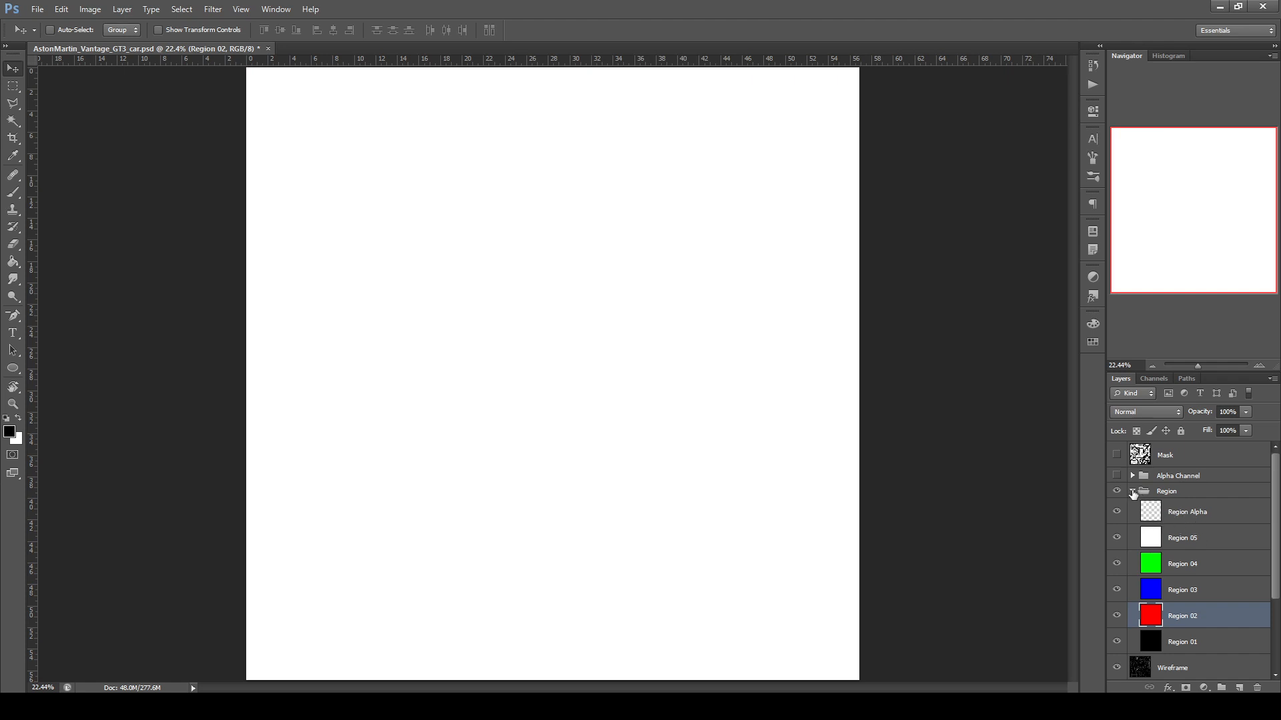
left_click(1132, 491)
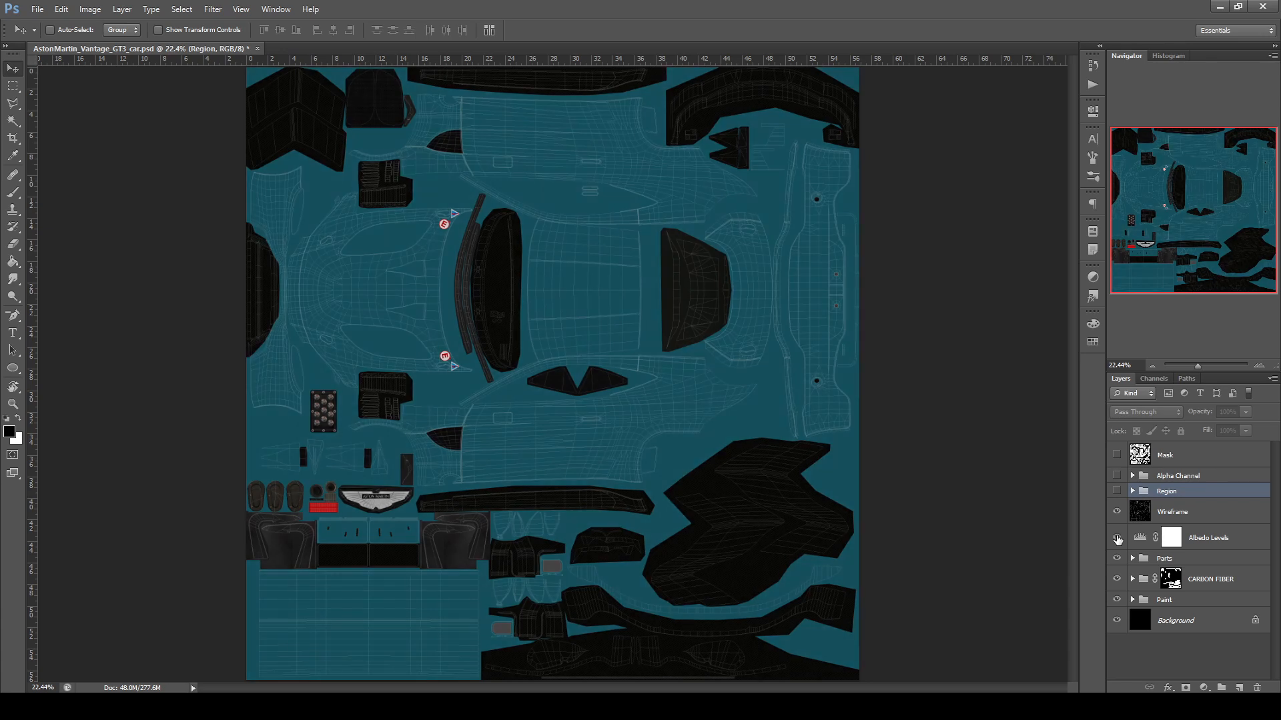
left_click(1116, 539)
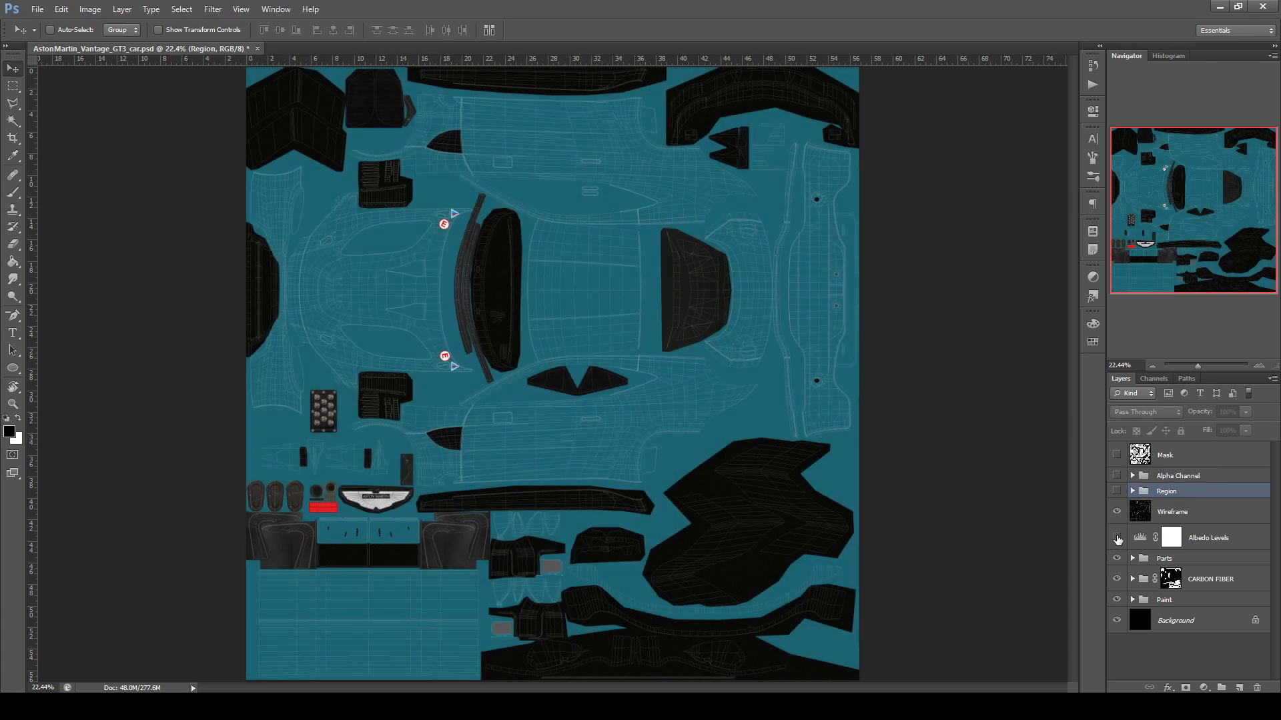
left_click(1117, 540)
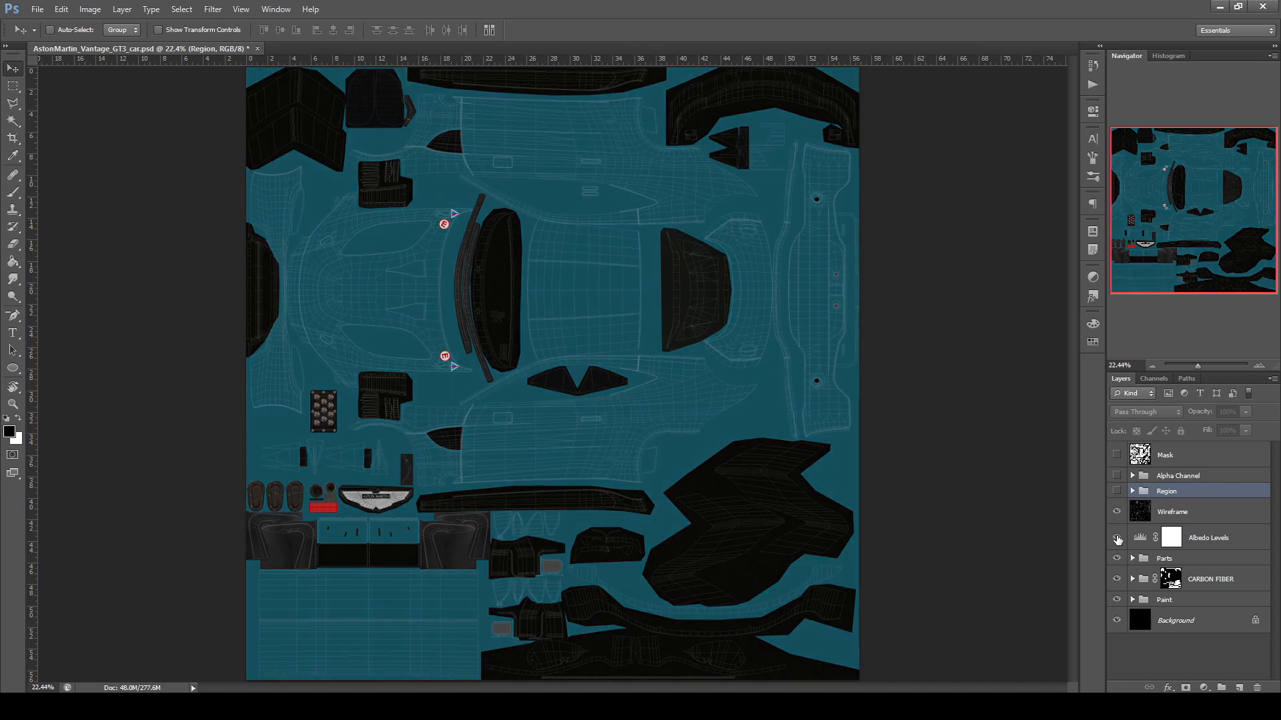
left_click(9, 433)
type("220")
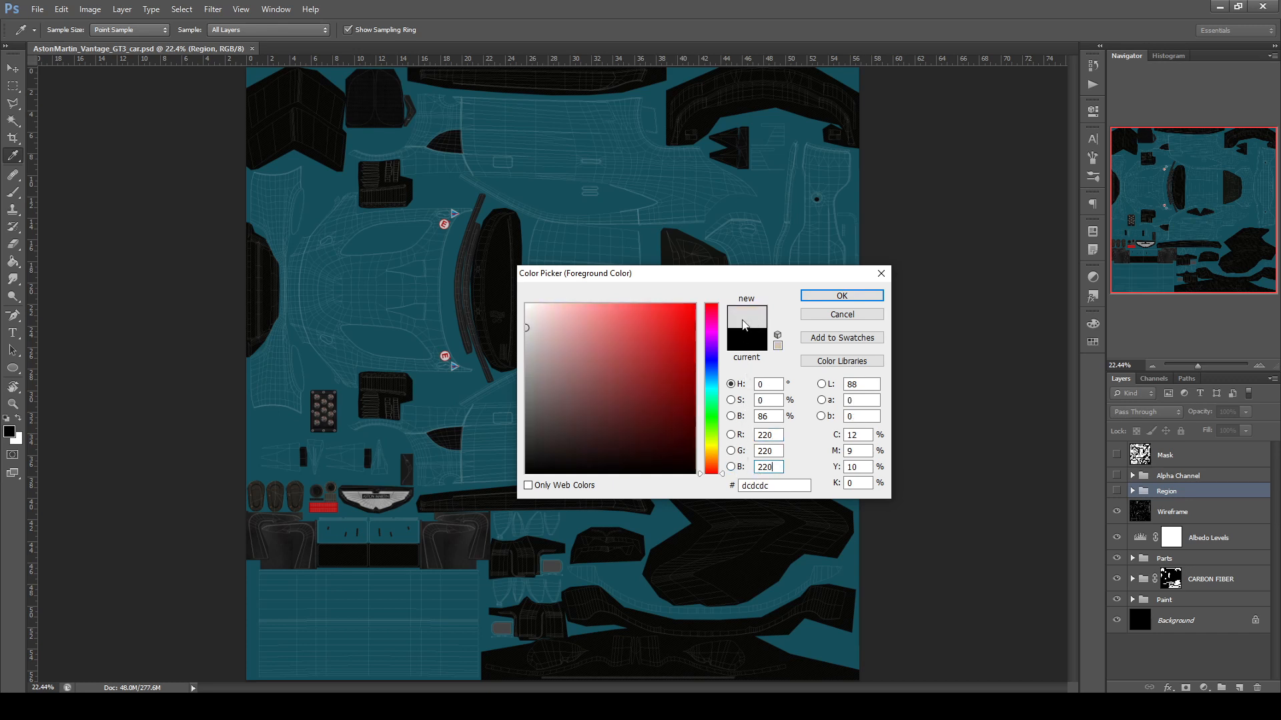
mouse_move(749, 320)
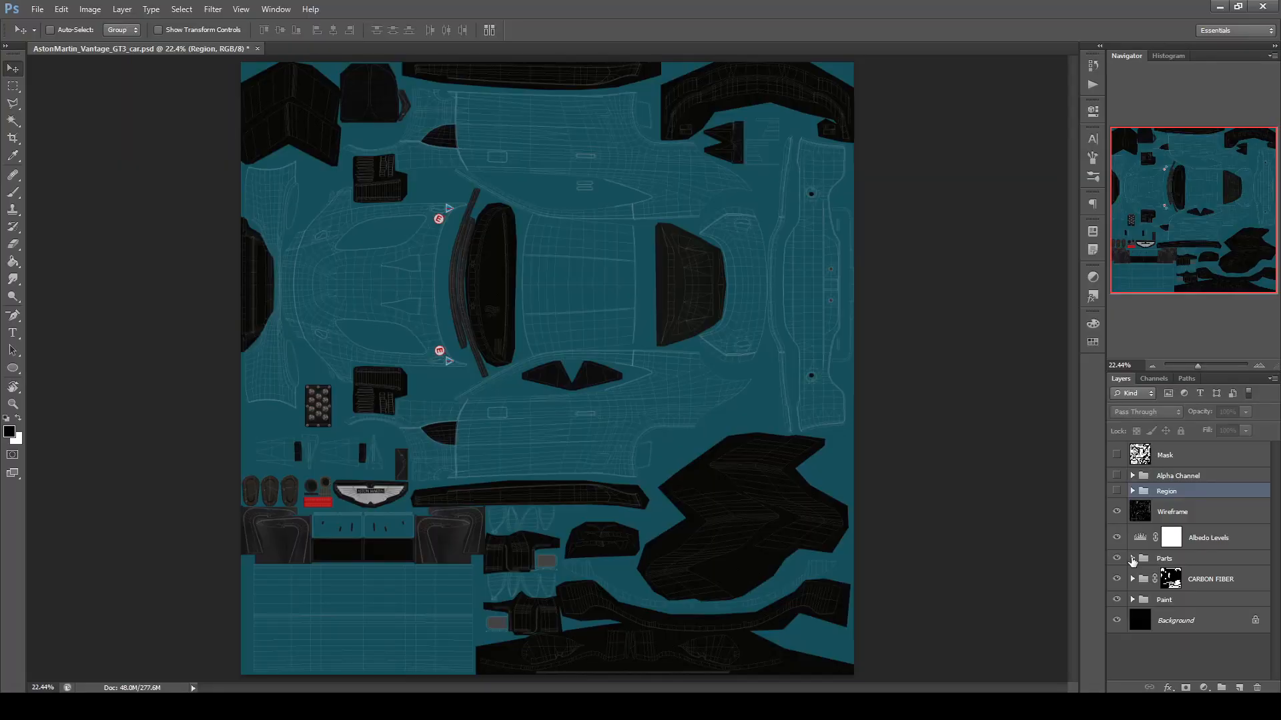
Explore the Parts group, toggling CARBON FIBER visibility to see what lies underneath.
left_click(1133, 559)
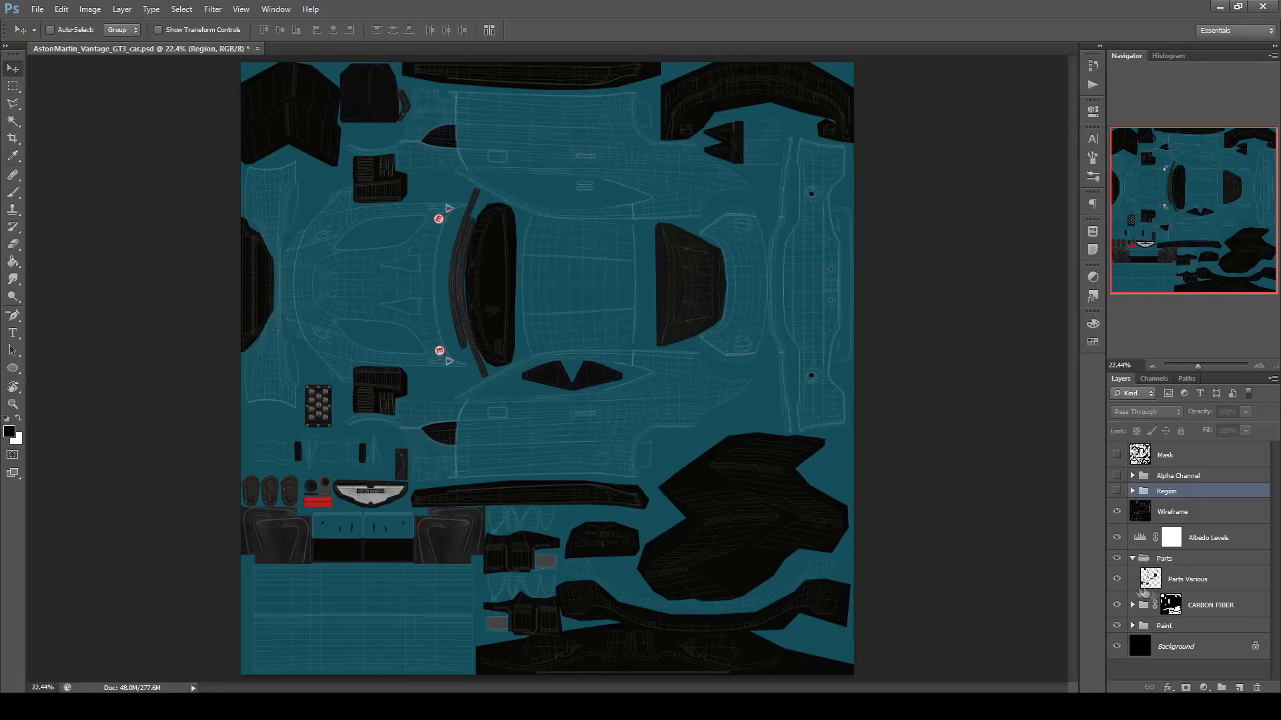
left_click(1117, 579)
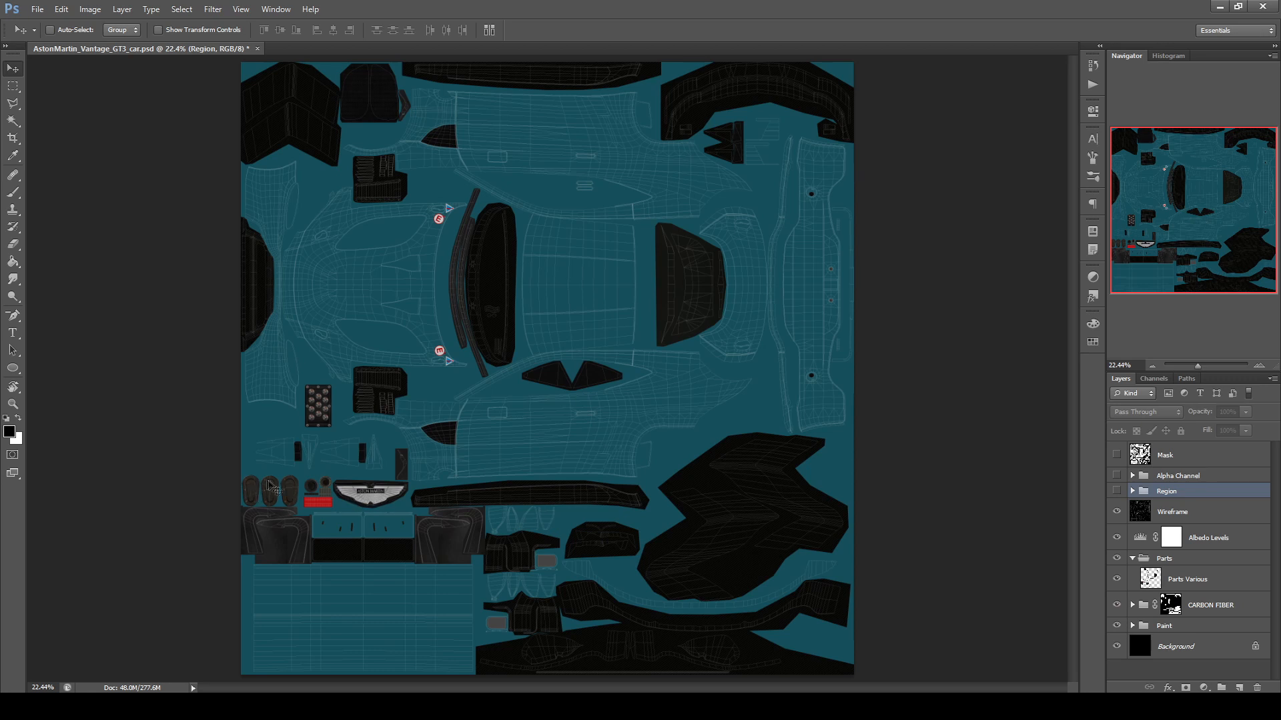
left_click(1116, 558)
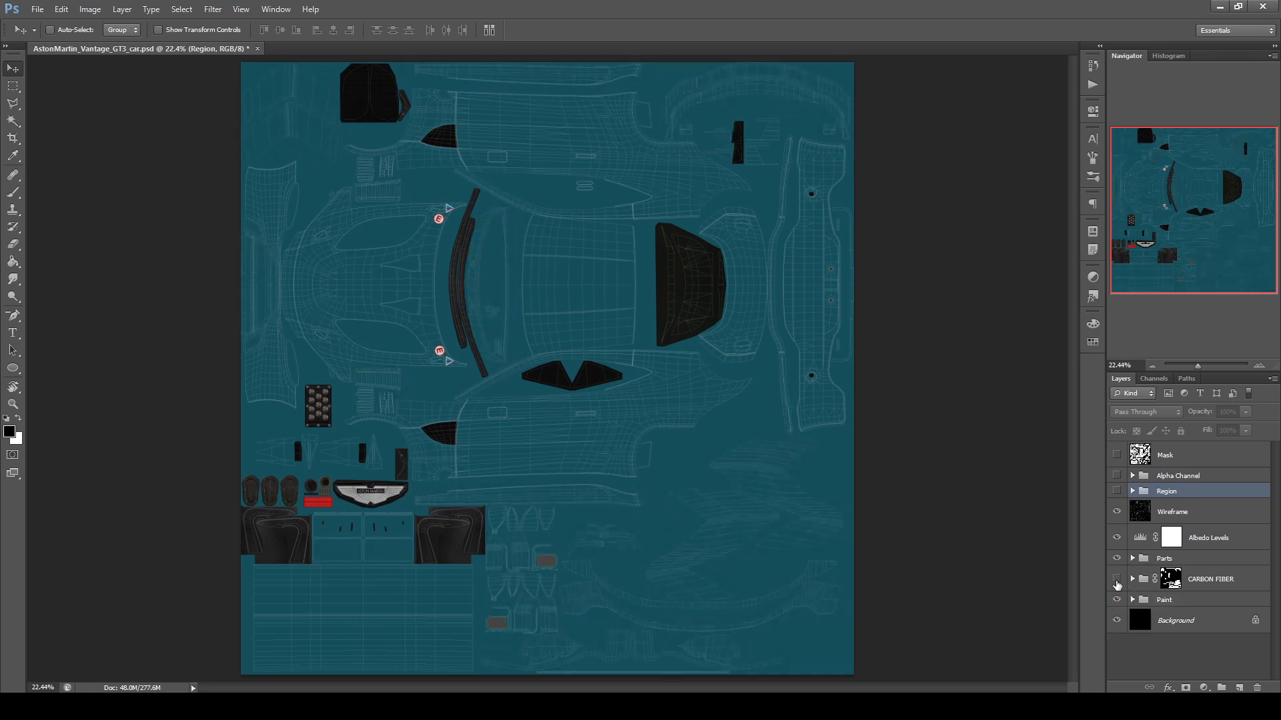
left_click(1117, 581)
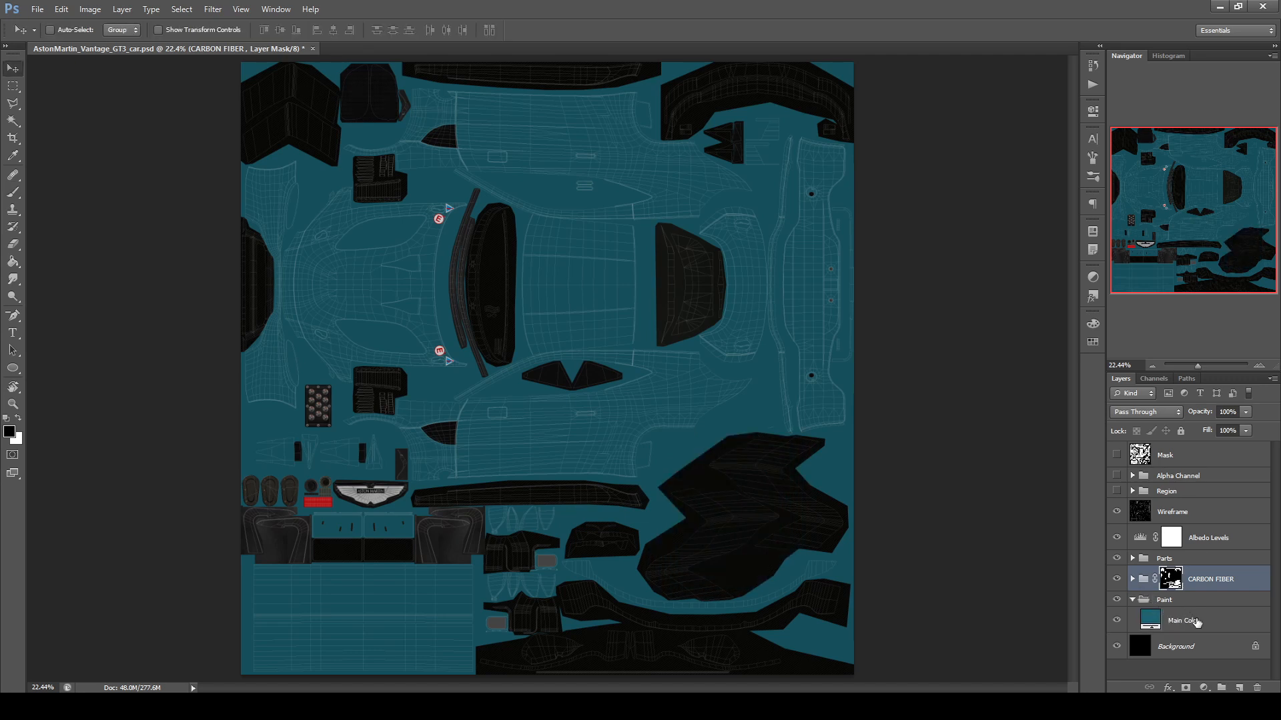
mouse_move(1180, 622)
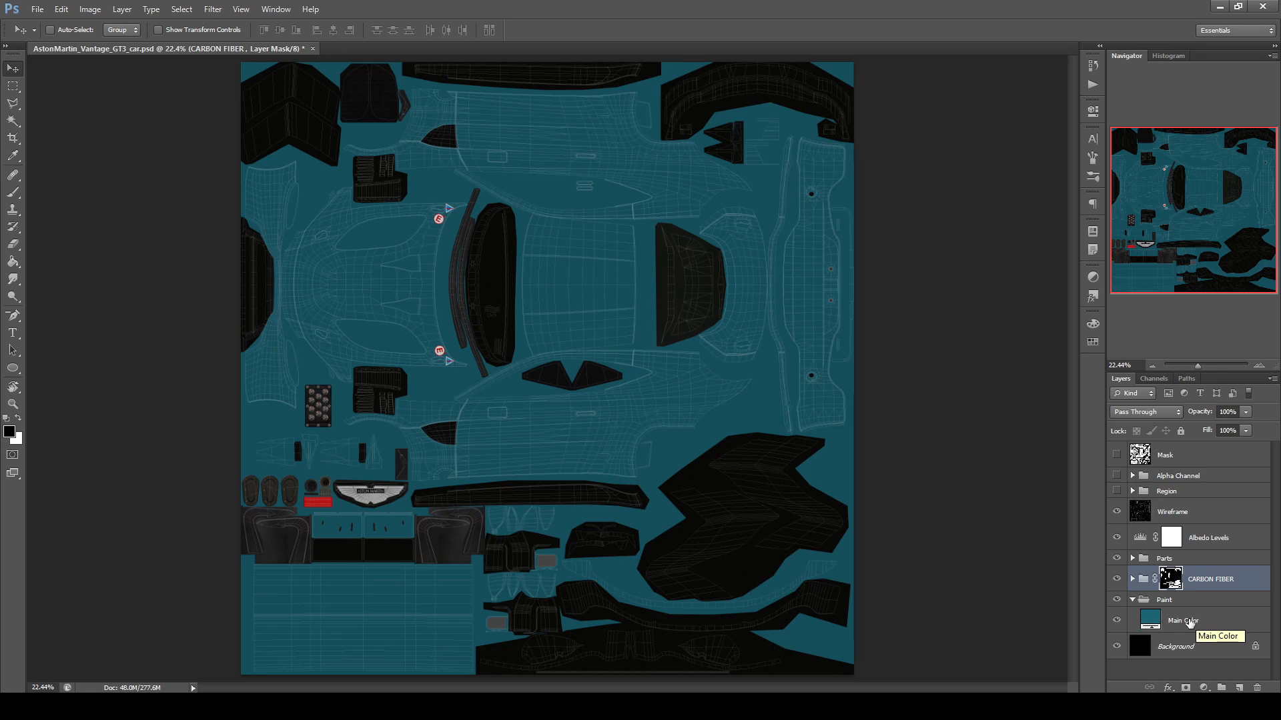
Switch to the MC12_NARS livery and inspect its Shading layer's Multiply blend mode.
left_click(343, 48)
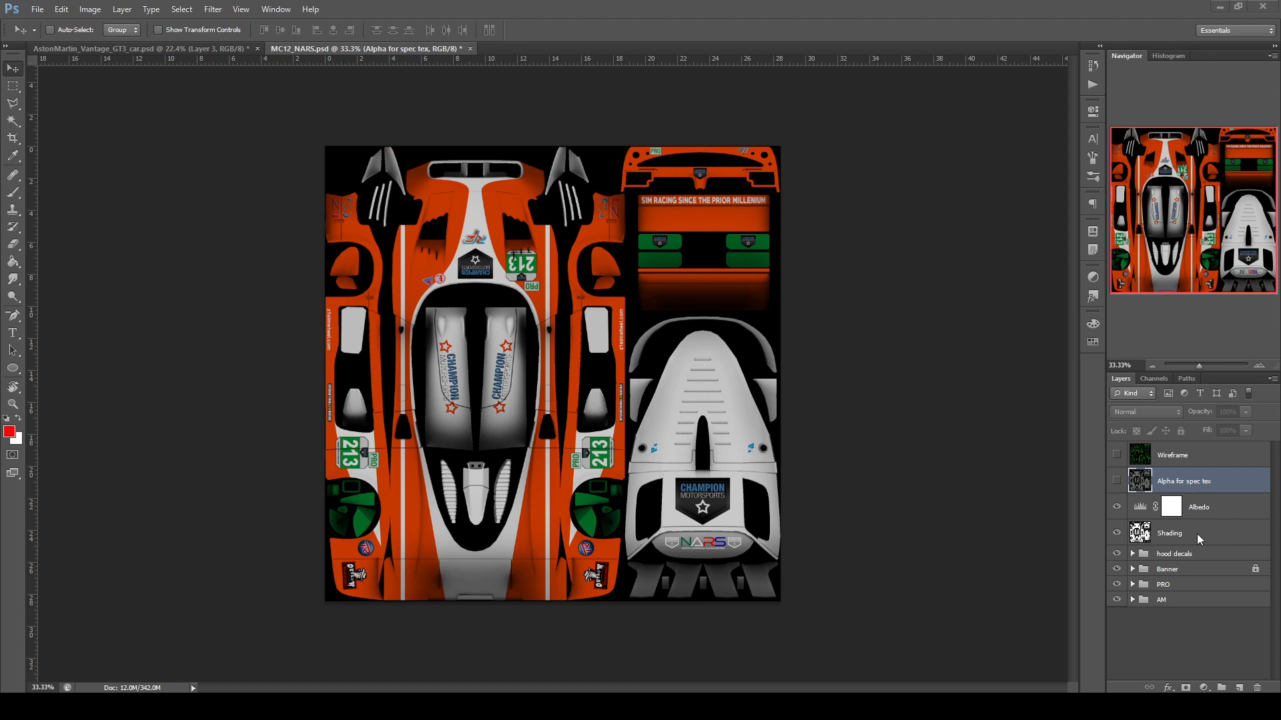
mouse_move(1223, 535)
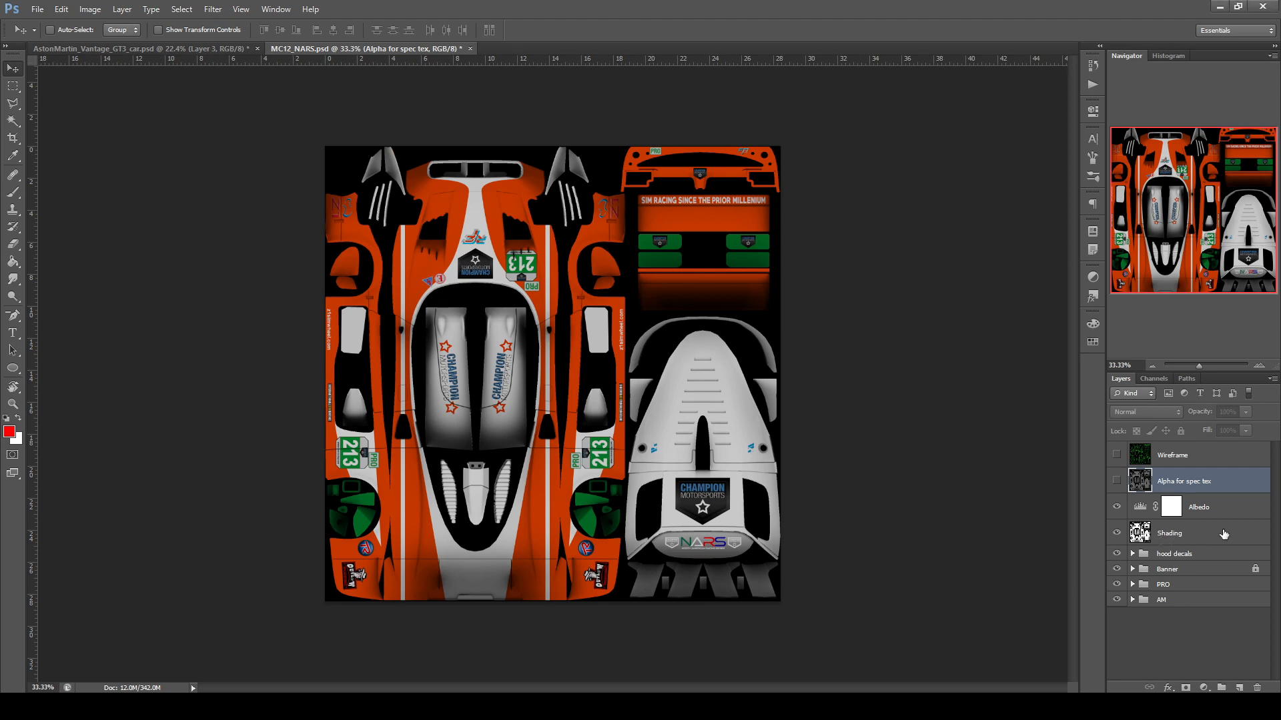
left_click(1169, 534)
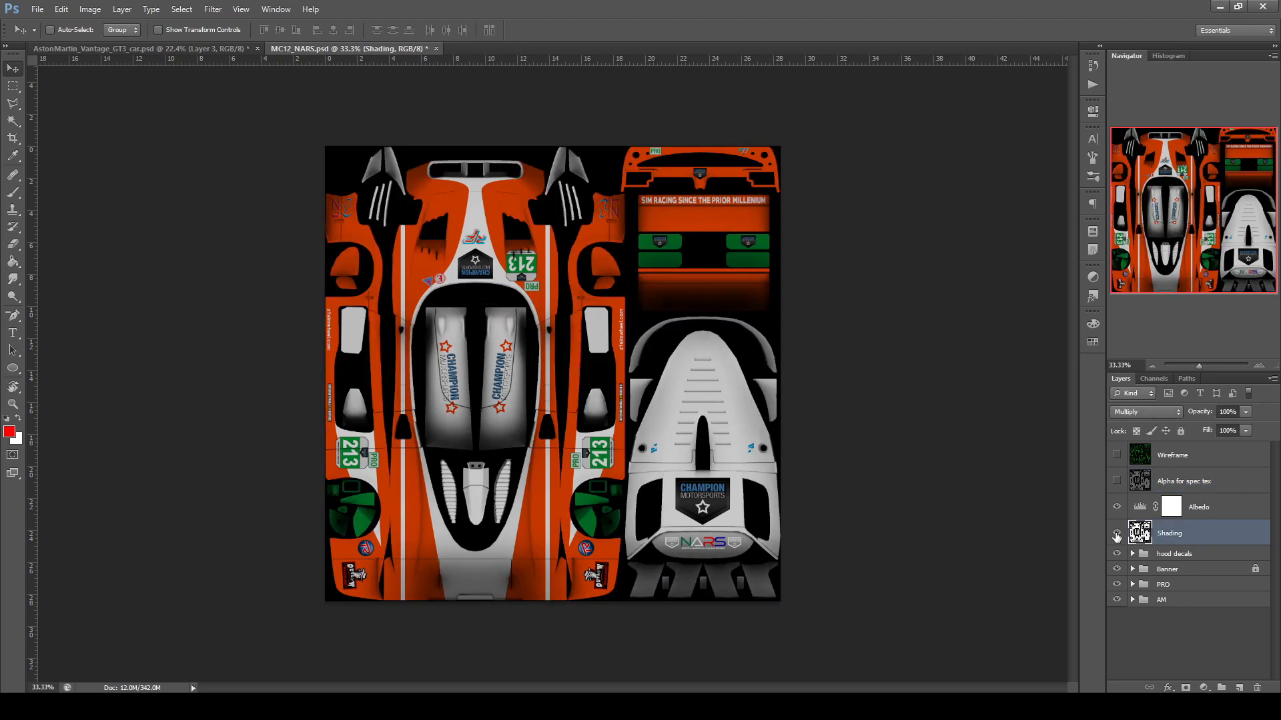
mouse_move(1116, 535)
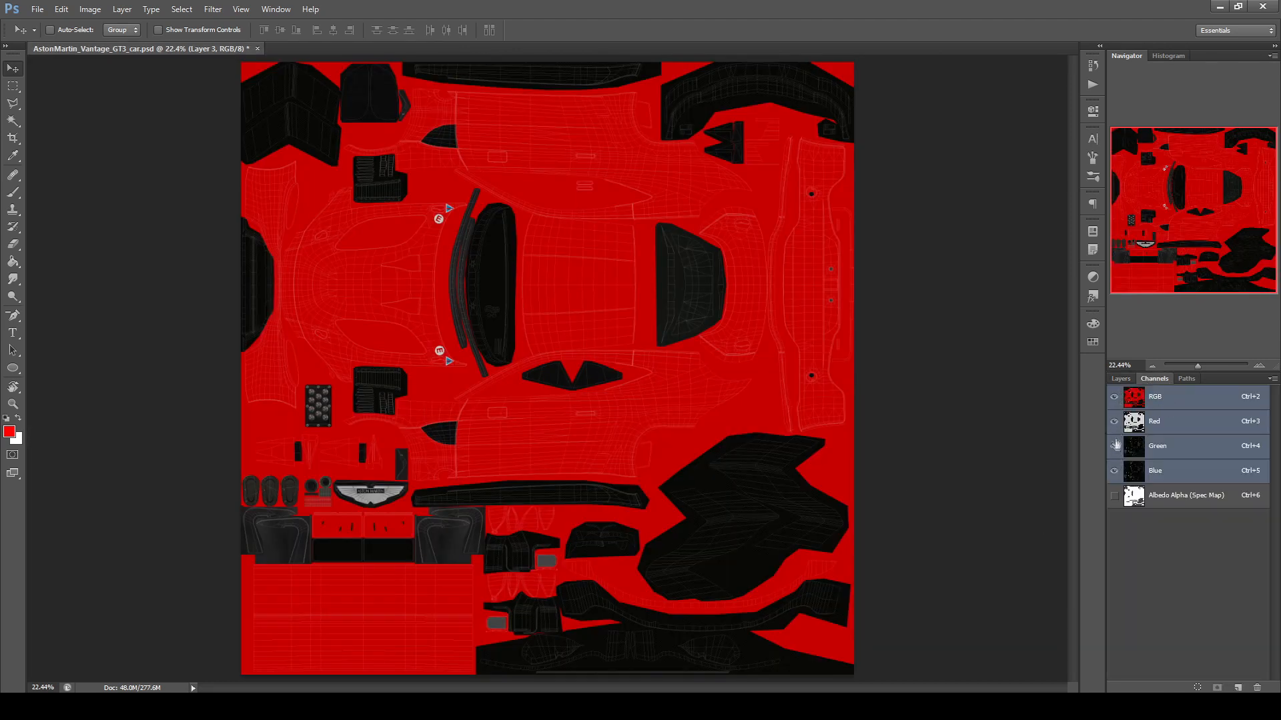
Display the Albedo Alpha (Spec Map) channel alone in the Channels panel.
left_click(1113, 446)
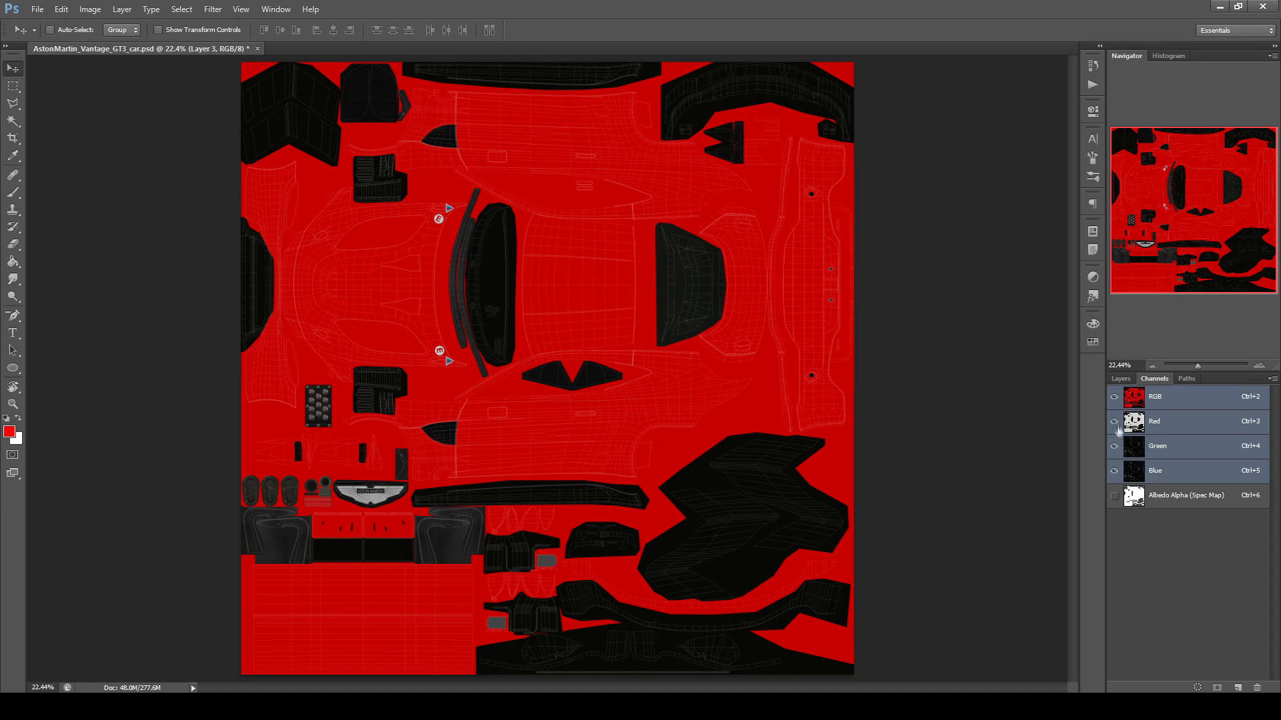
left_click(1185, 495)
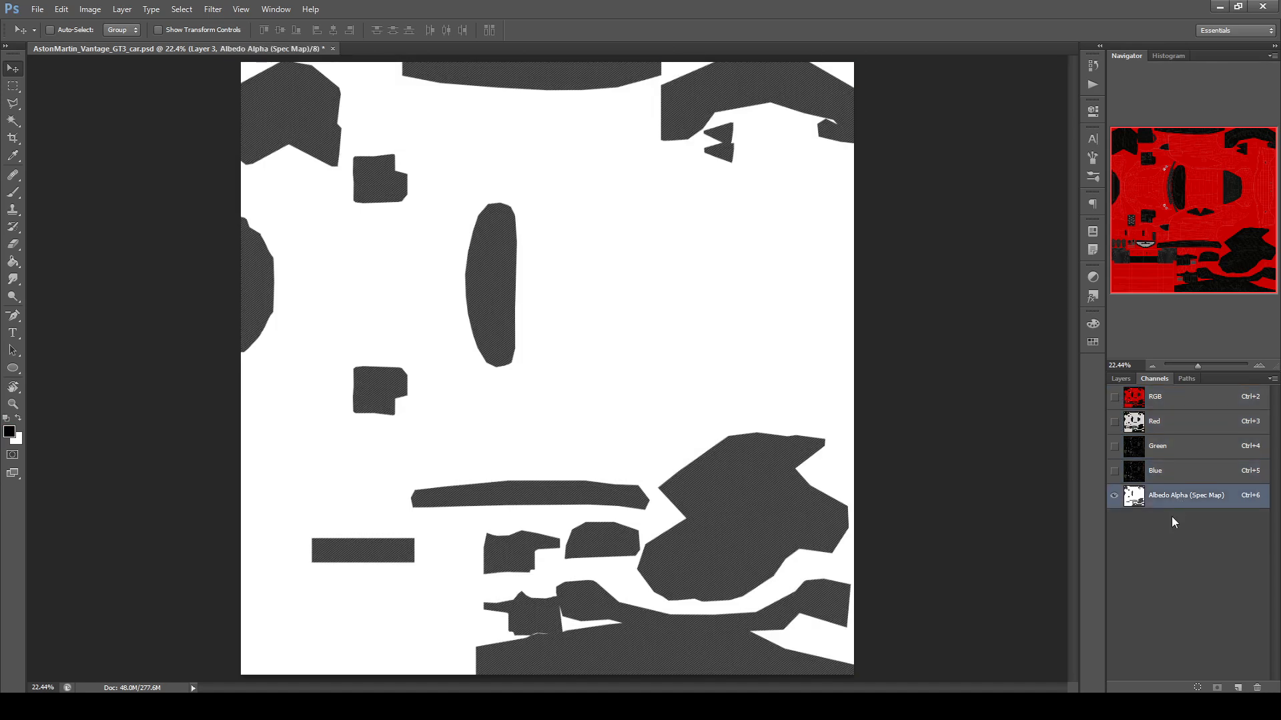
mouse_move(1158, 496)
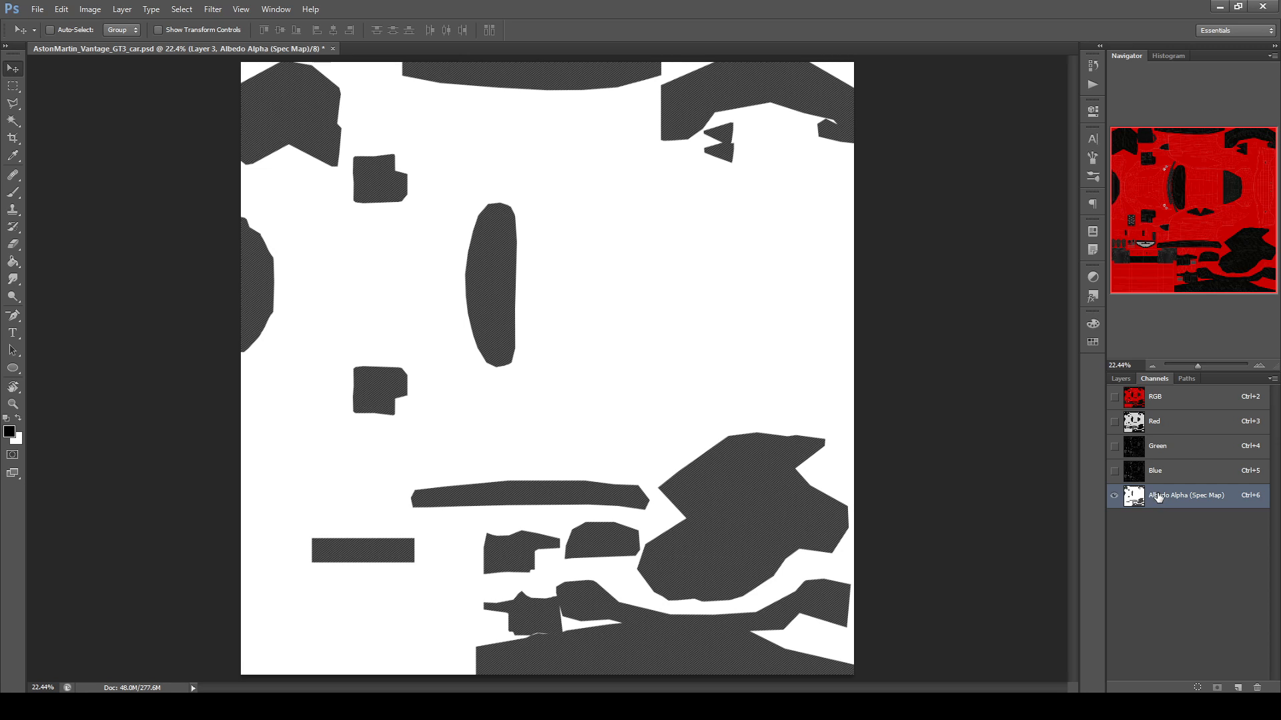
mouse_move(1157, 500)
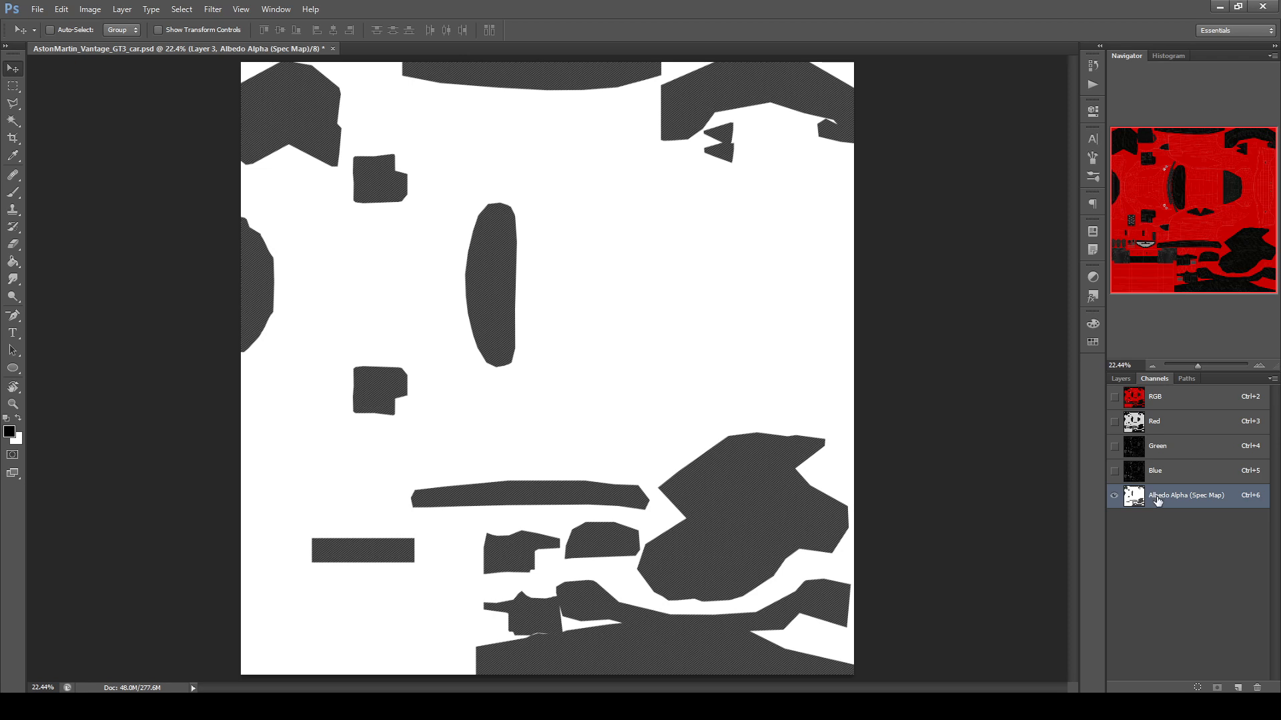
mouse_move(688, 569)
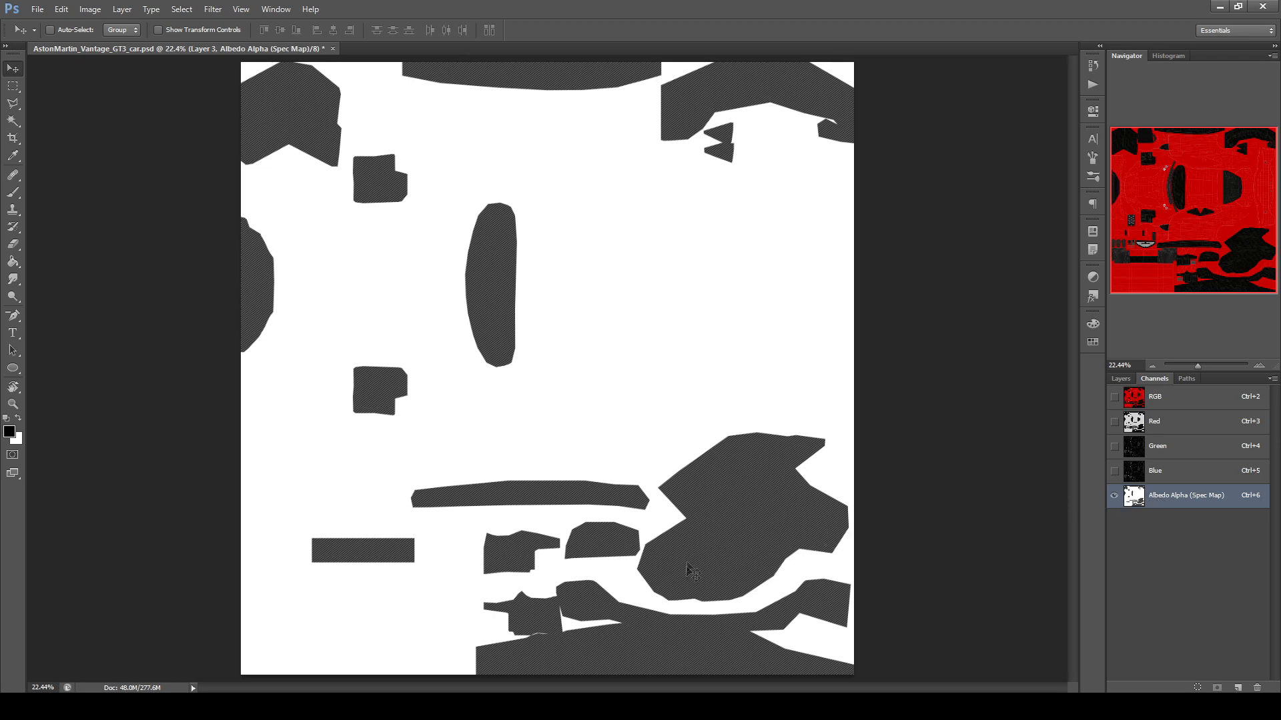
mouse_move(629, 77)
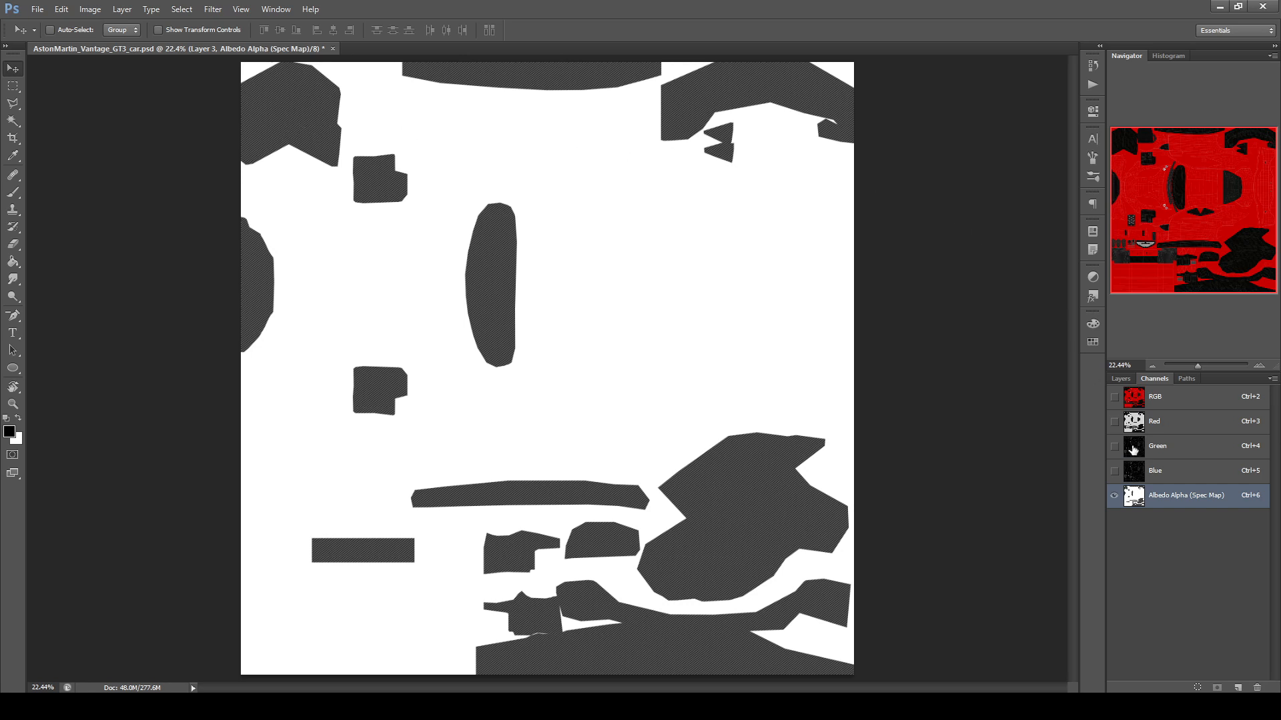
mouse_move(1124, 507)
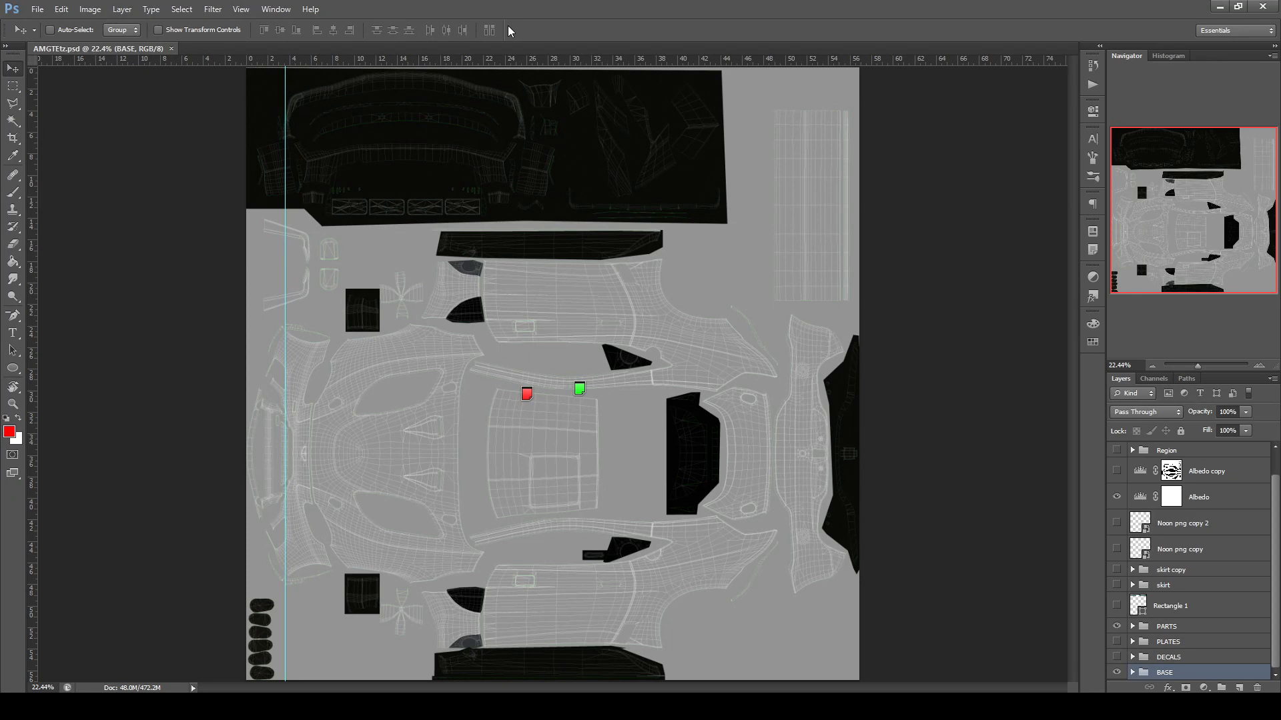
mouse_move(92, 67)
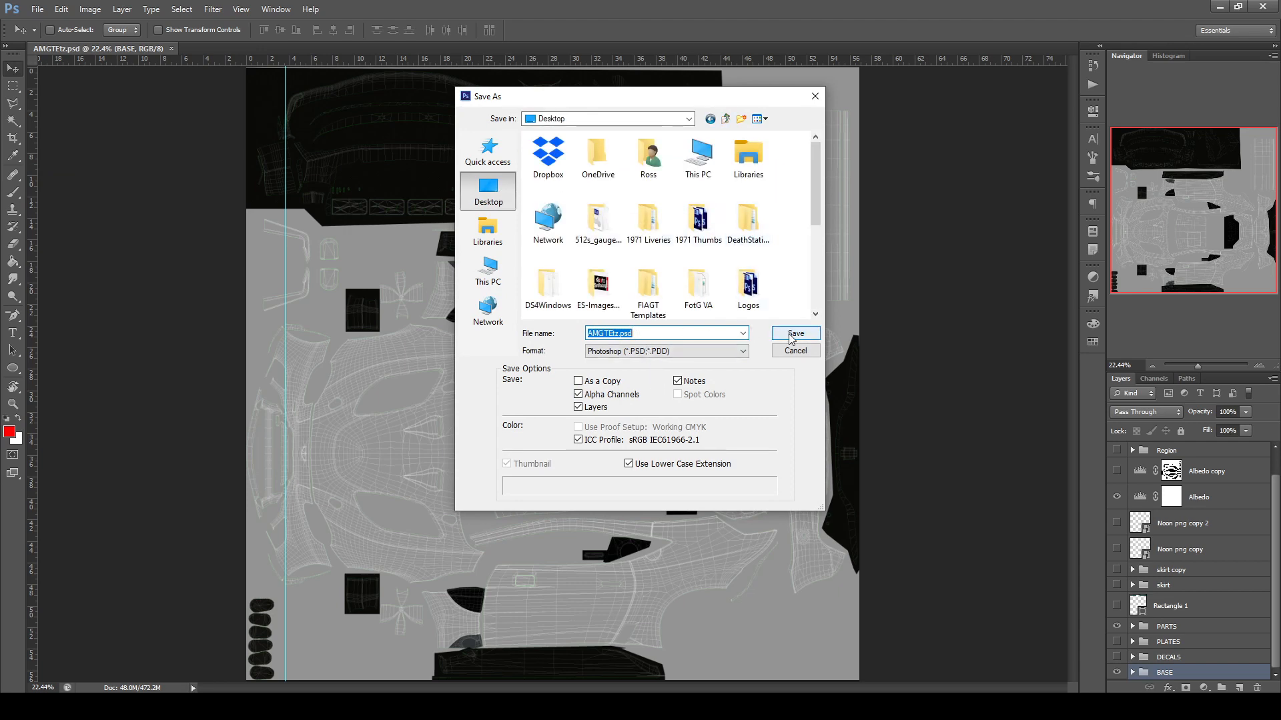
Save the AMGTEtz template via Save As under its existing name.
left_click(793, 335)
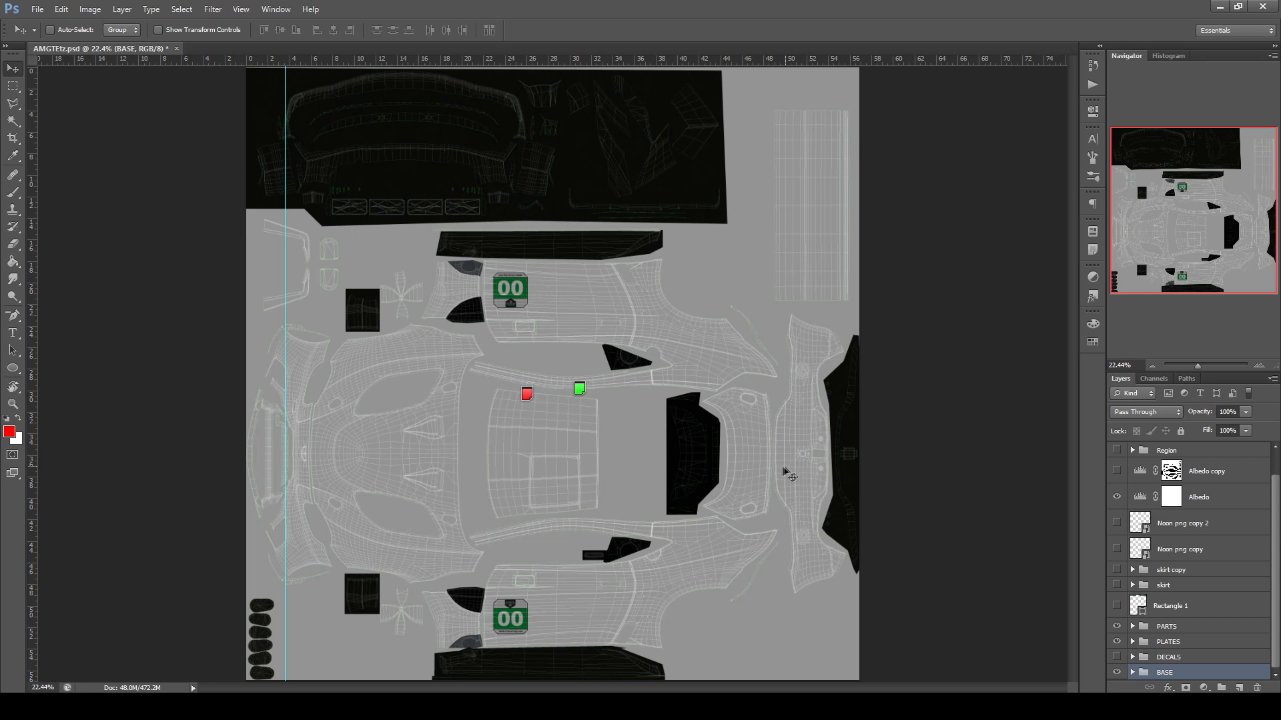
mouse_move(774, 476)
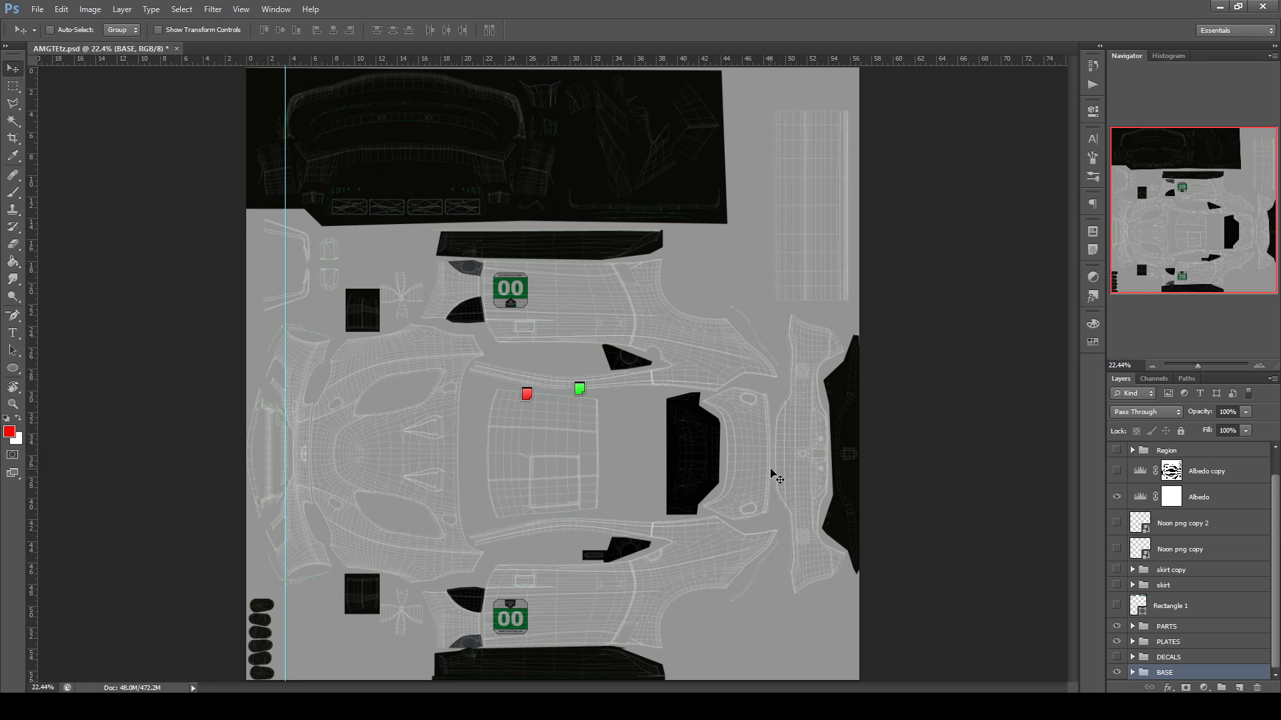
mouse_move(771, 482)
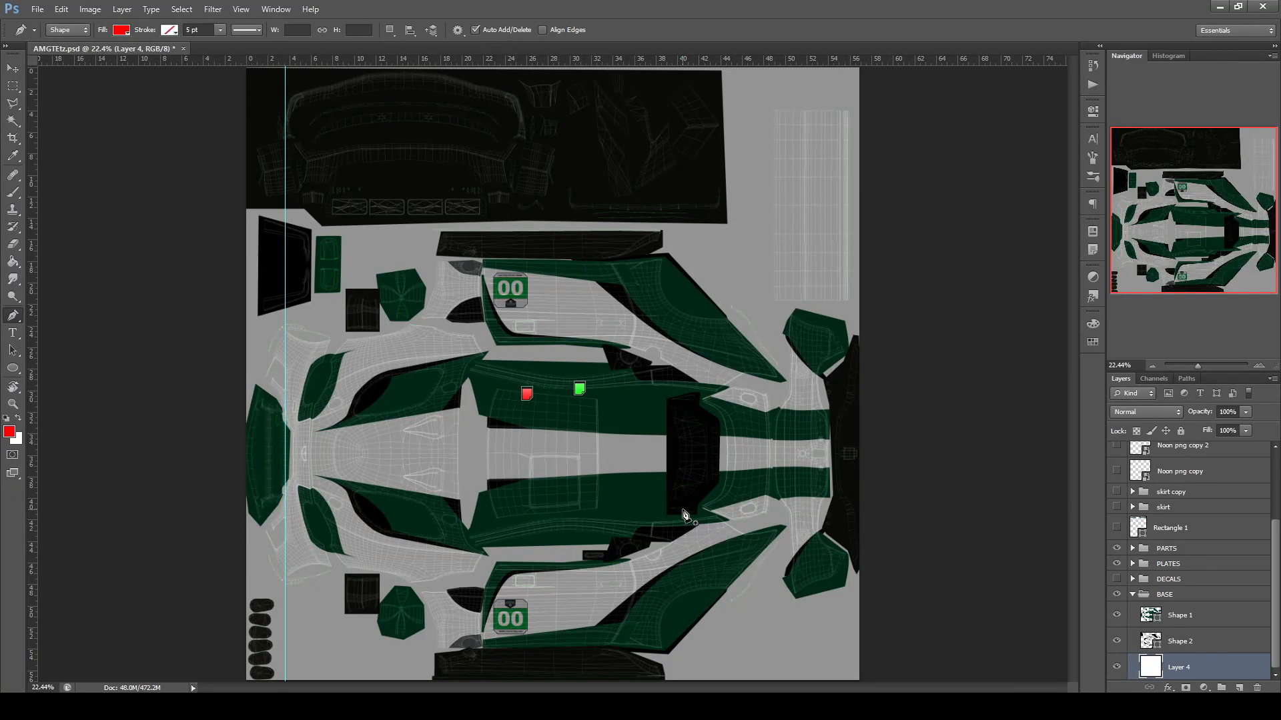
Show the Rectangle 1 layer, the DECALS group and both skirt groups over the livery.
left_click(1169, 528)
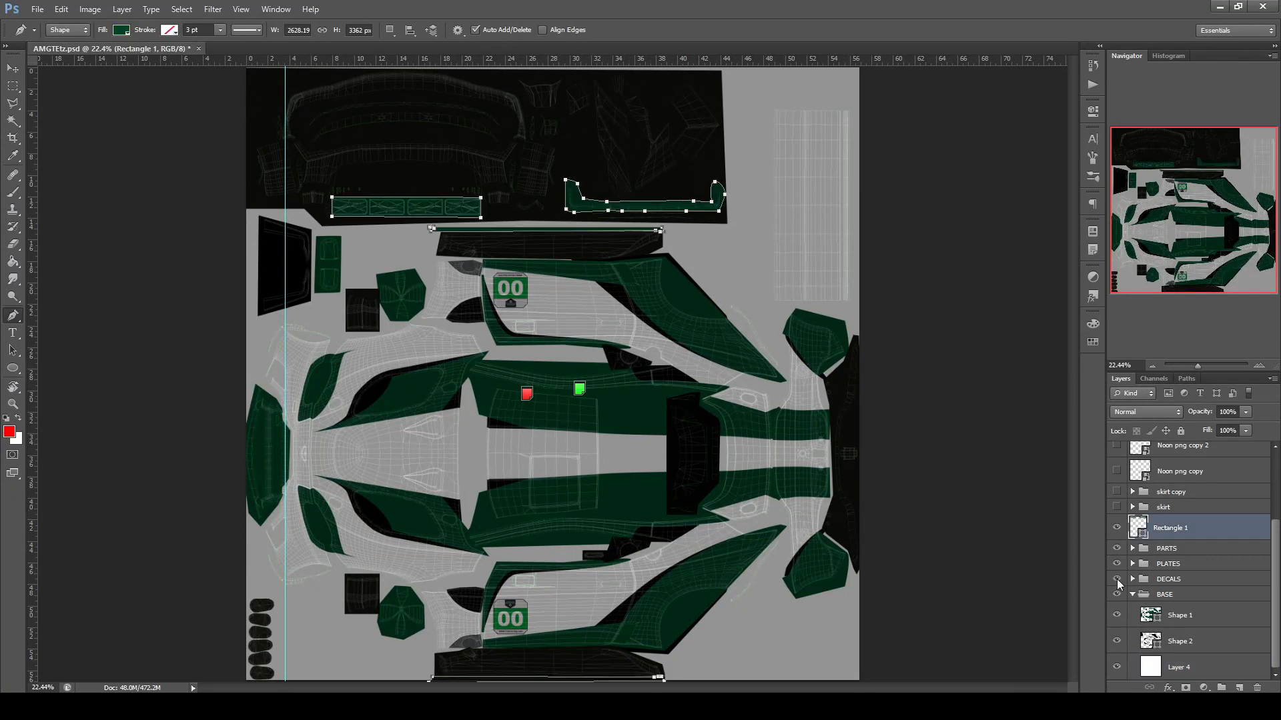
left_click(1116, 578)
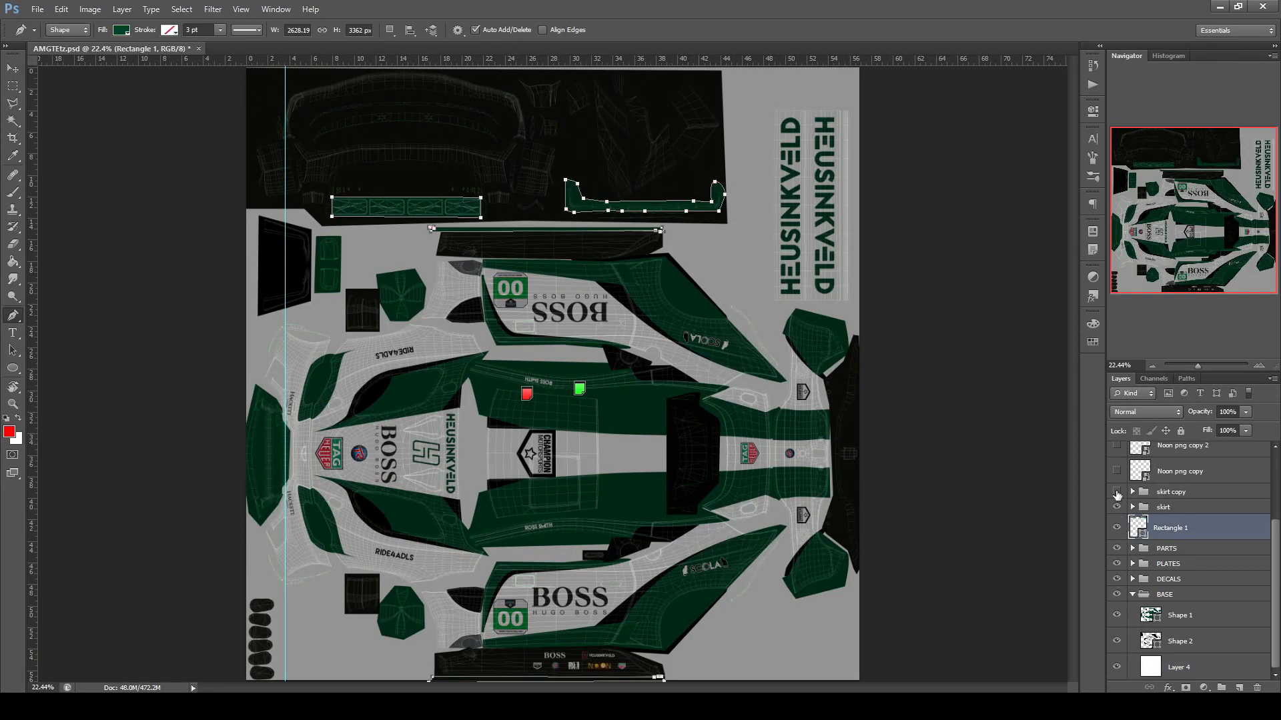
left_click(1117, 491)
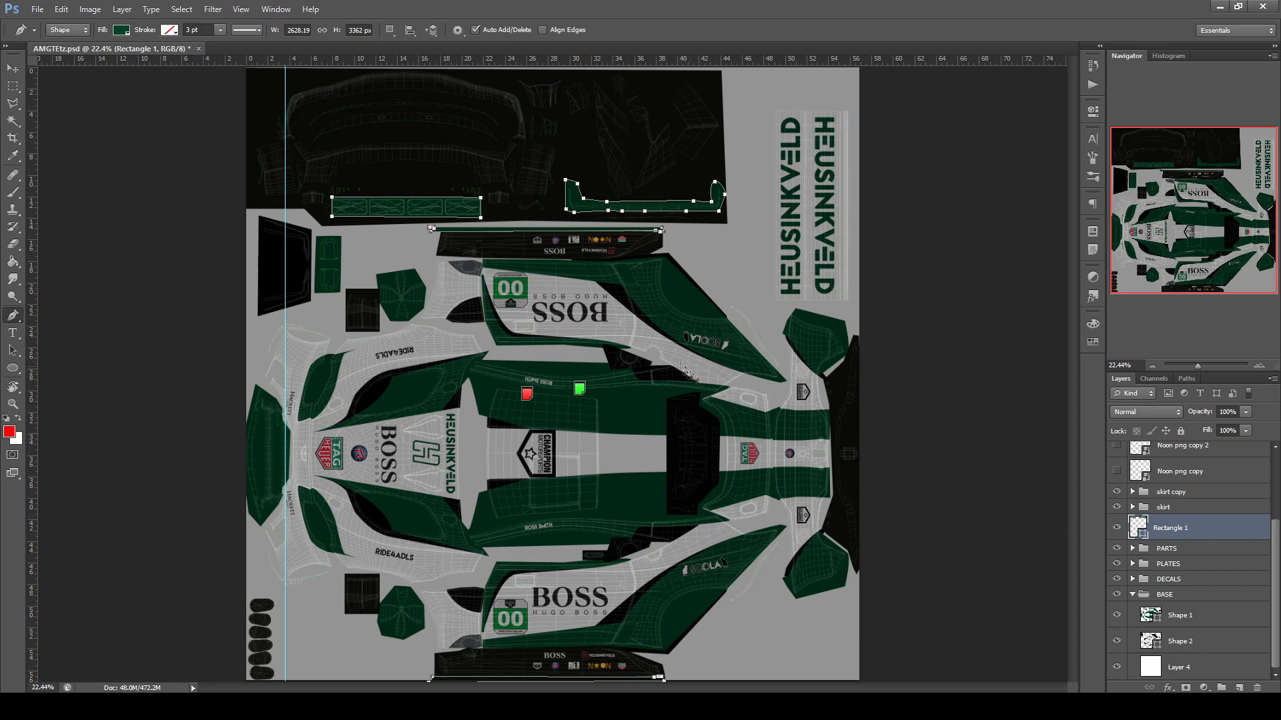
left_click(13, 68)
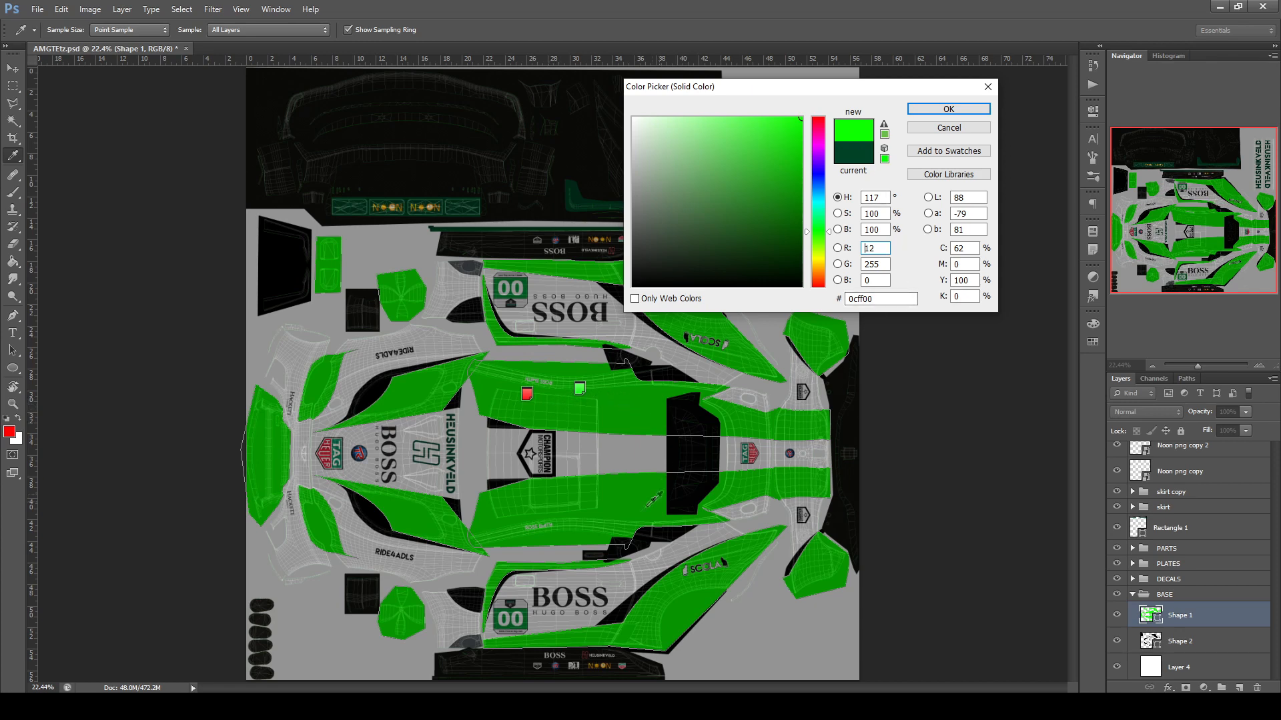
Tweak the stripe green and hide the Albedo layer to brighten the panels.
left_click(947, 109)
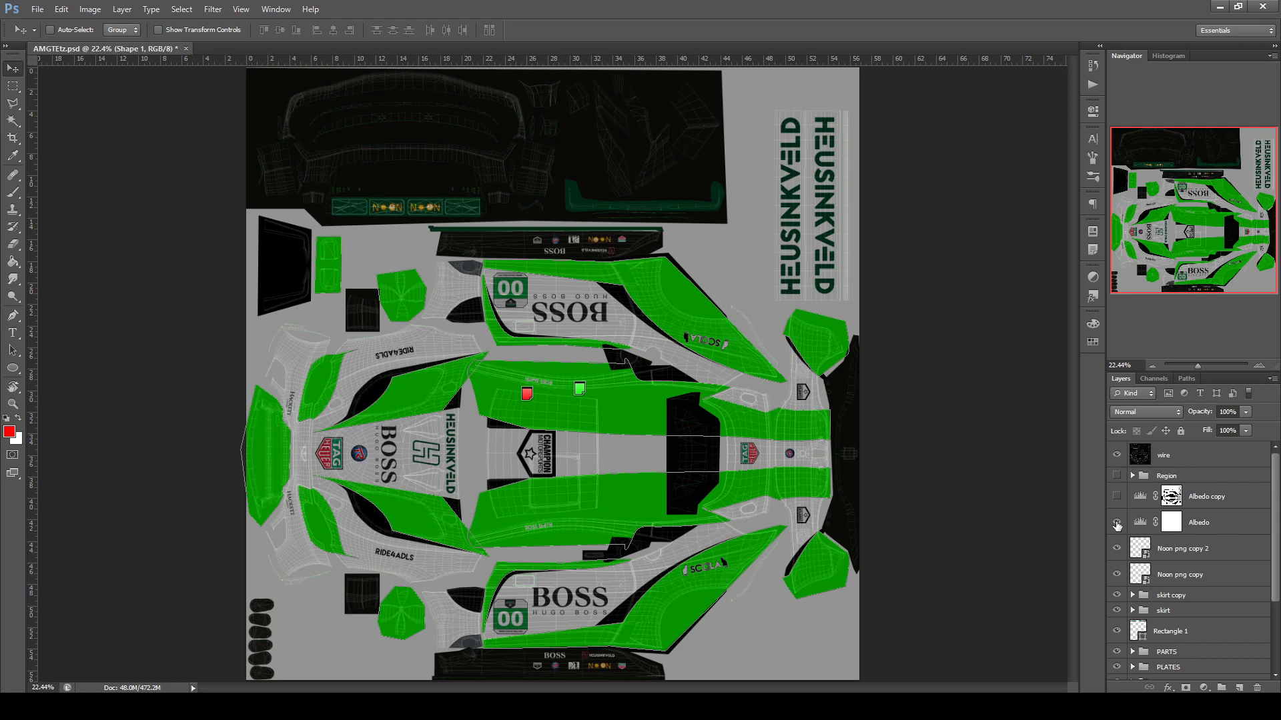
left_click(1117, 525)
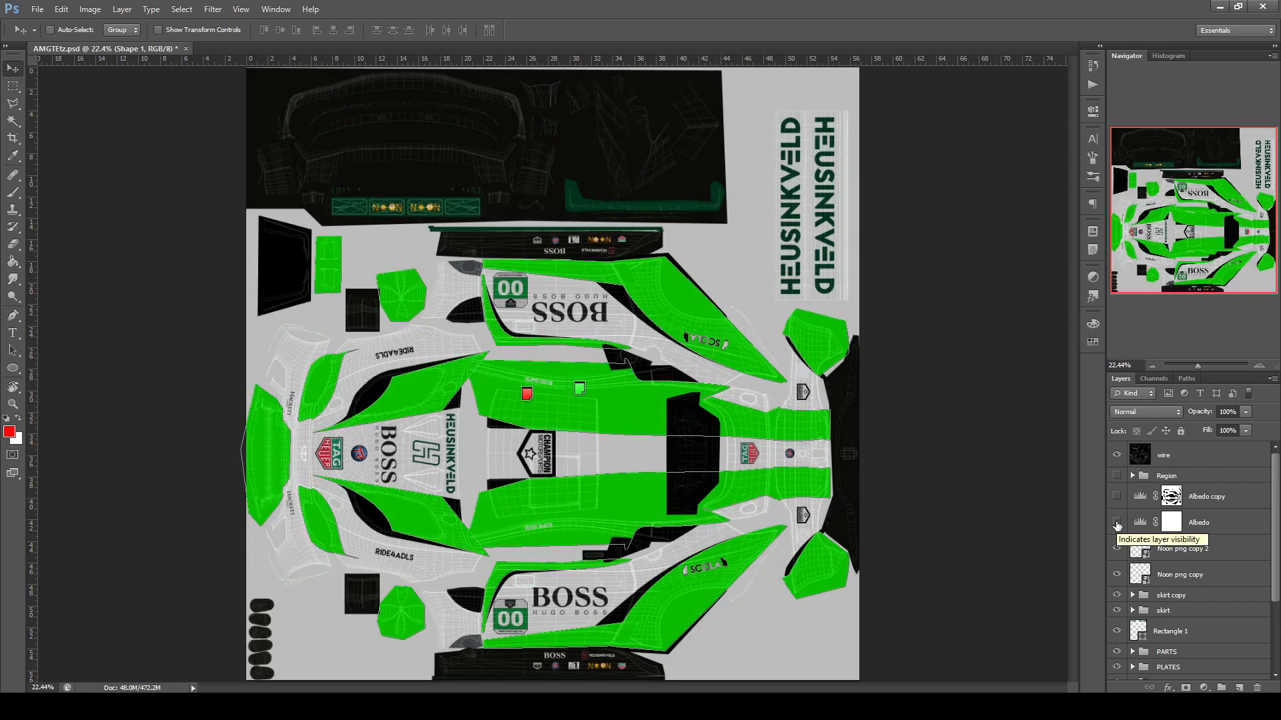
left_click(1117, 525)
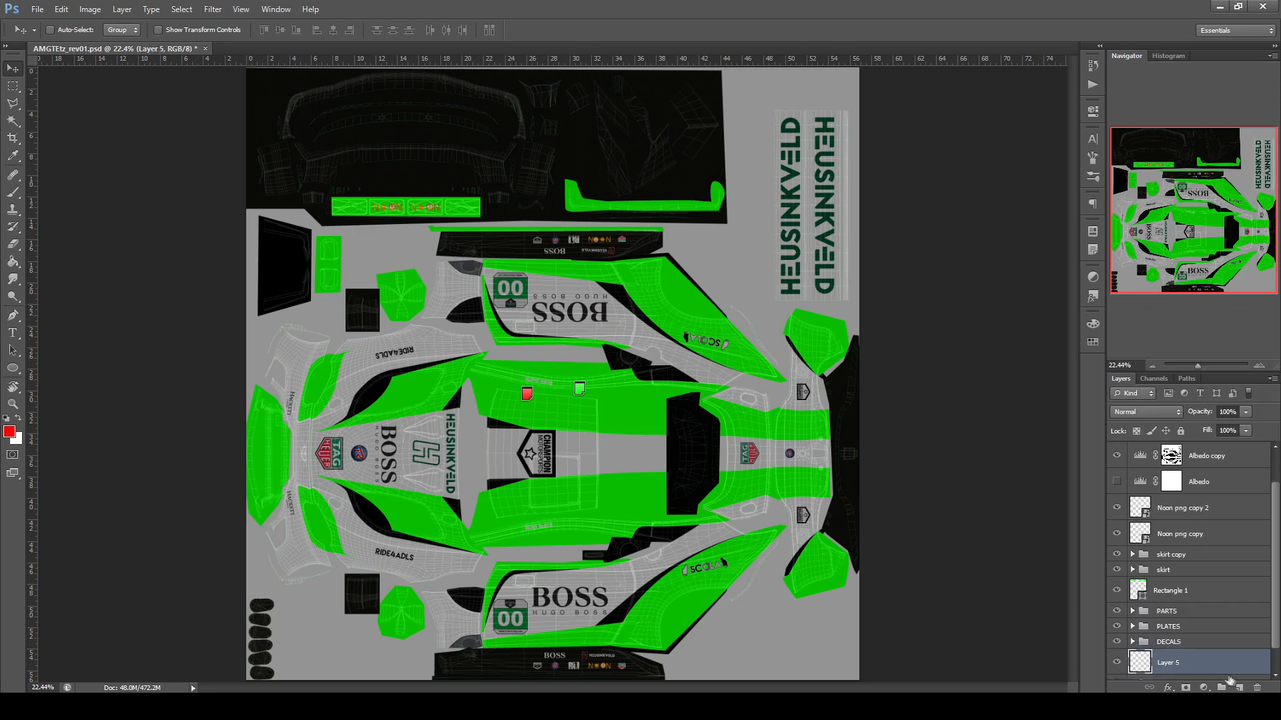
Merge all visible layers into the new layer.
scroll("down", 3)
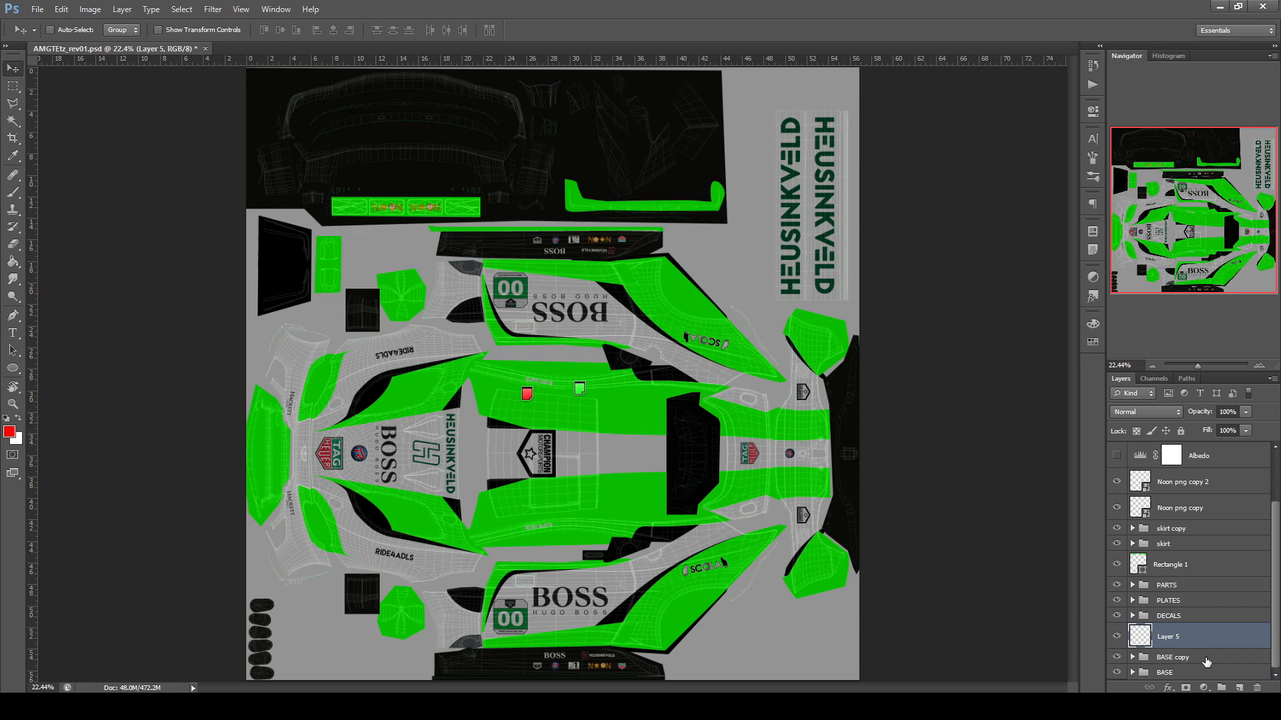
right_click(1172, 656)
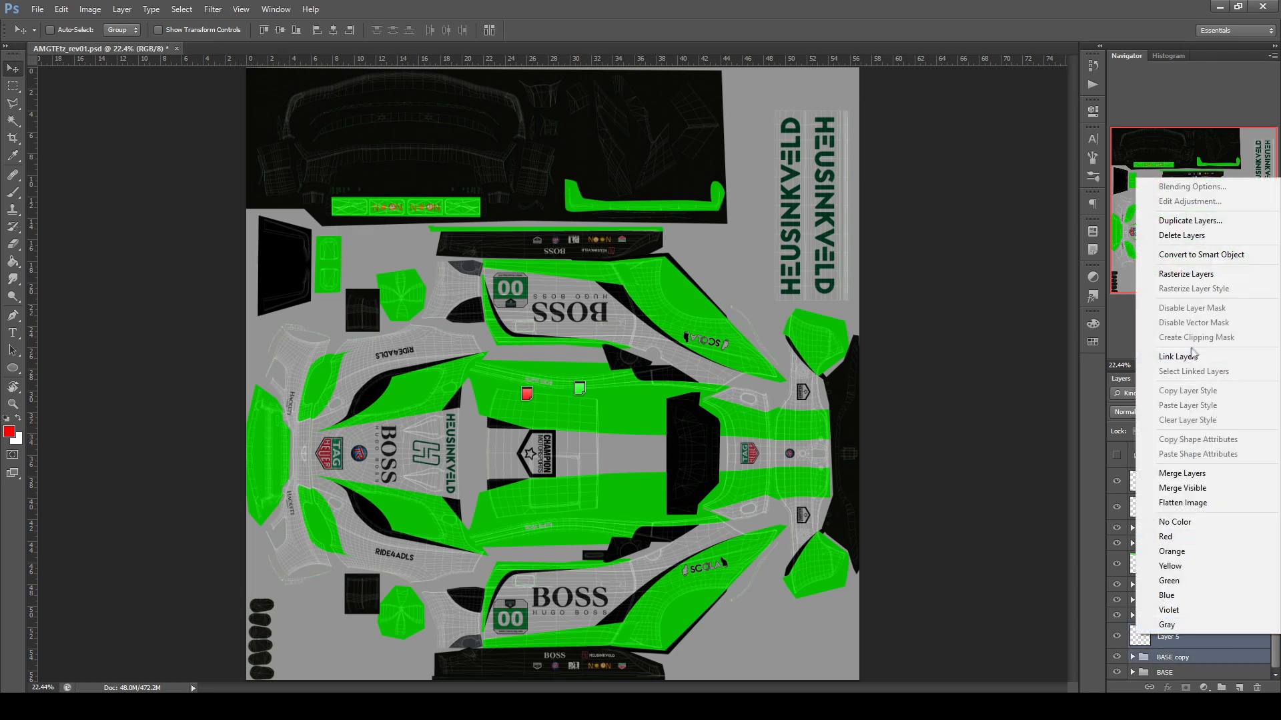
mouse_move(1182, 488)
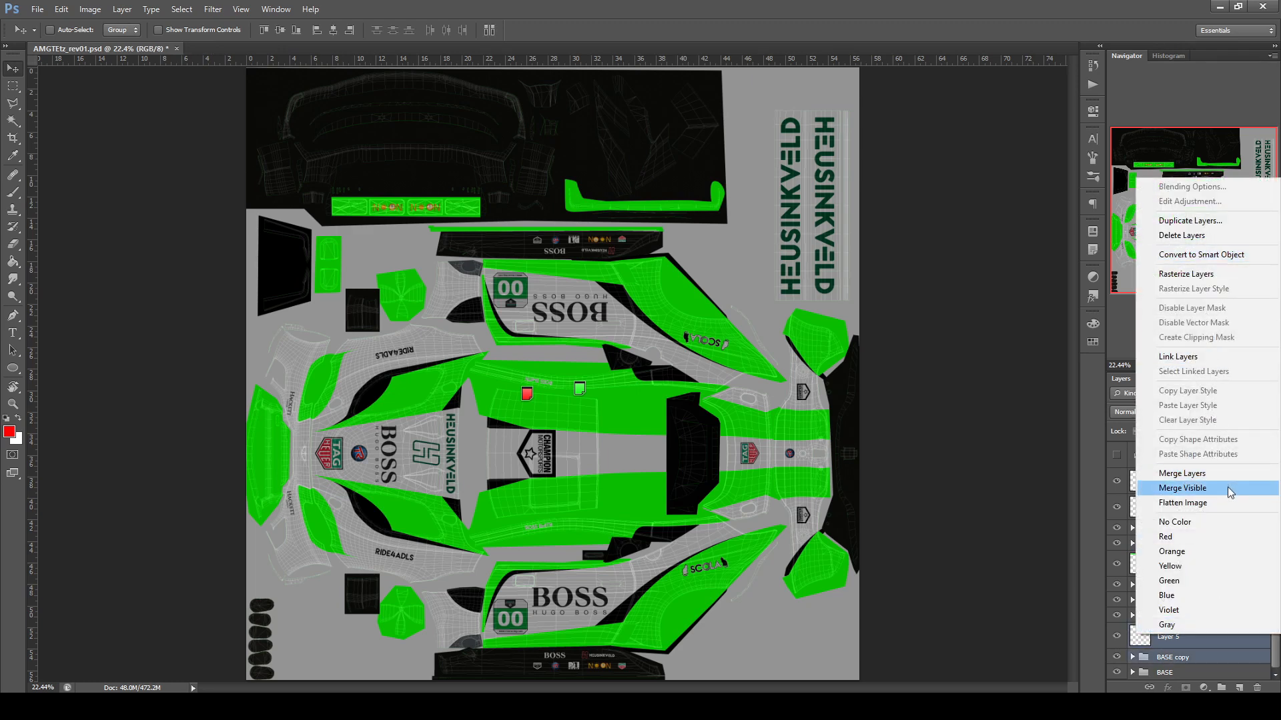
left_click(1180, 487)
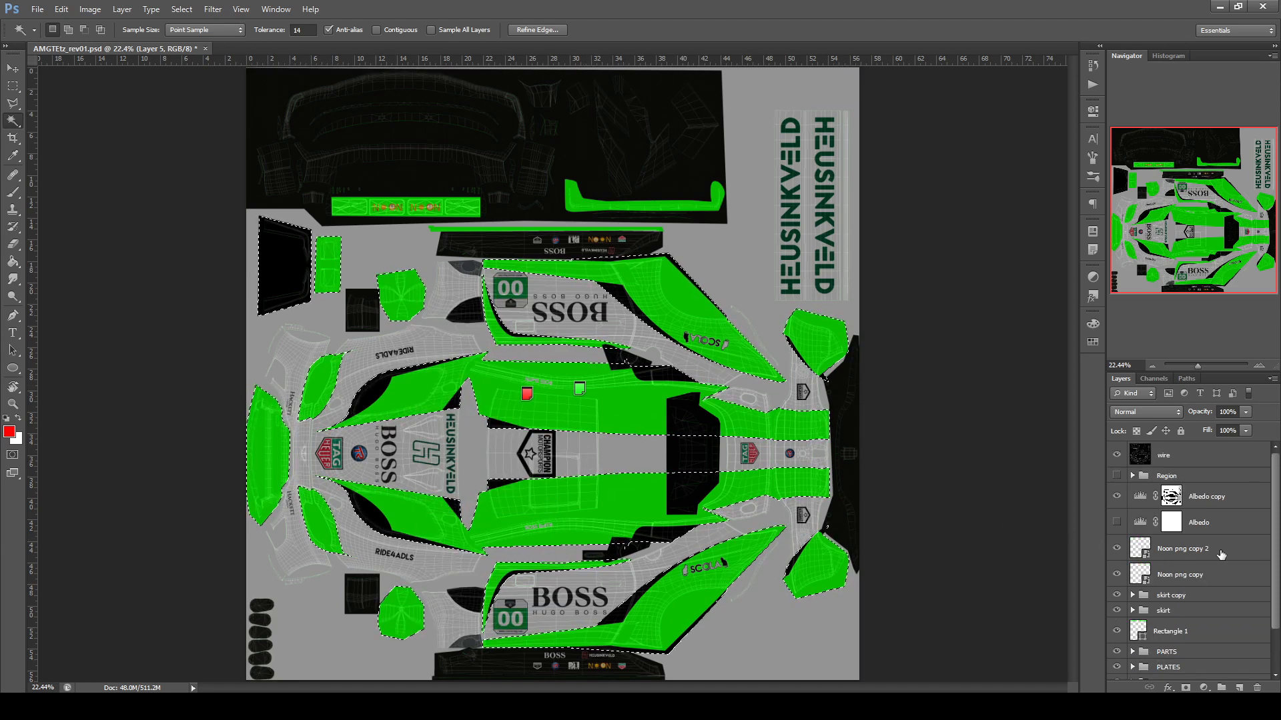
Reveal and expand the Region colour map group.
left_click(1117, 476)
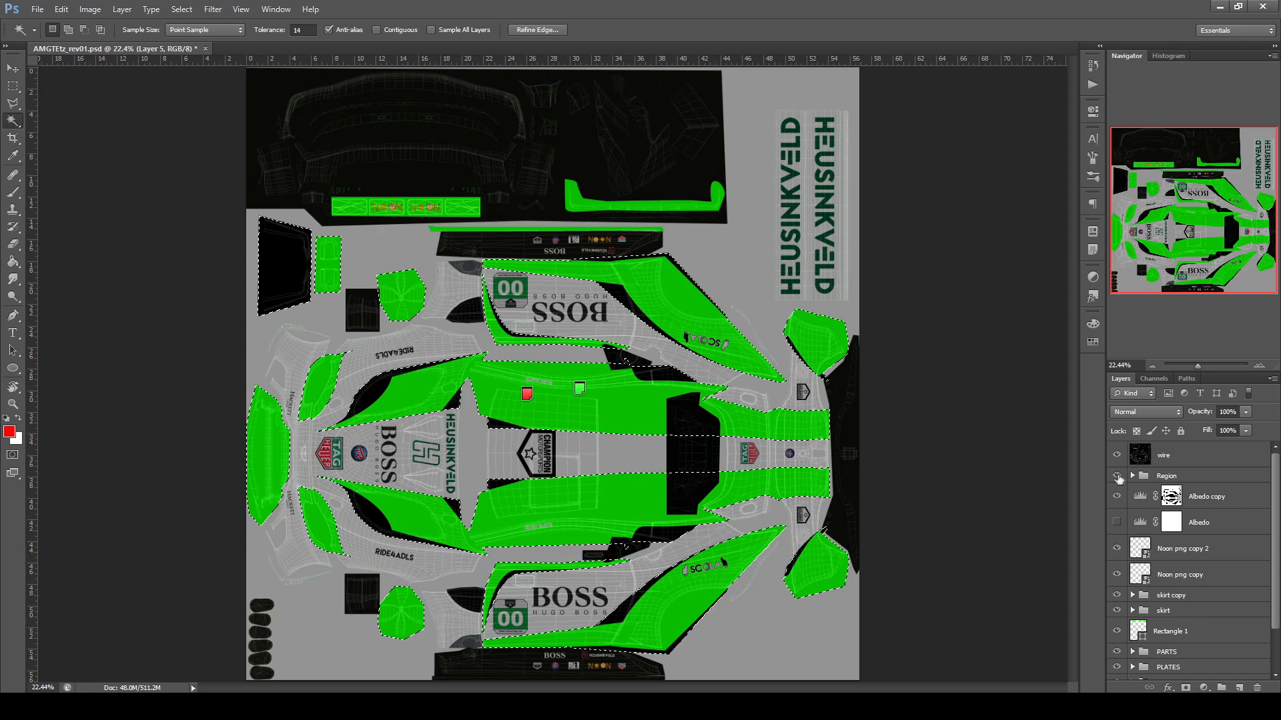
left_click(1132, 476)
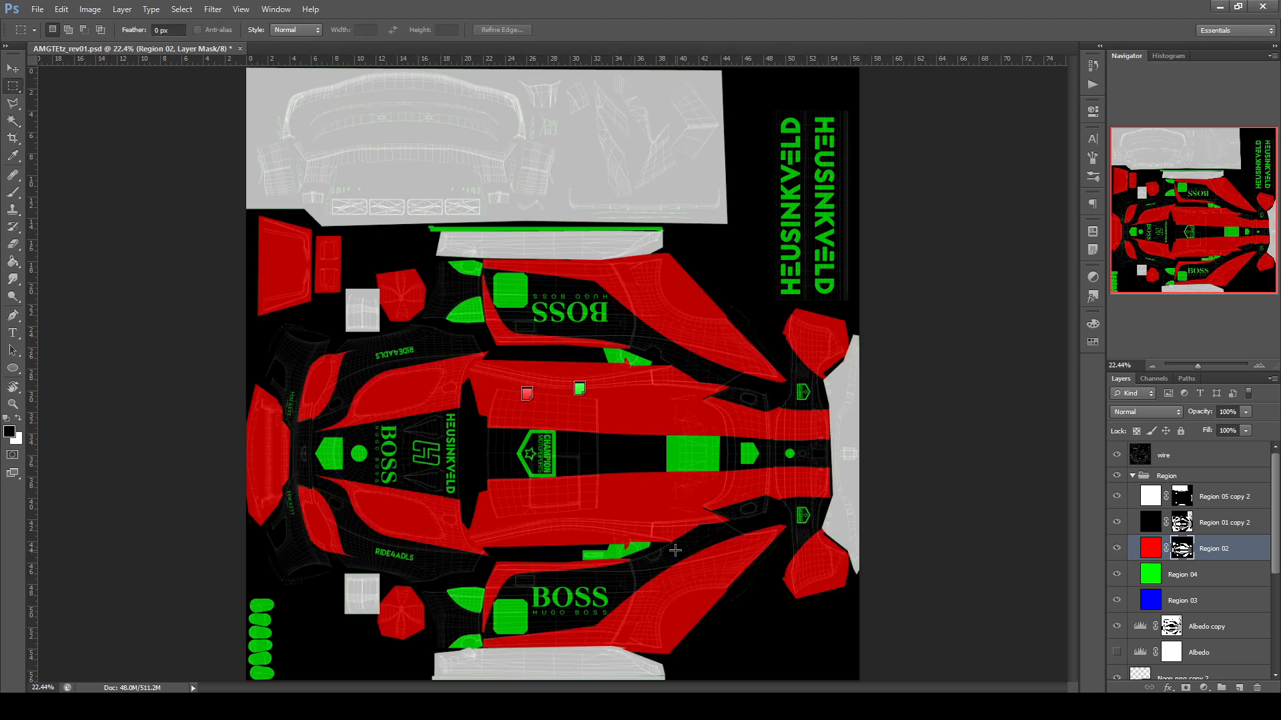
mouse_move(684, 545)
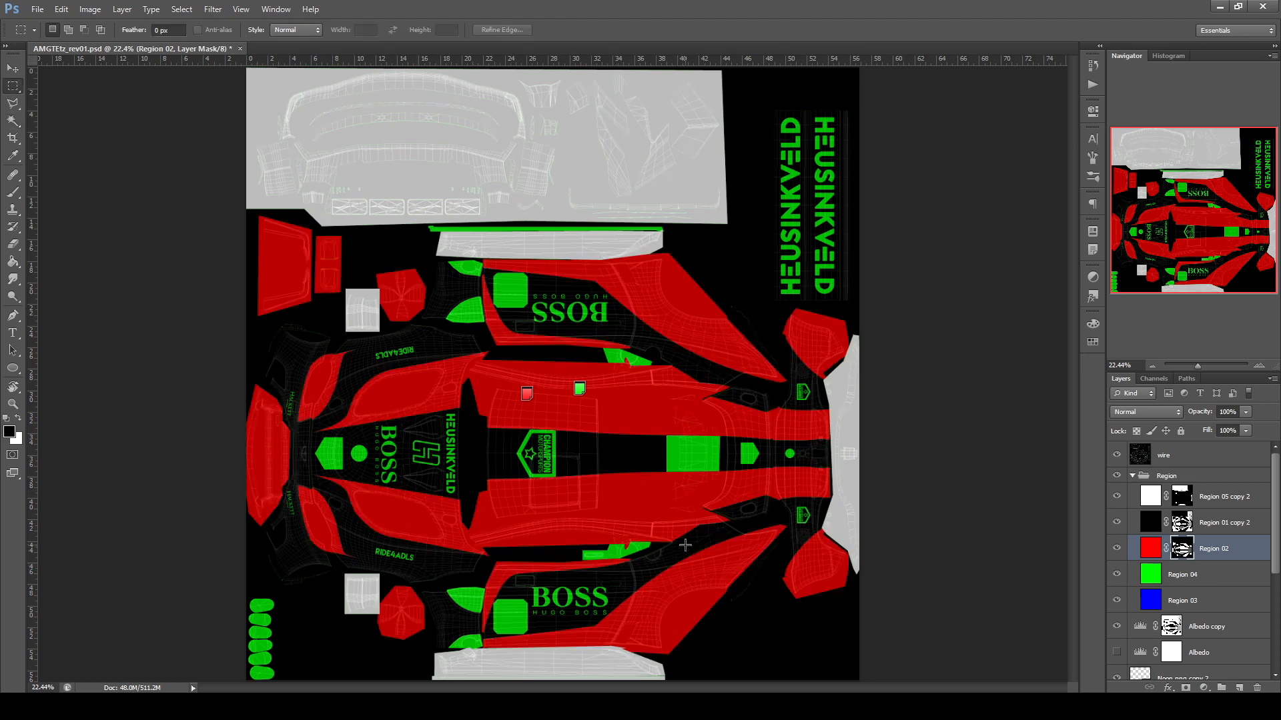
Hide the Region colour map and the wireframe overlay for a clean livery.
left_click(1132, 474)
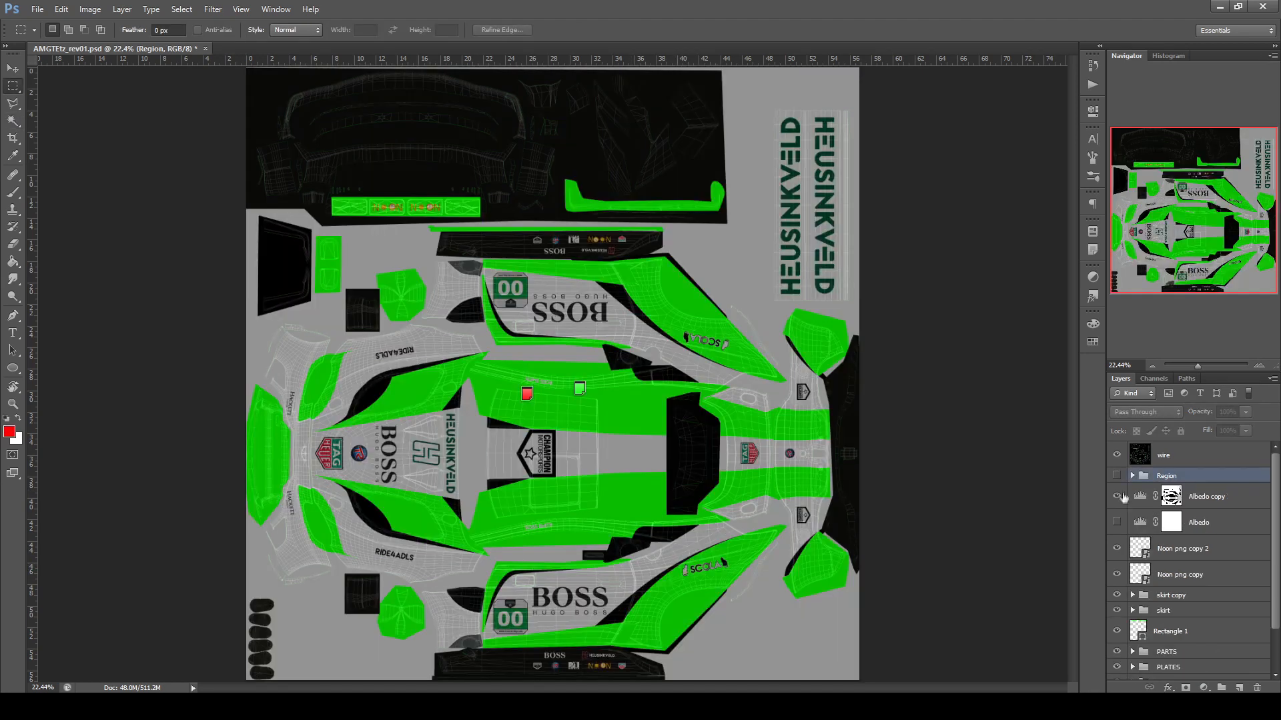
left_click(1117, 455)
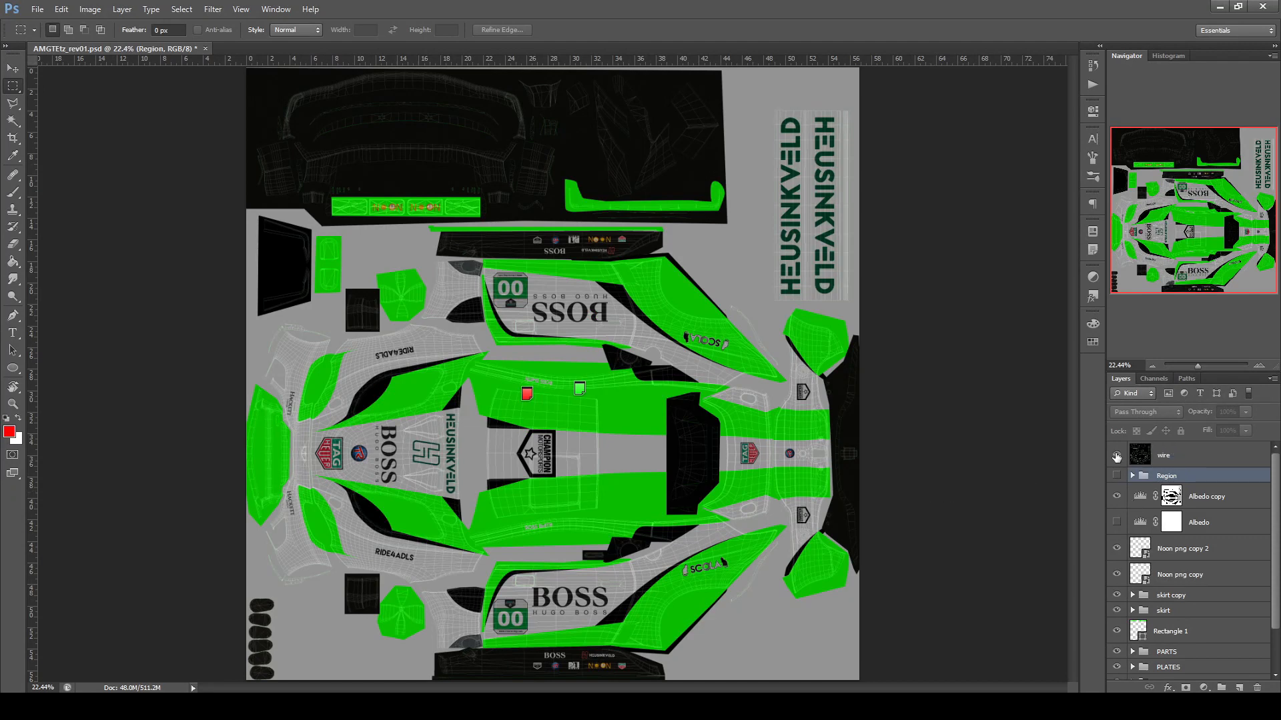
left_click(1116, 456)
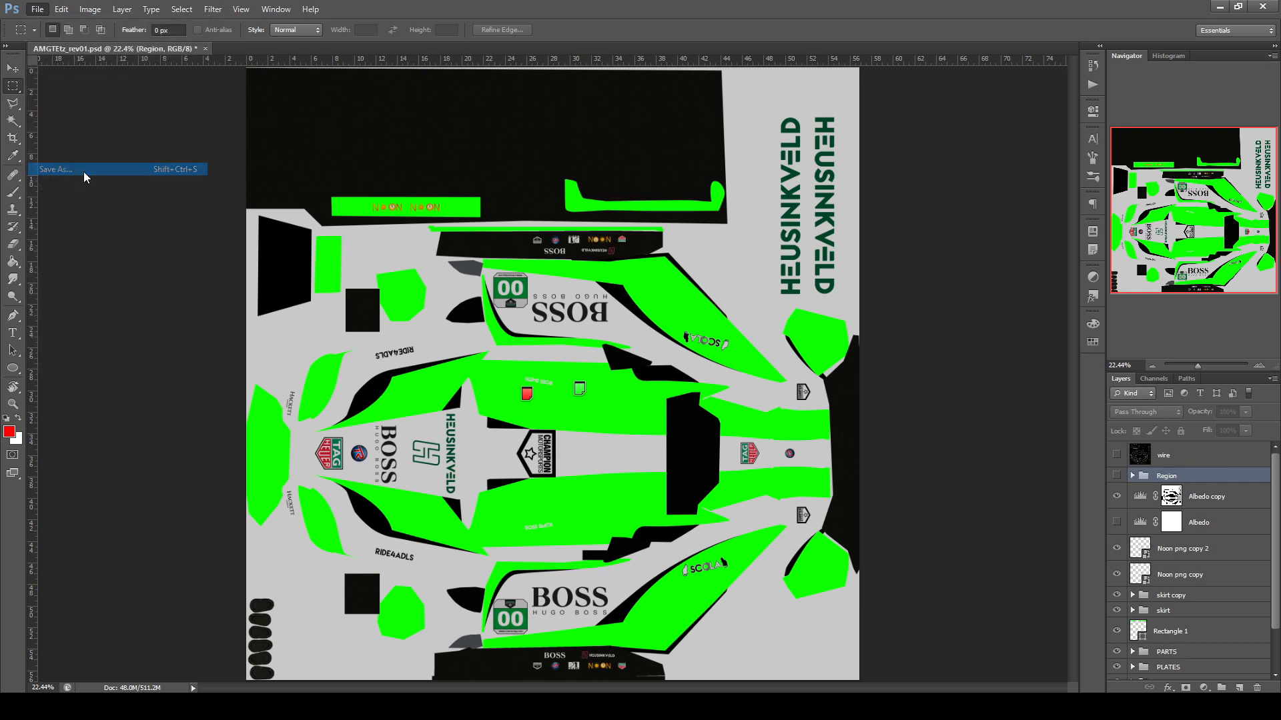
Export the livery to the Desktop as alt13Tnadz.dds with DXT5 compression.
left_click(54, 169)
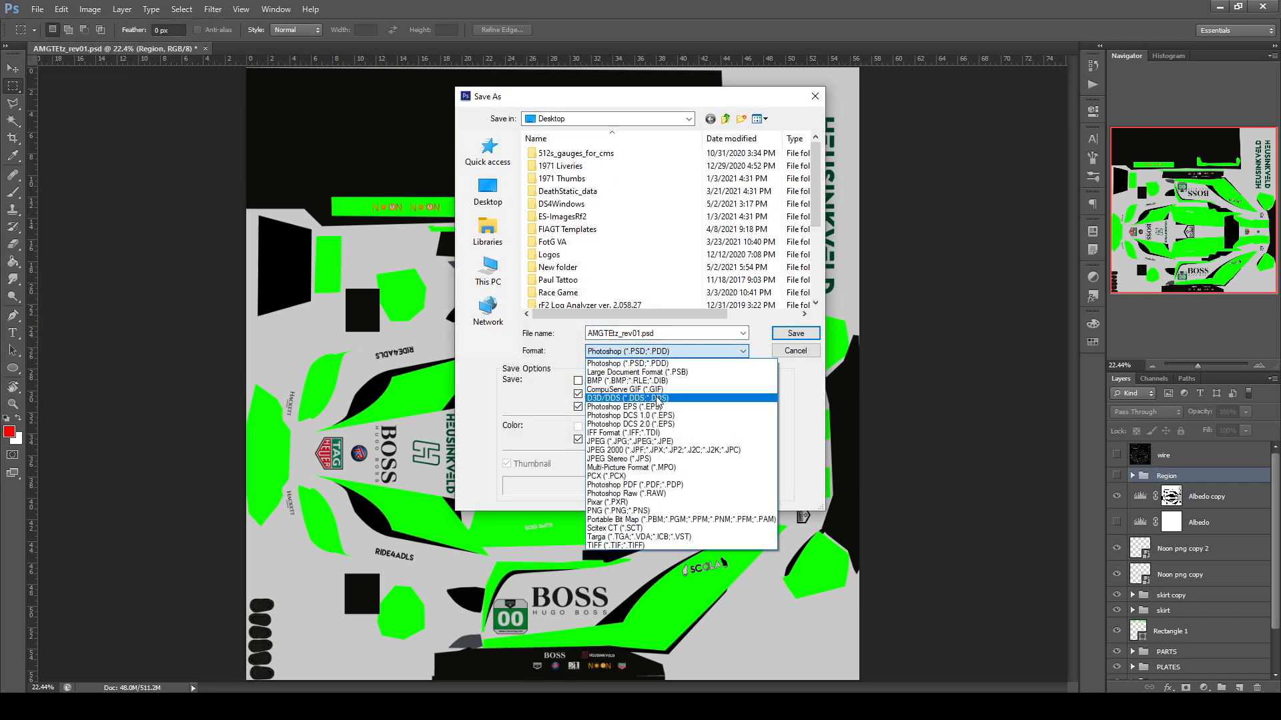
left_click(654, 398)
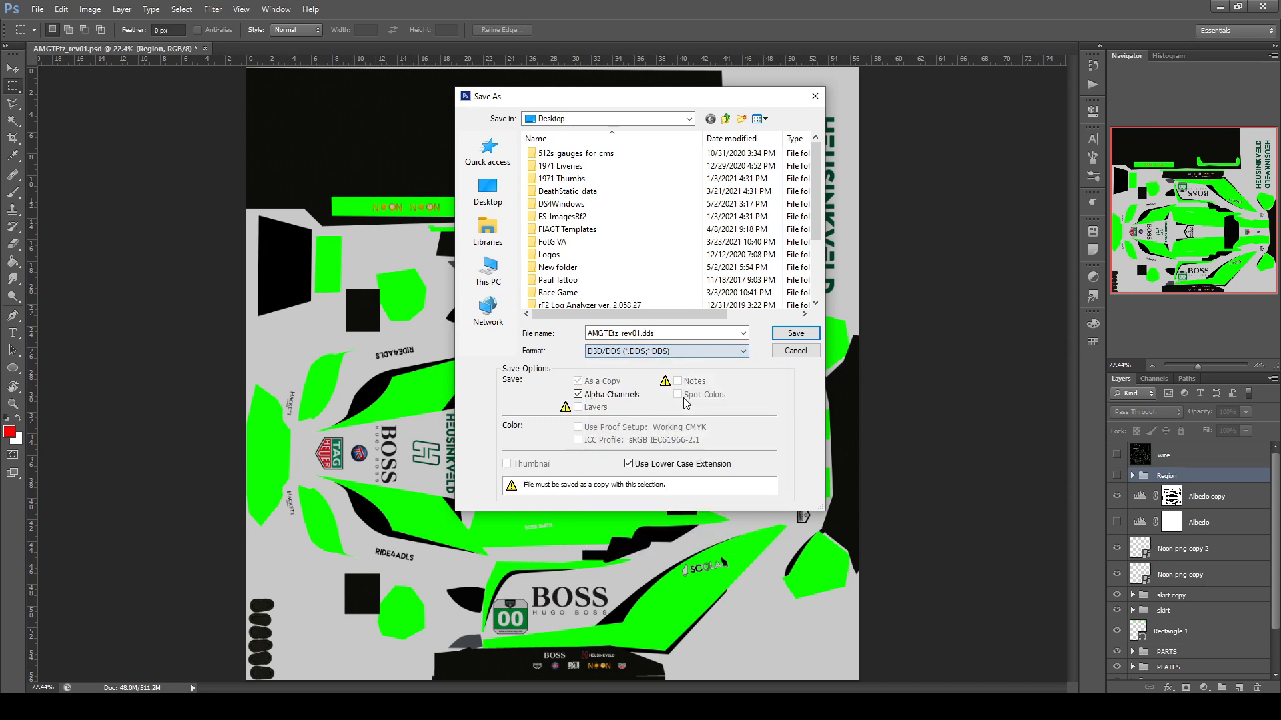
left_click(663, 334)
type("alt")
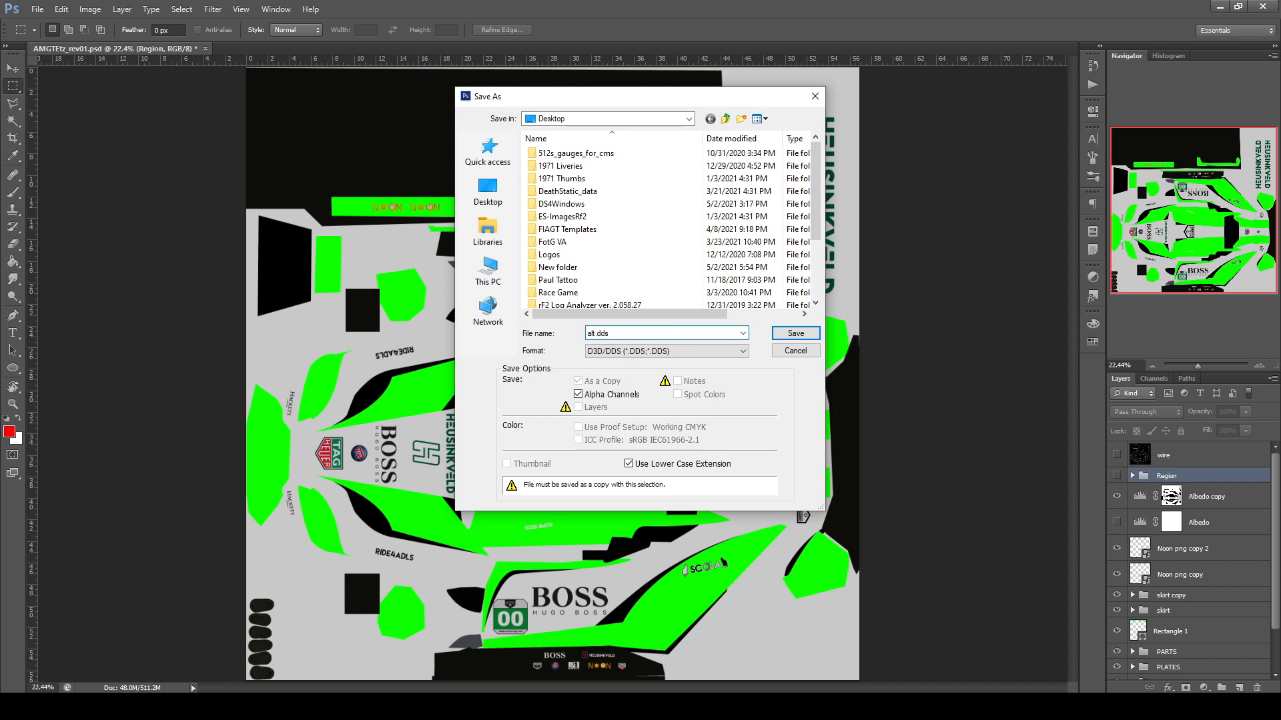
type("13")
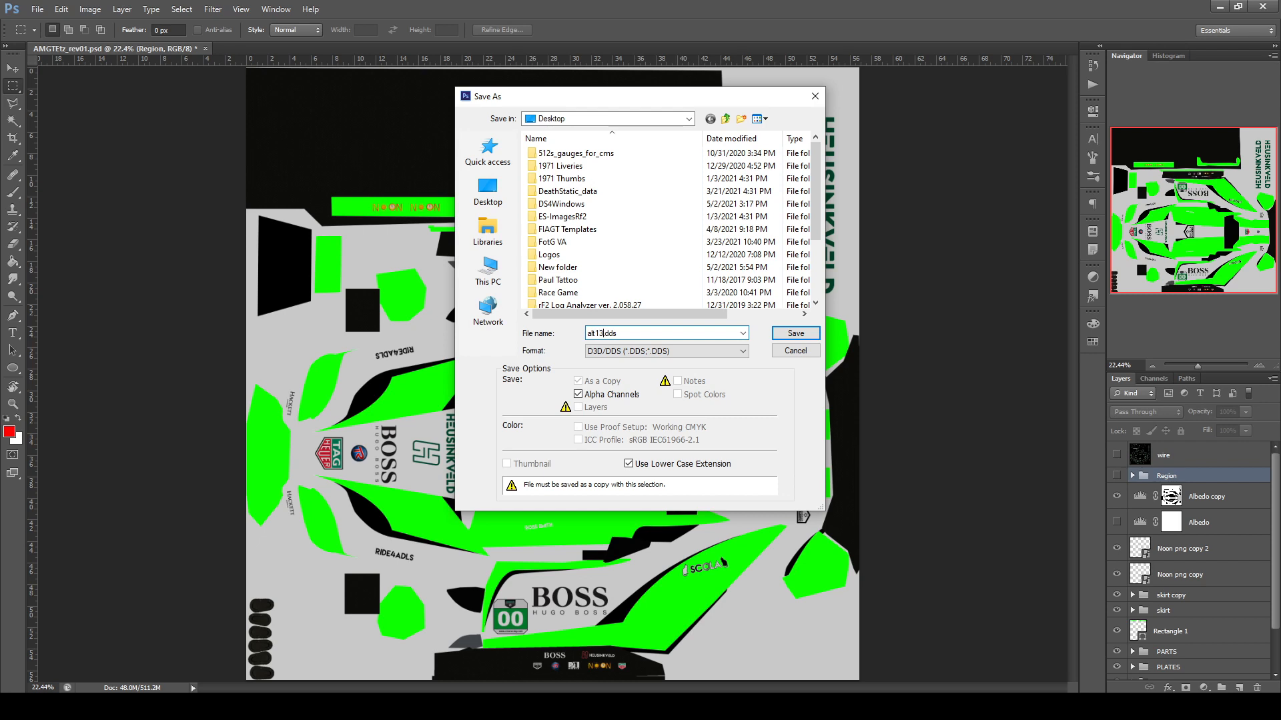
type("Tnadz")
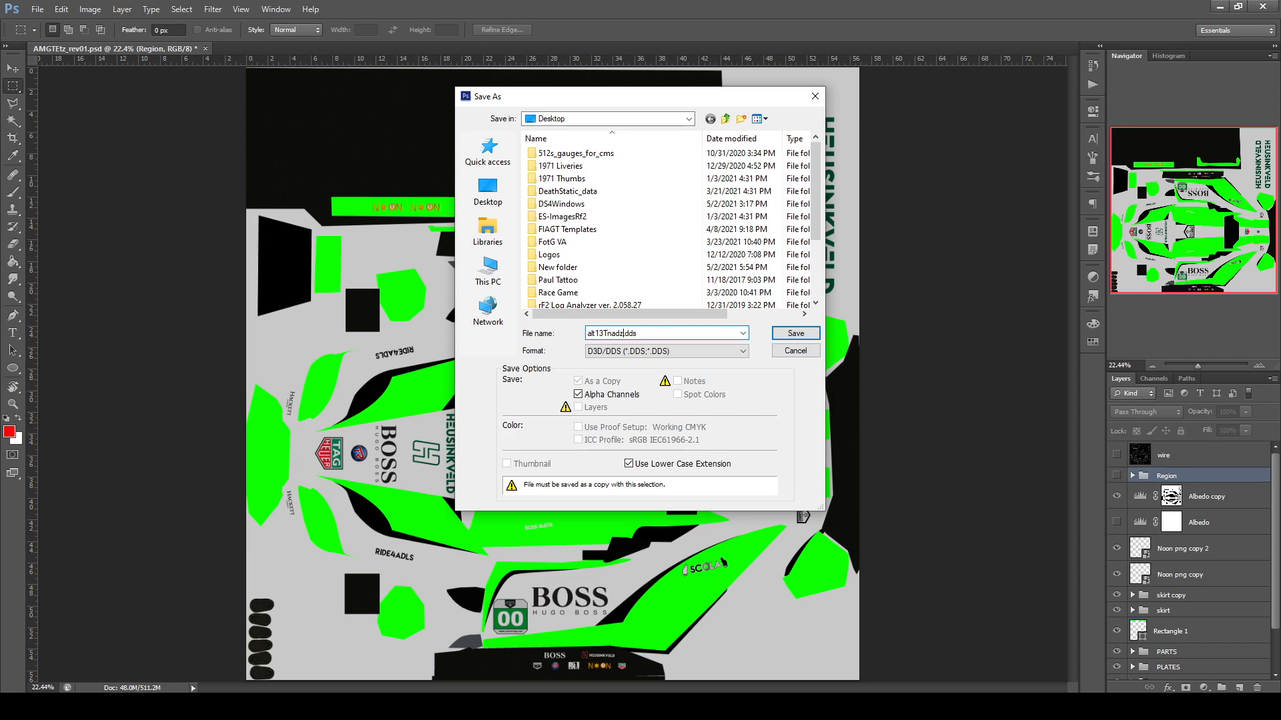
left_click(793, 333)
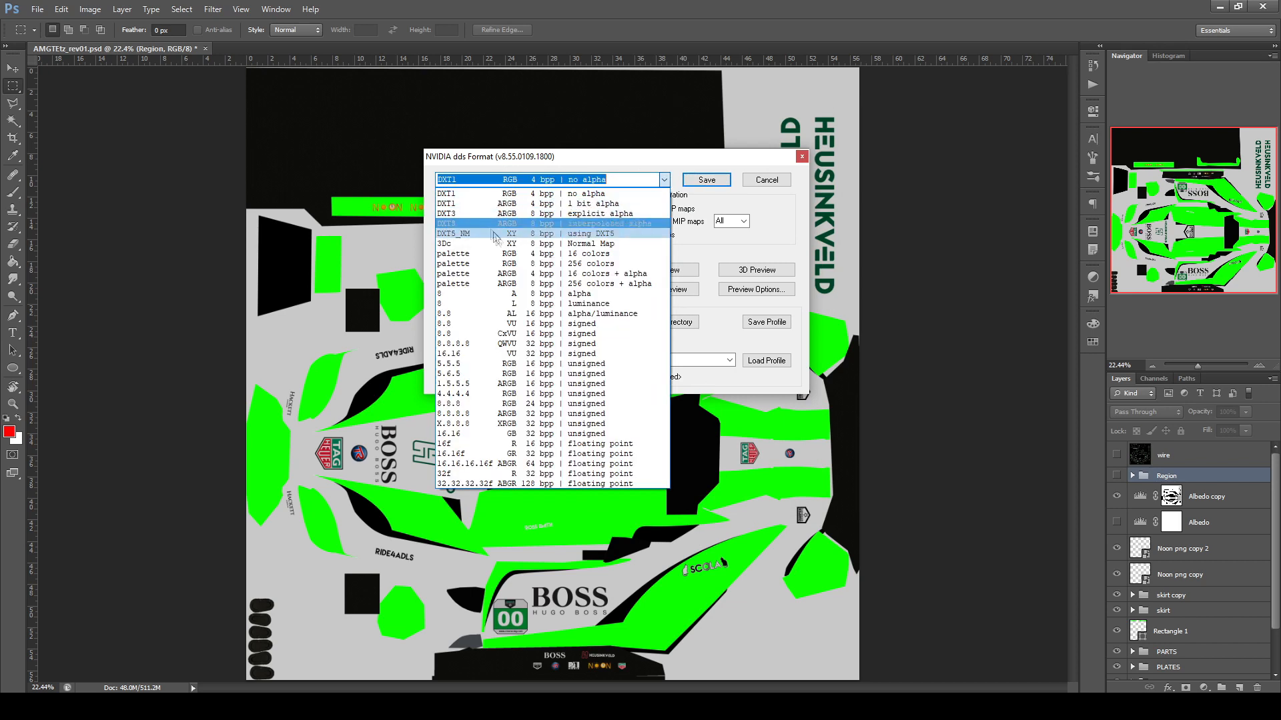
left_click(547, 223)
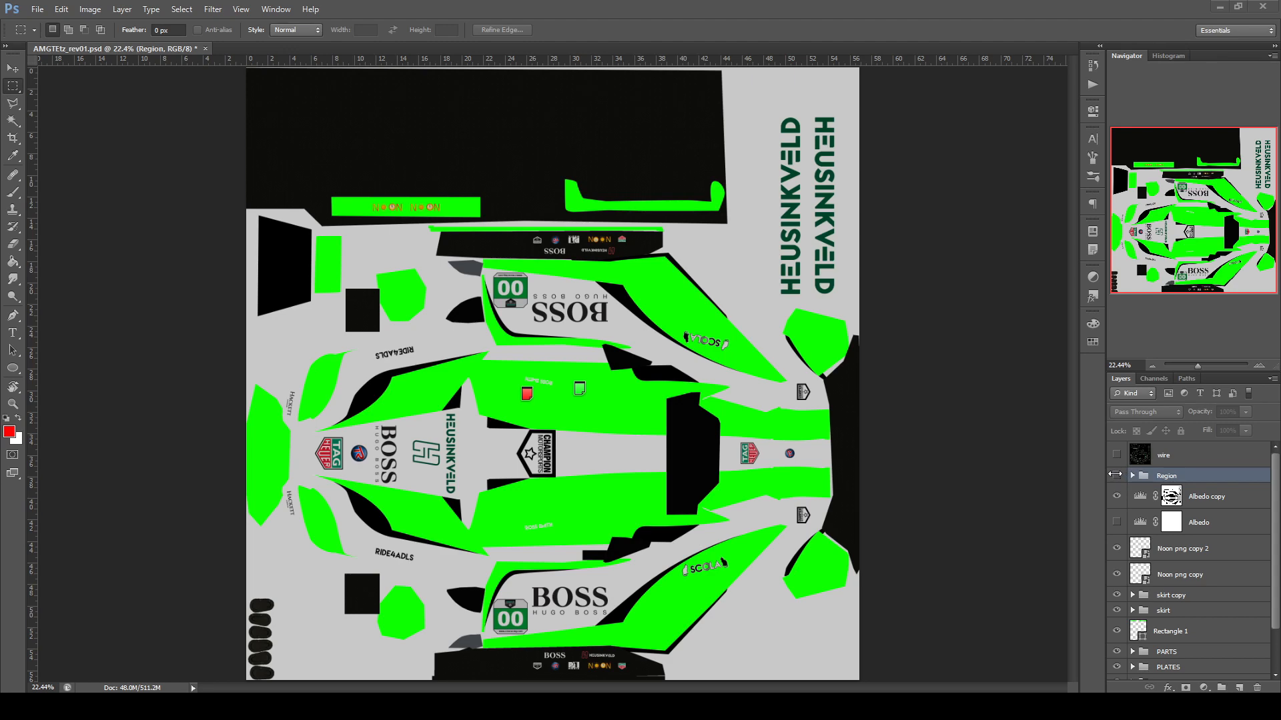
Show the Region colour map again and set up a D3D/DDS Save As for it.
left_click(1117, 477)
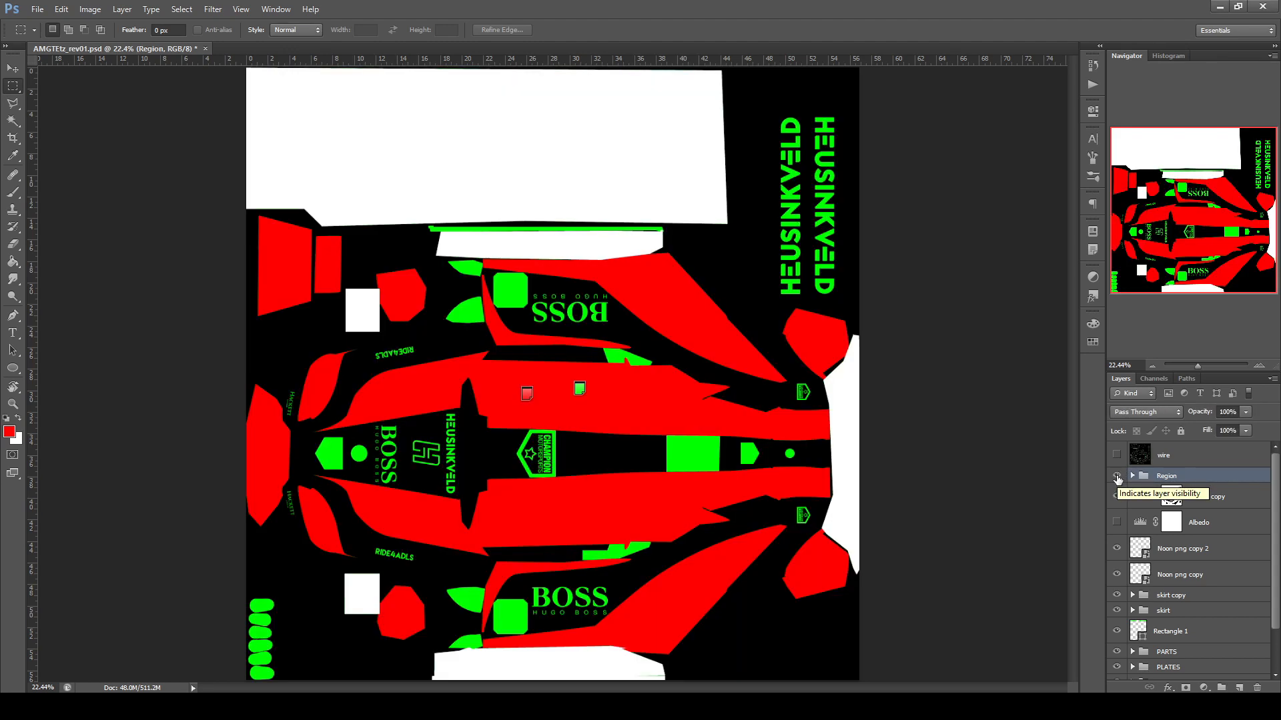
left_click(37, 8)
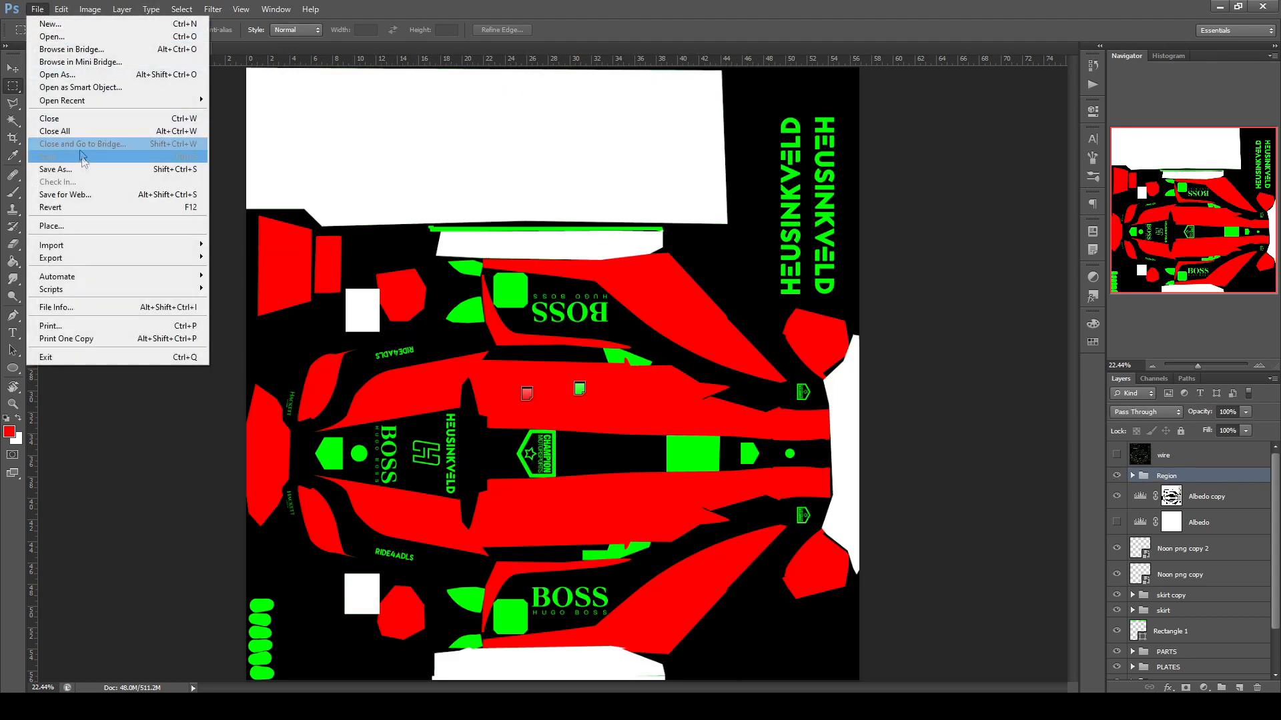
left_click(55, 169)
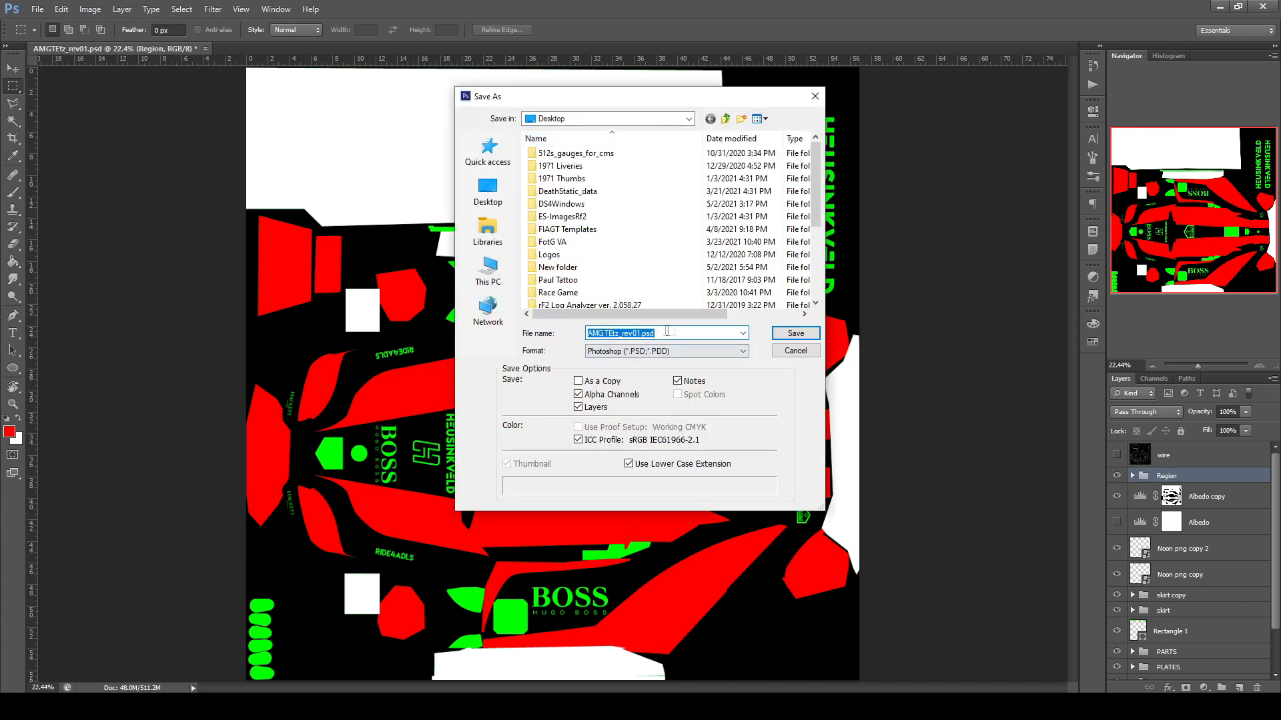
left_click(666, 350)
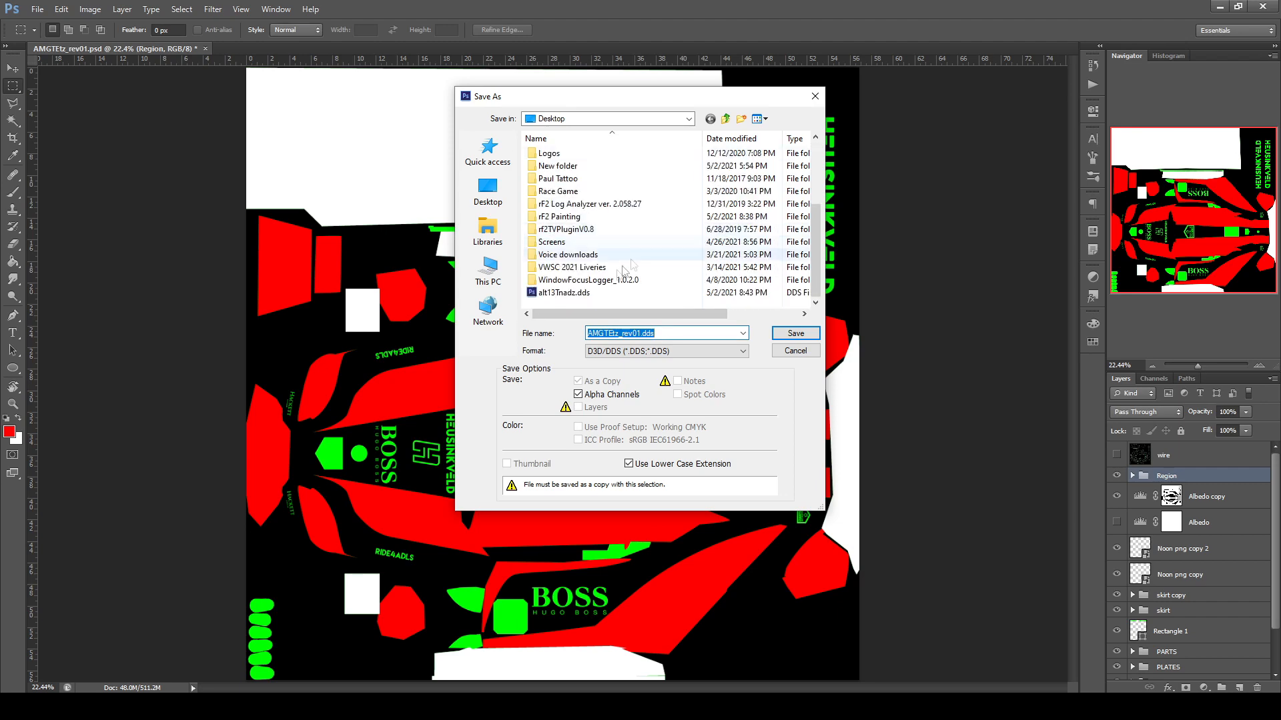
left_click(564, 292)
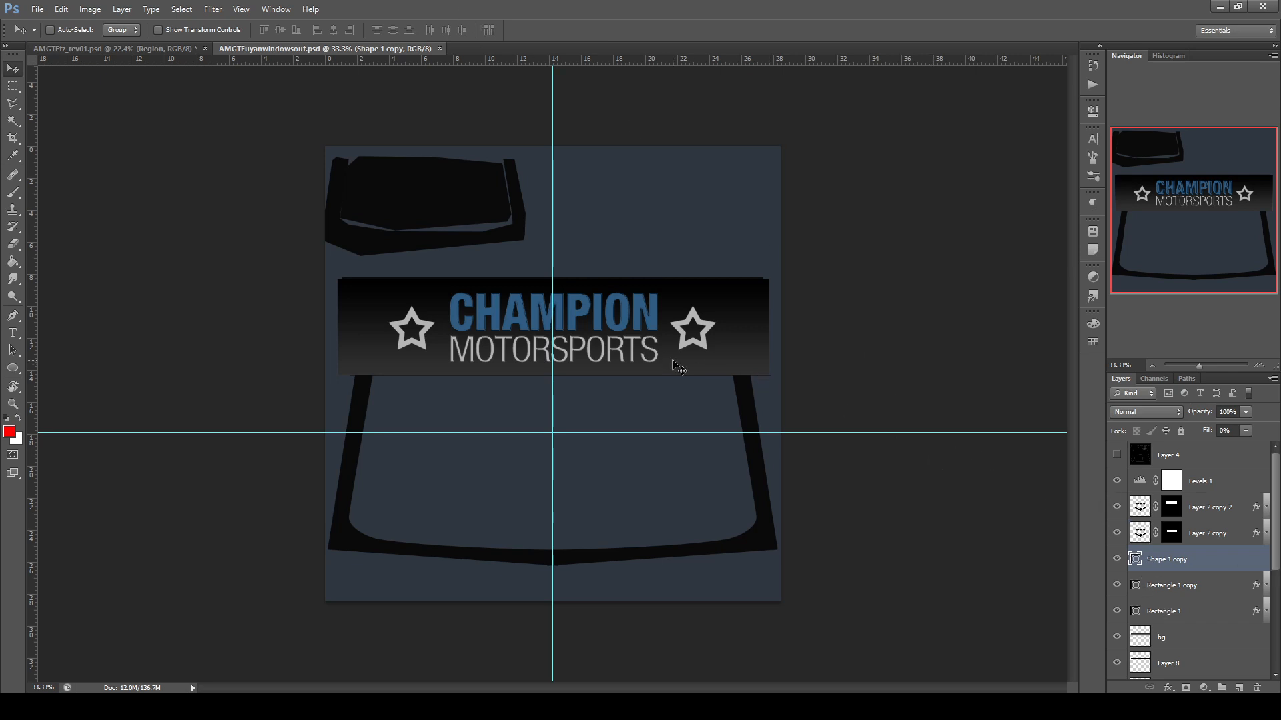
mouse_move(657, 406)
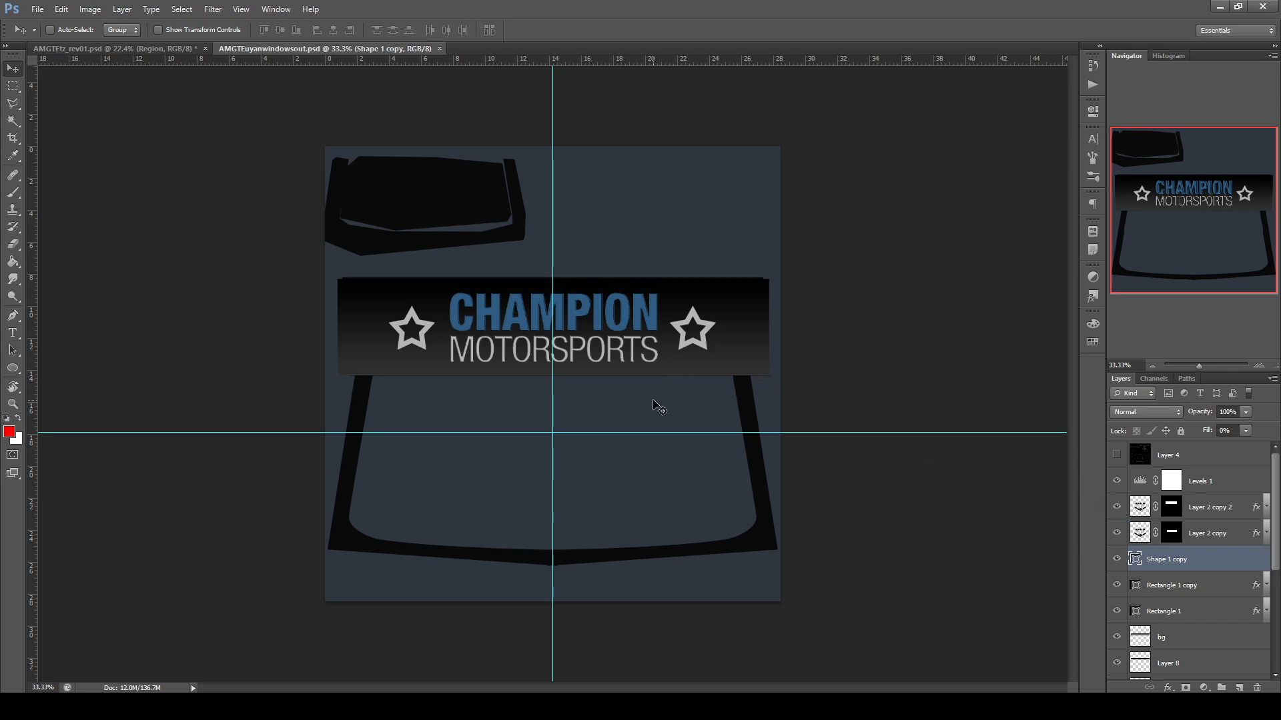
Add the white 24 number layer and check the Alpha 1 channel over the windshield artwork.
left_click(1153, 378)
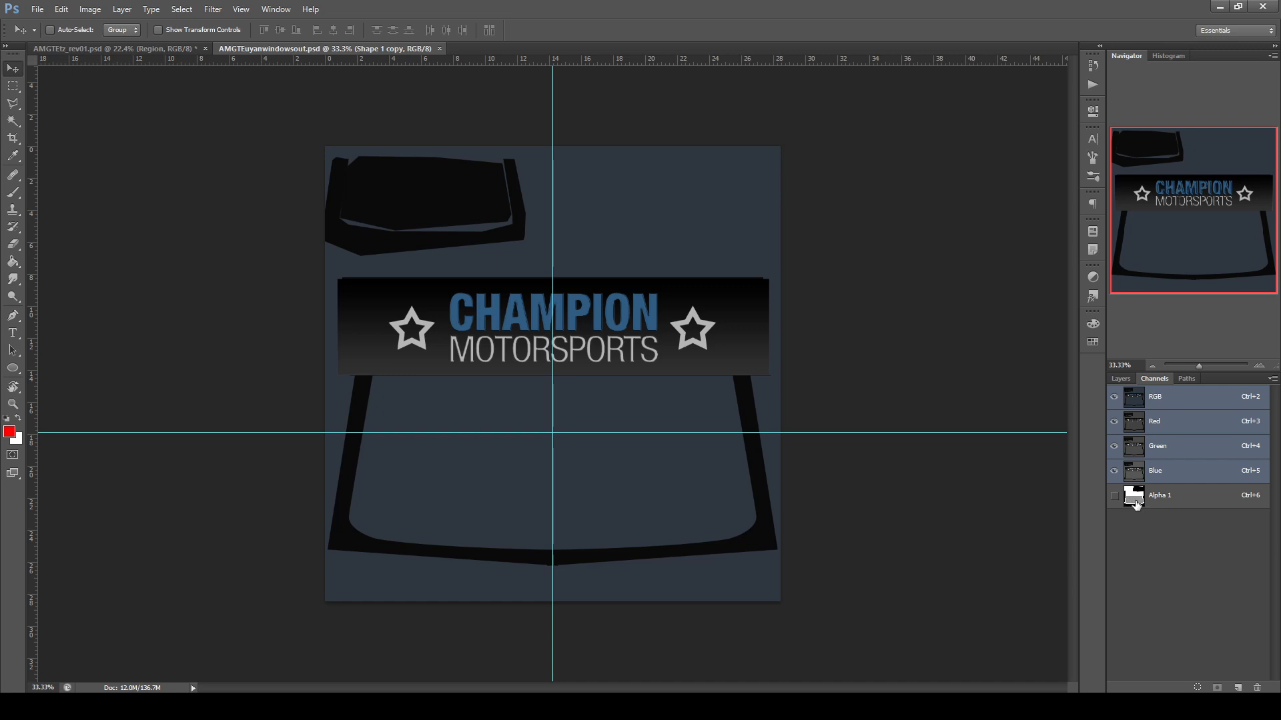
mouse_move(1134, 505)
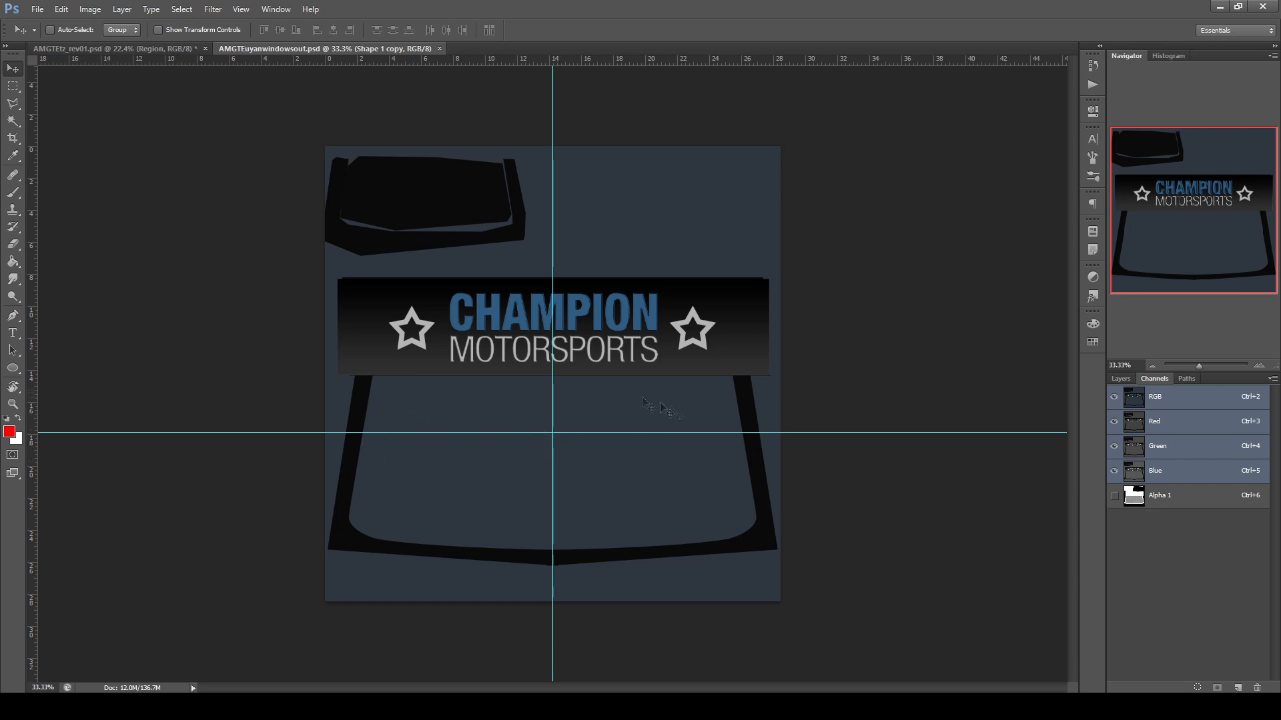
mouse_move(412, 462)
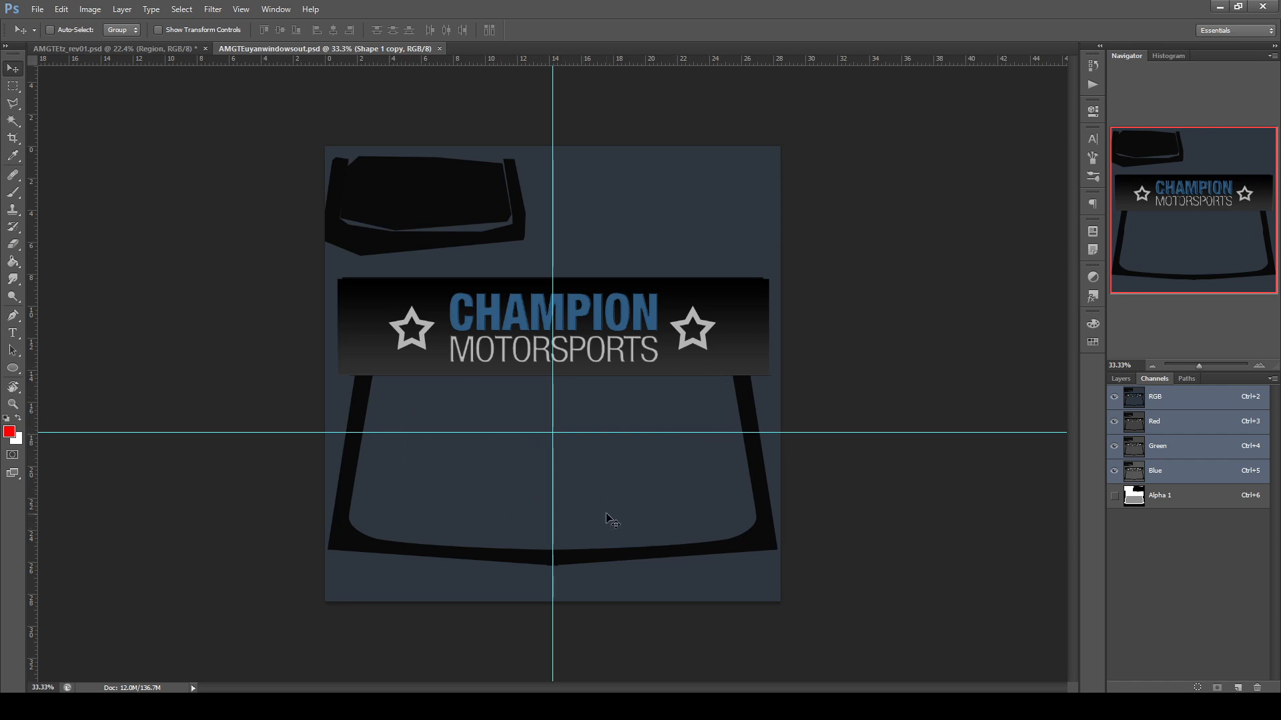
mouse_move(715, 441)
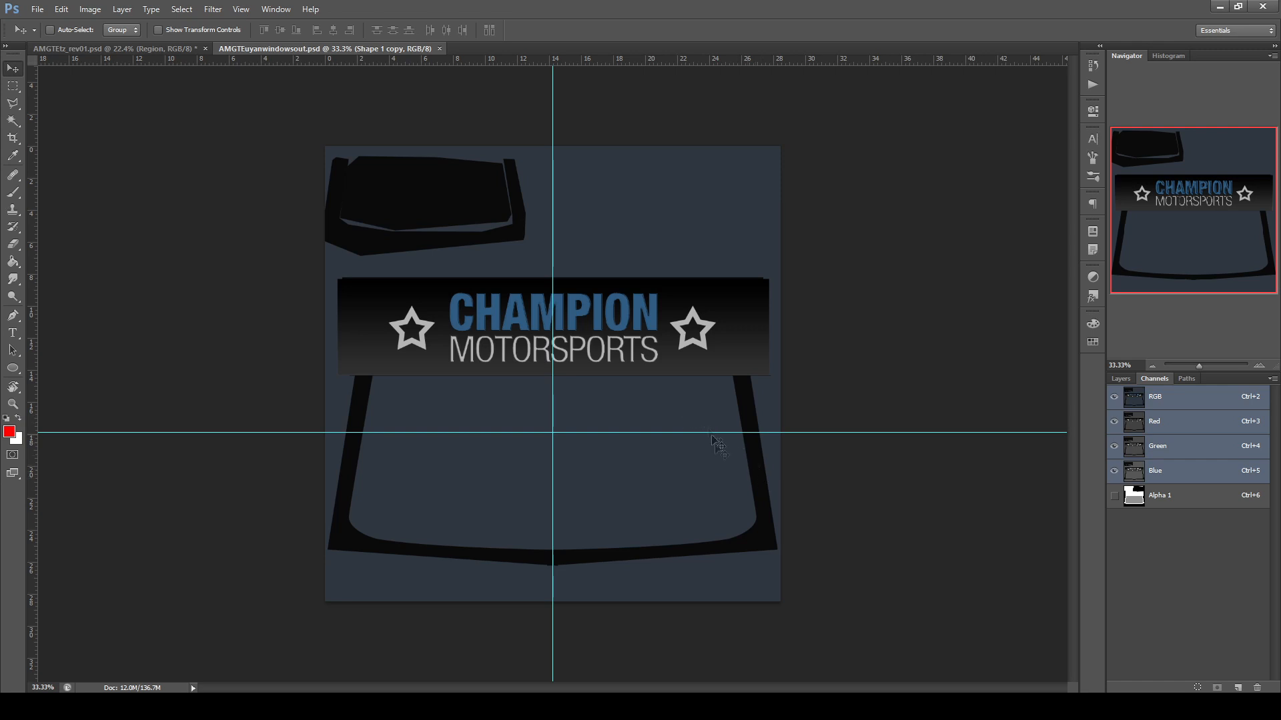
left_click(1121, 378)
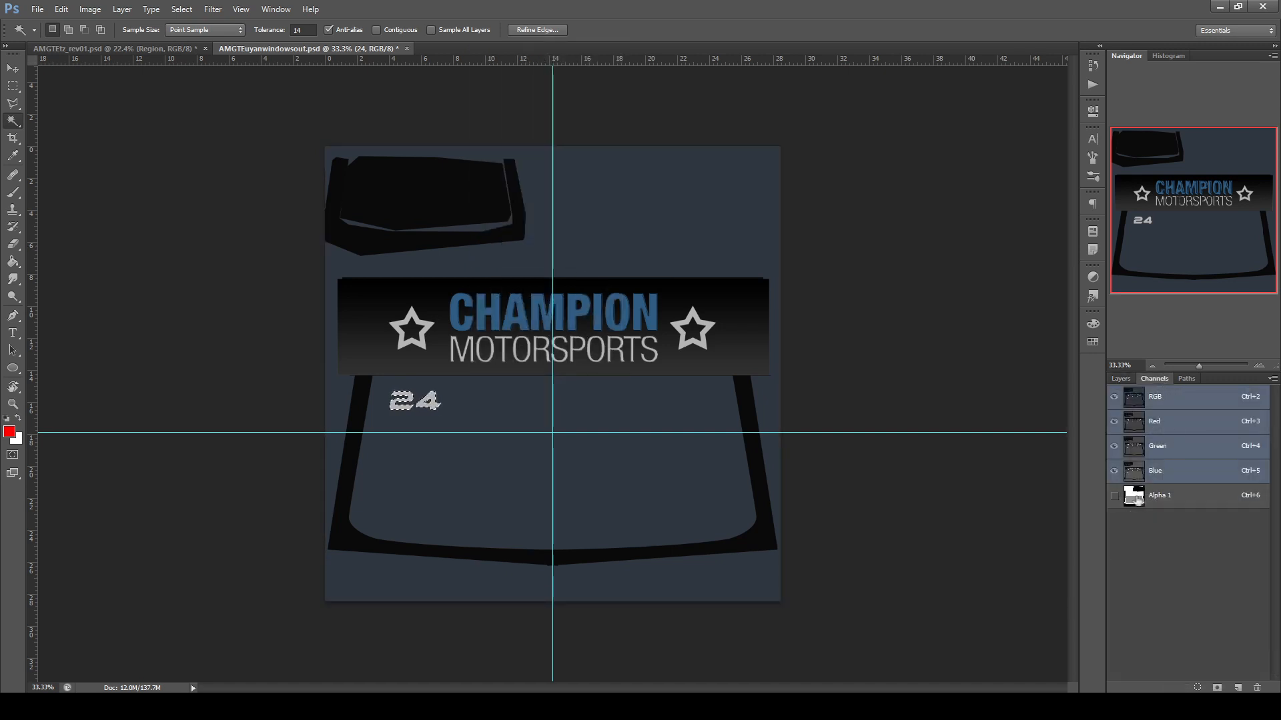
left_click(1158, 495)
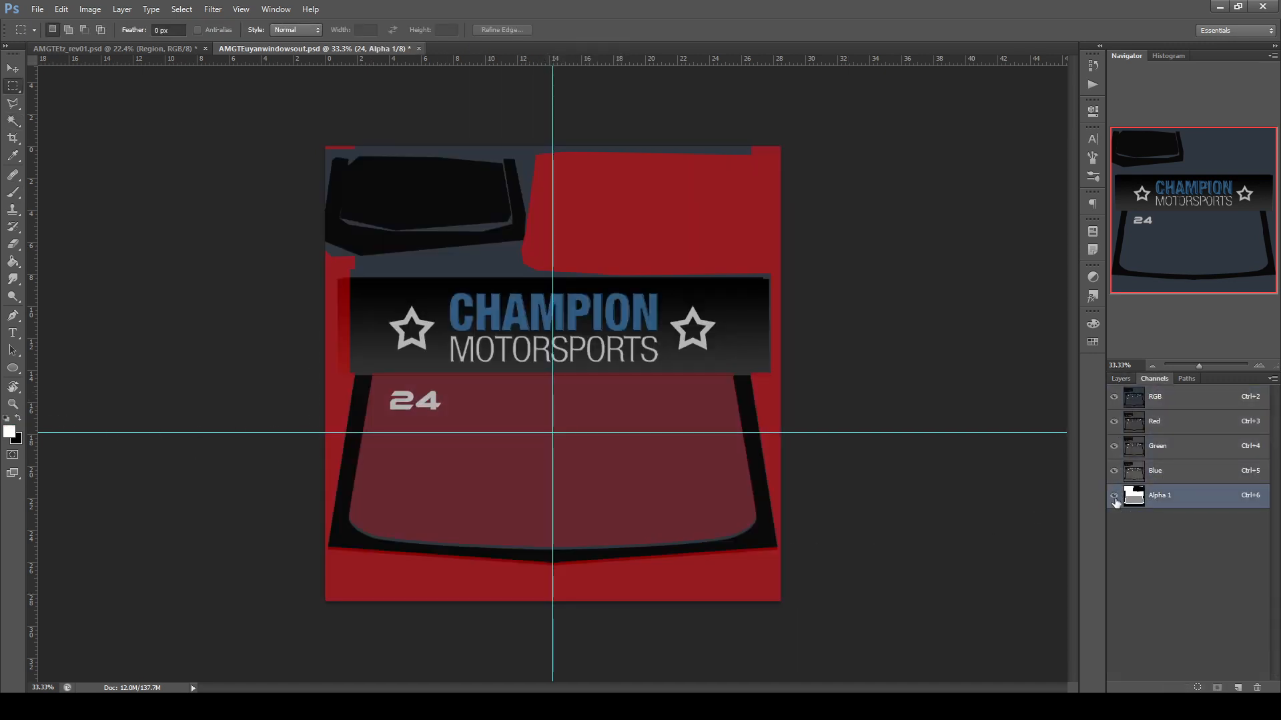
left_click(1113, 495)
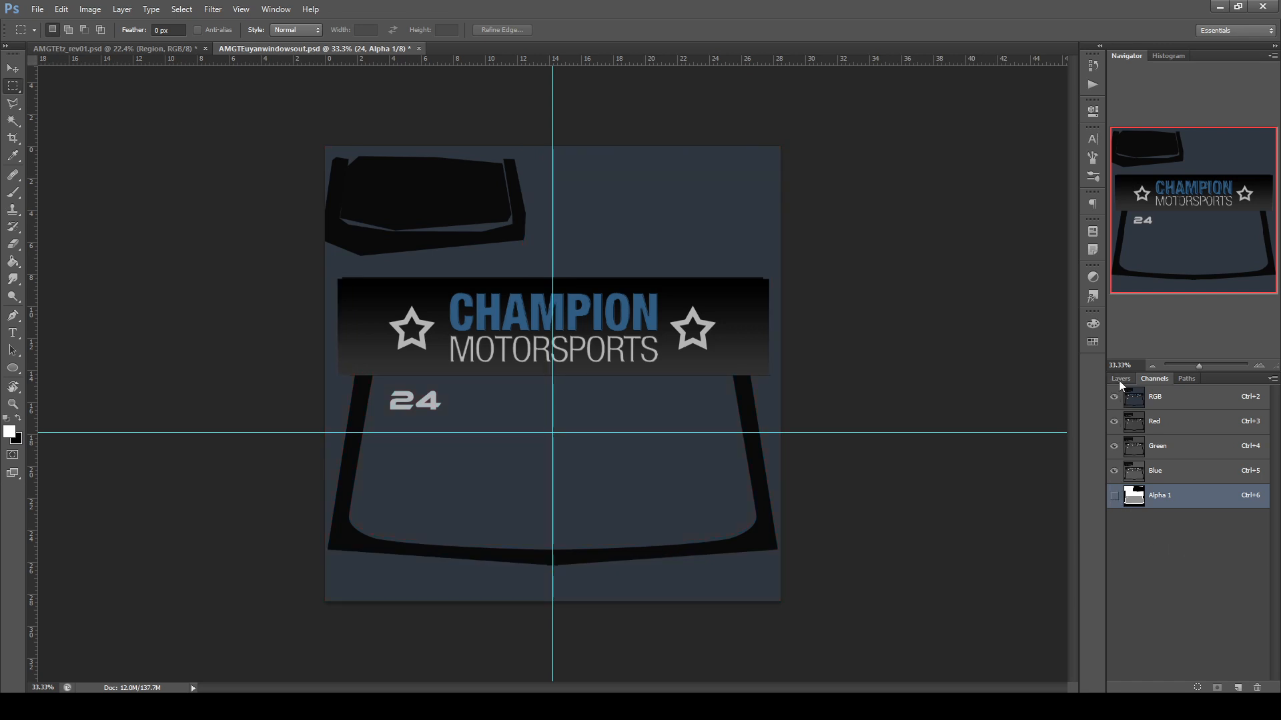
left_click(1120, 378)
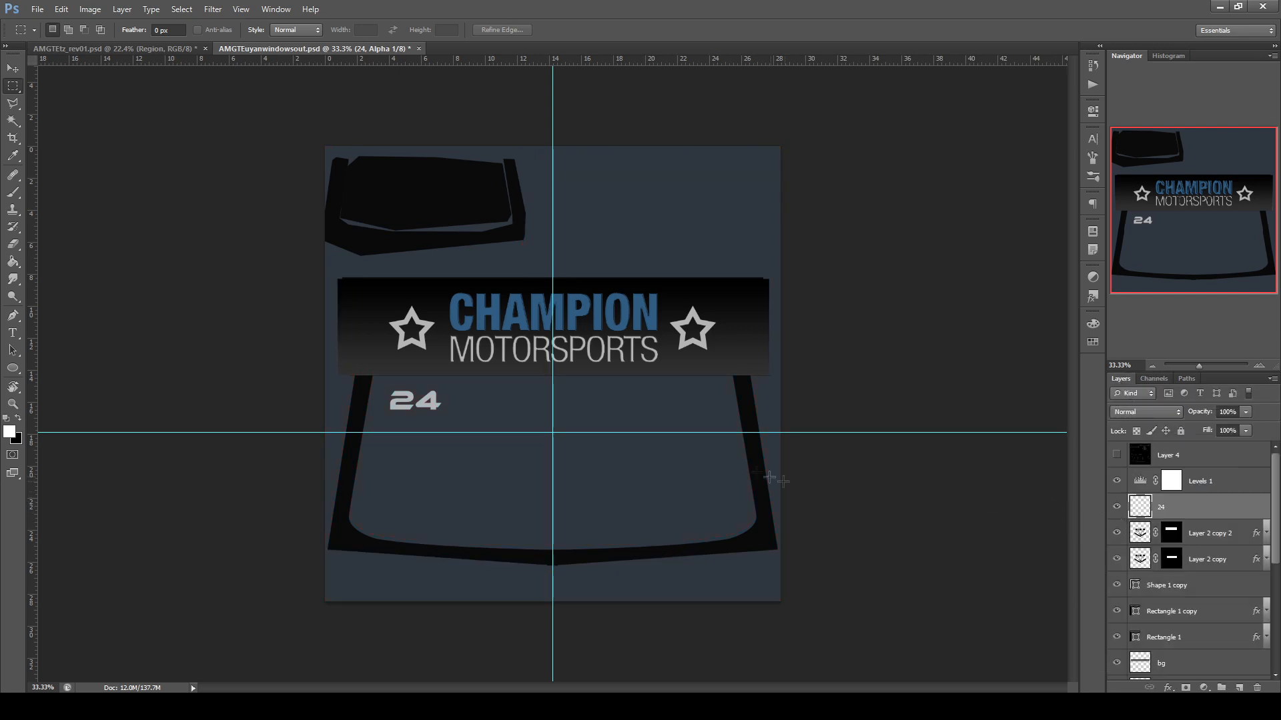
left_click(36, 9)
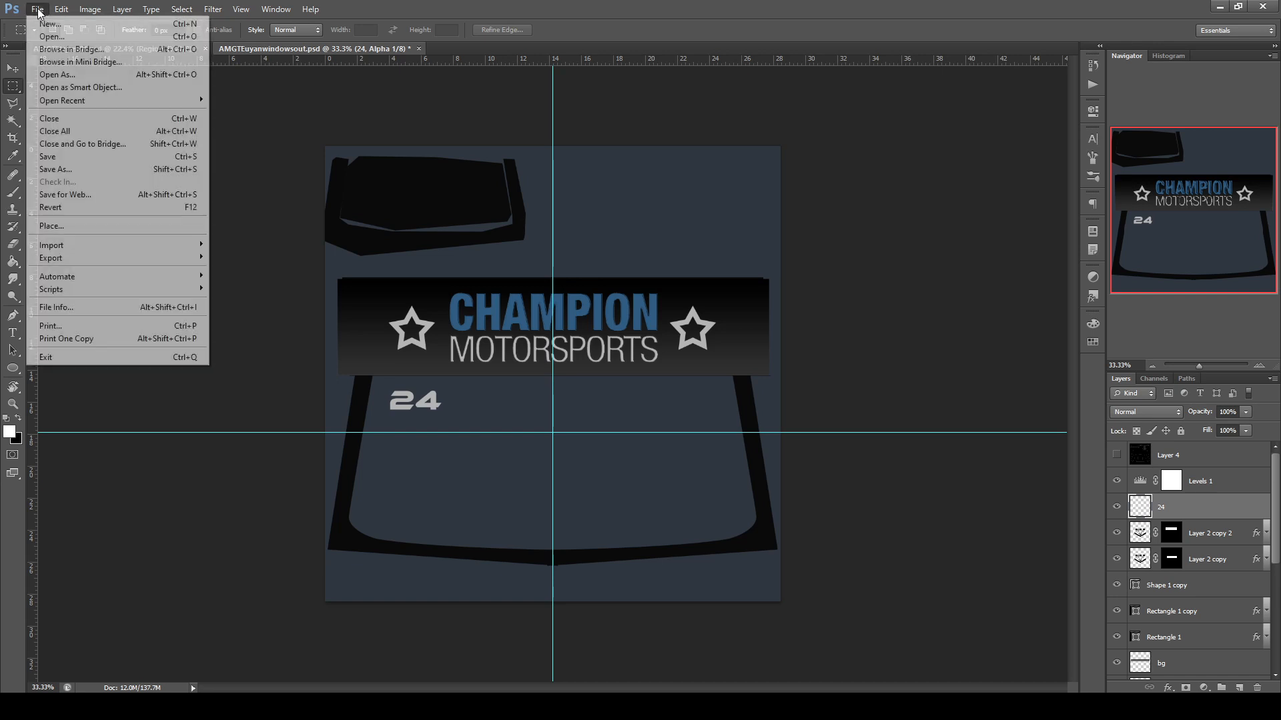
Save the windshield artwork to the Desktop as the alt13Tnadzwindshield DDS texture.
left_click(55, 169)
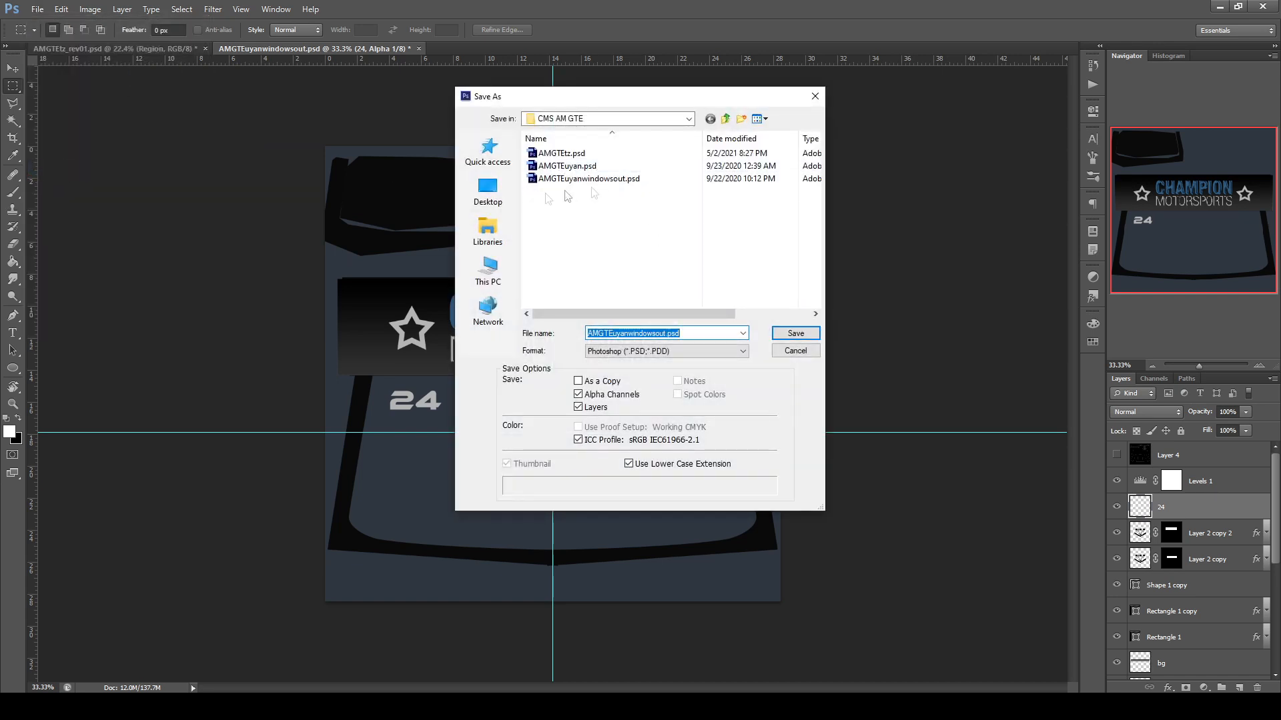
left_click(487, 190)
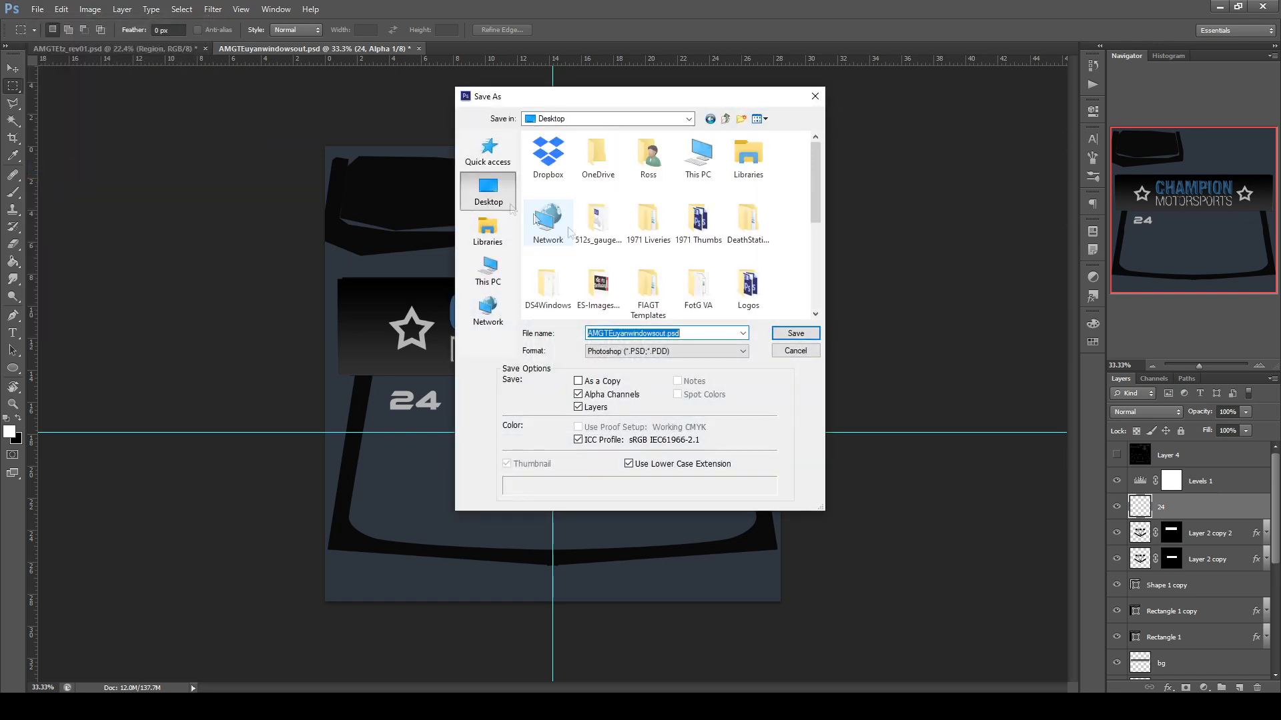
left_click(549, 286)
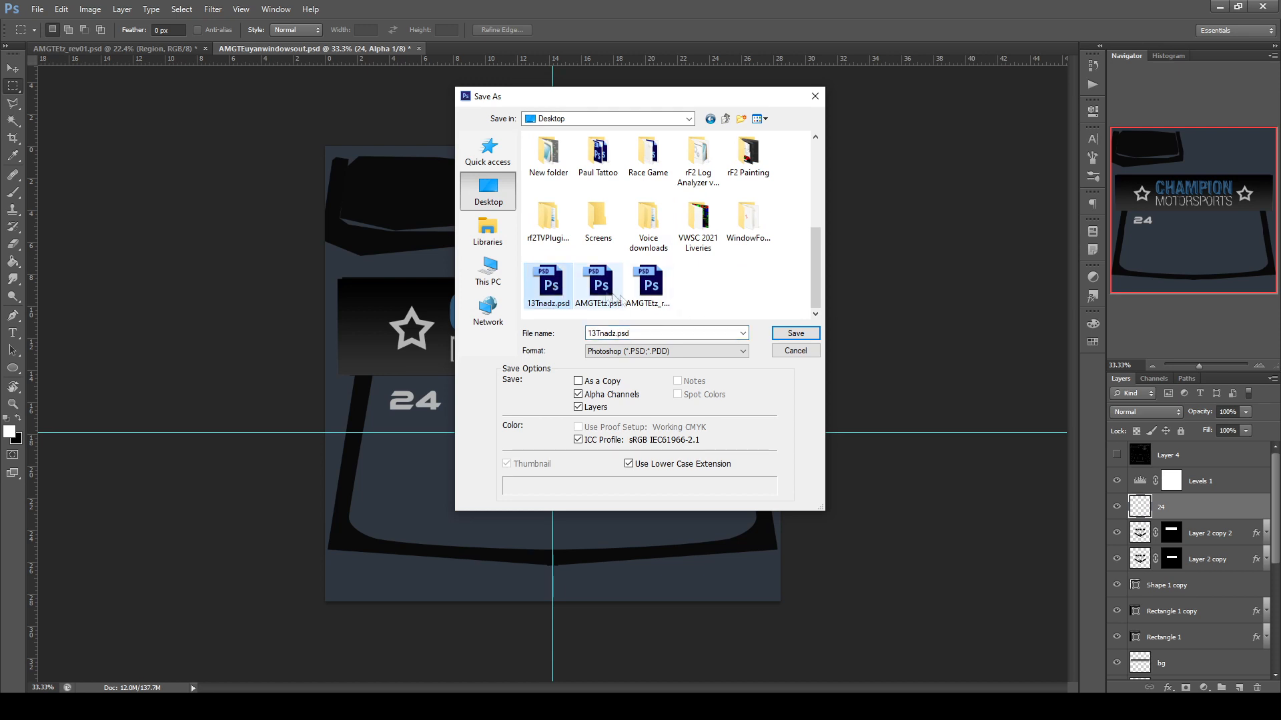
left_click(665, 350)
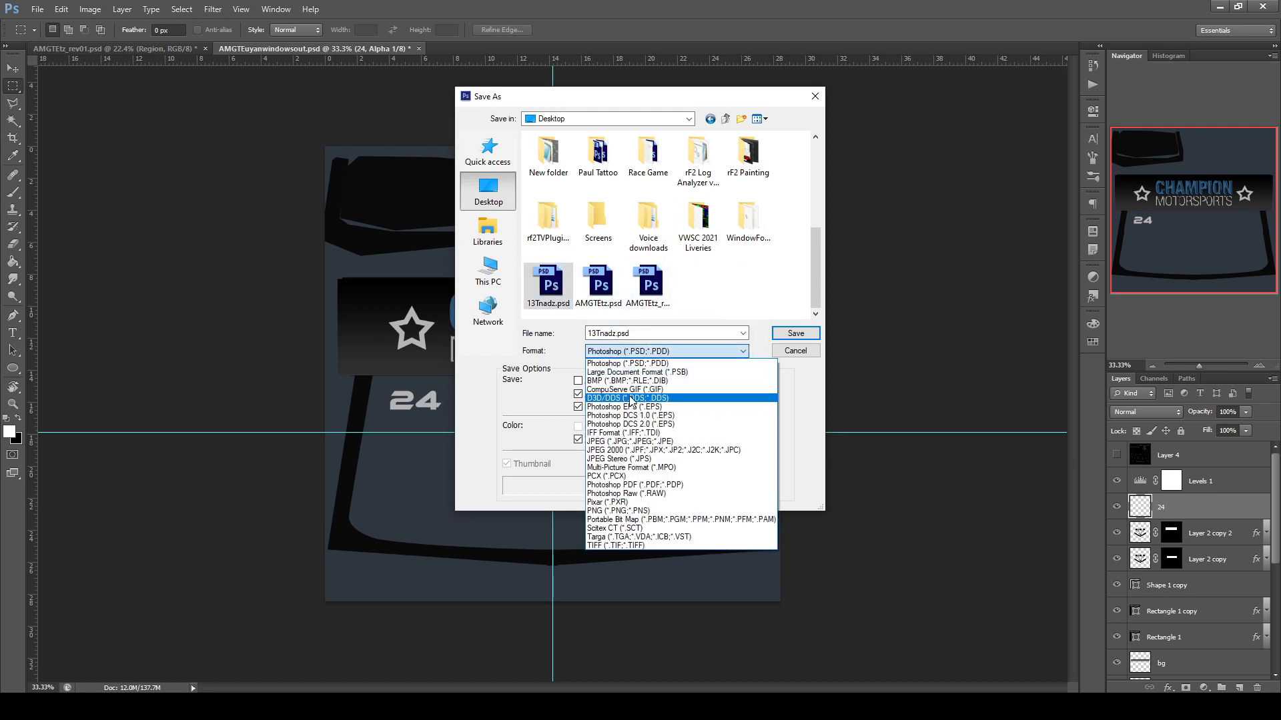
left_click(626, 397)
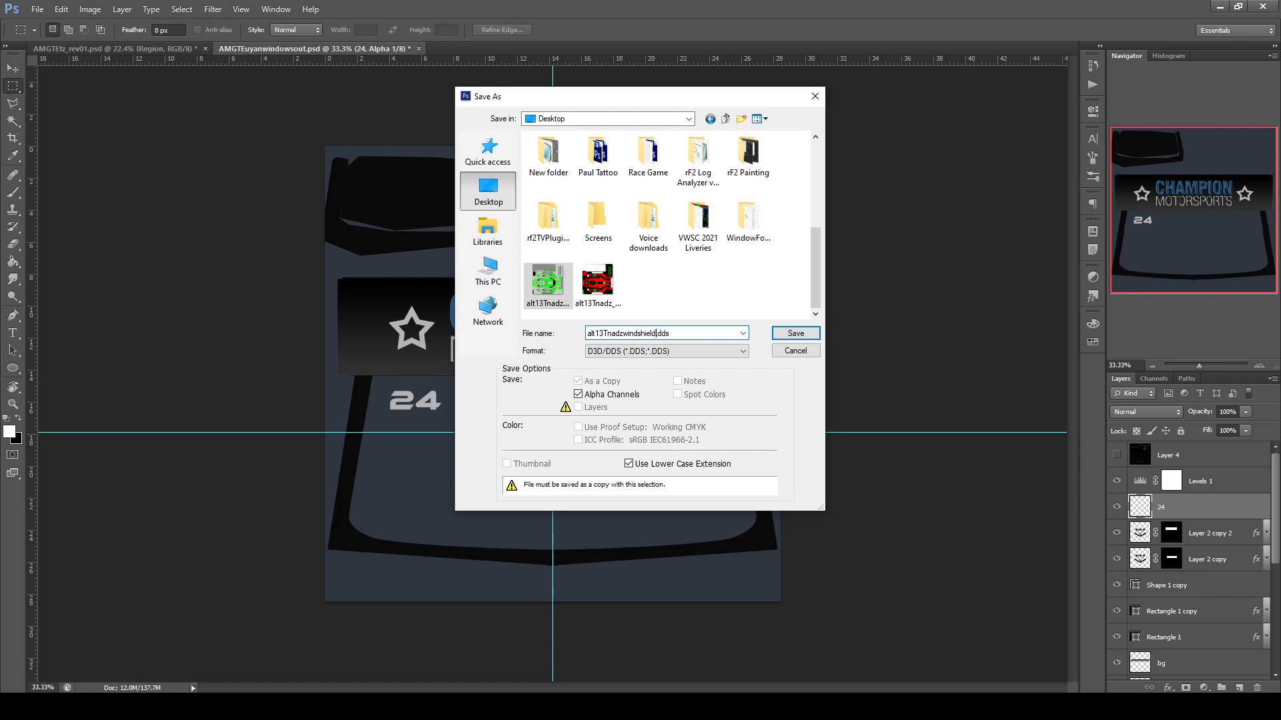
left_click(794, 332)
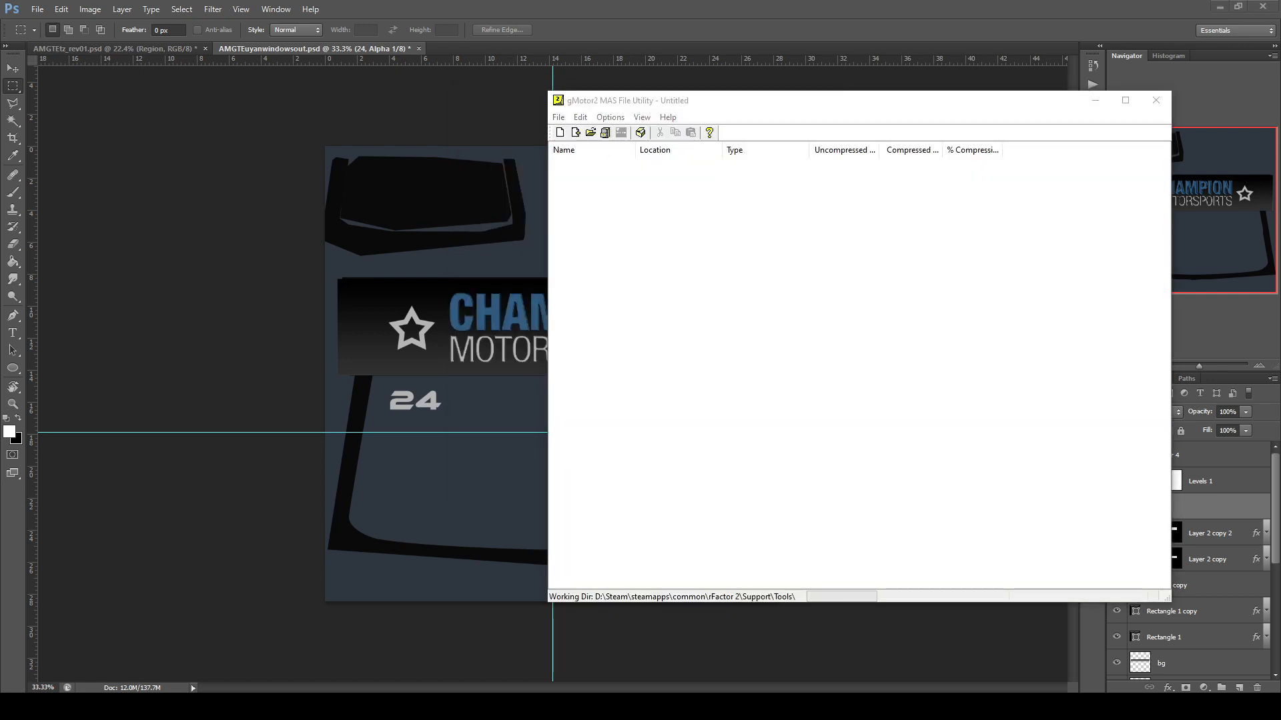
Add the three alt13Tnadz DDS files to a new MAS archive and save it as 'alt'.
left_click(590, 133)
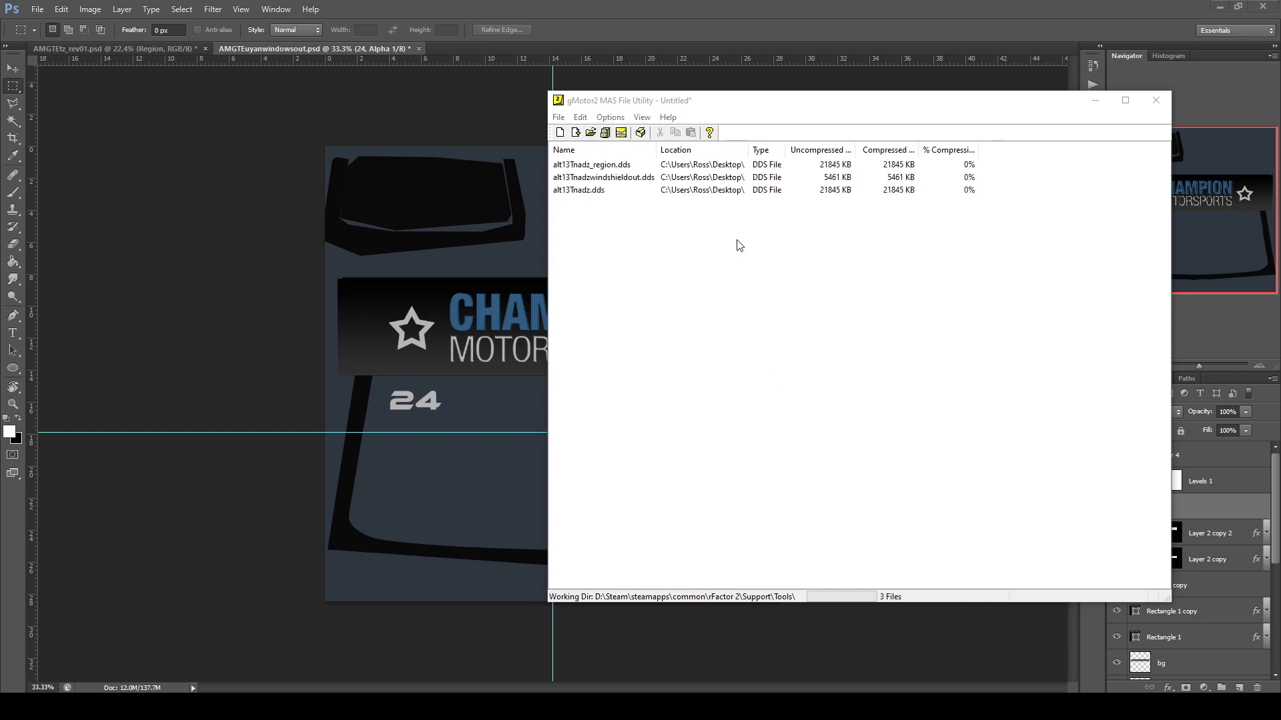
mouse_move(560, 121)
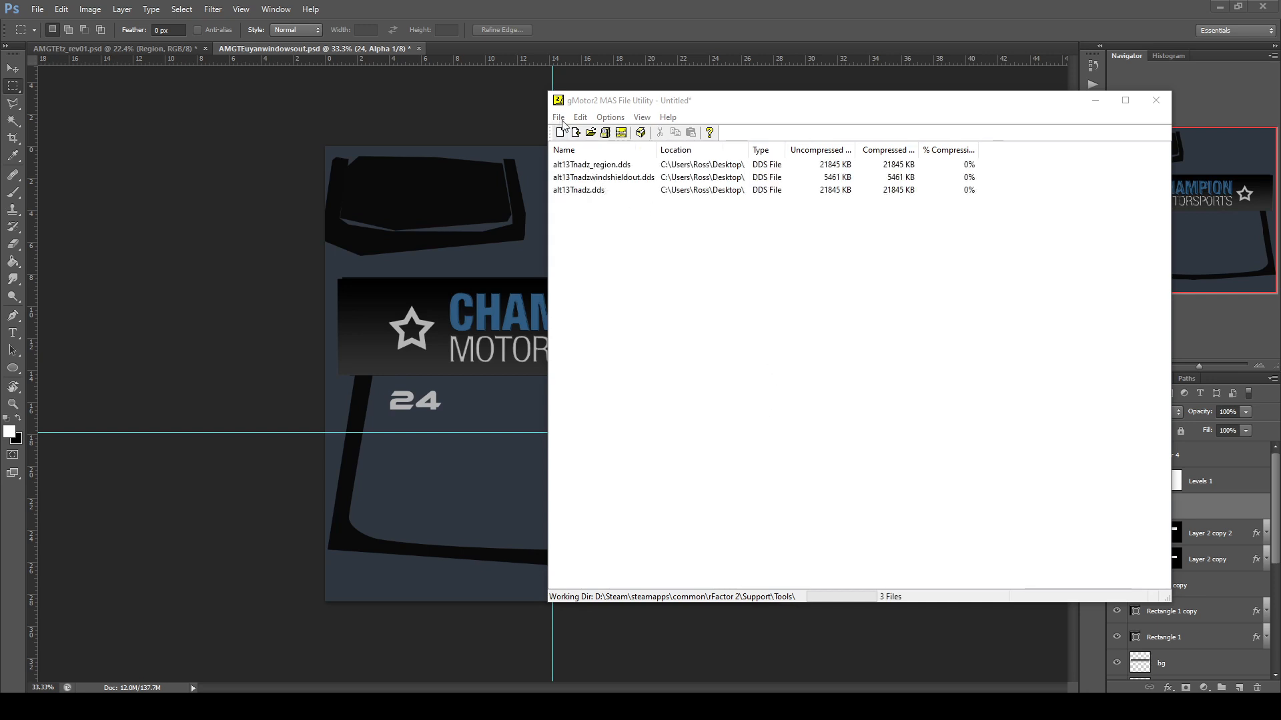
left_click(559, 117)
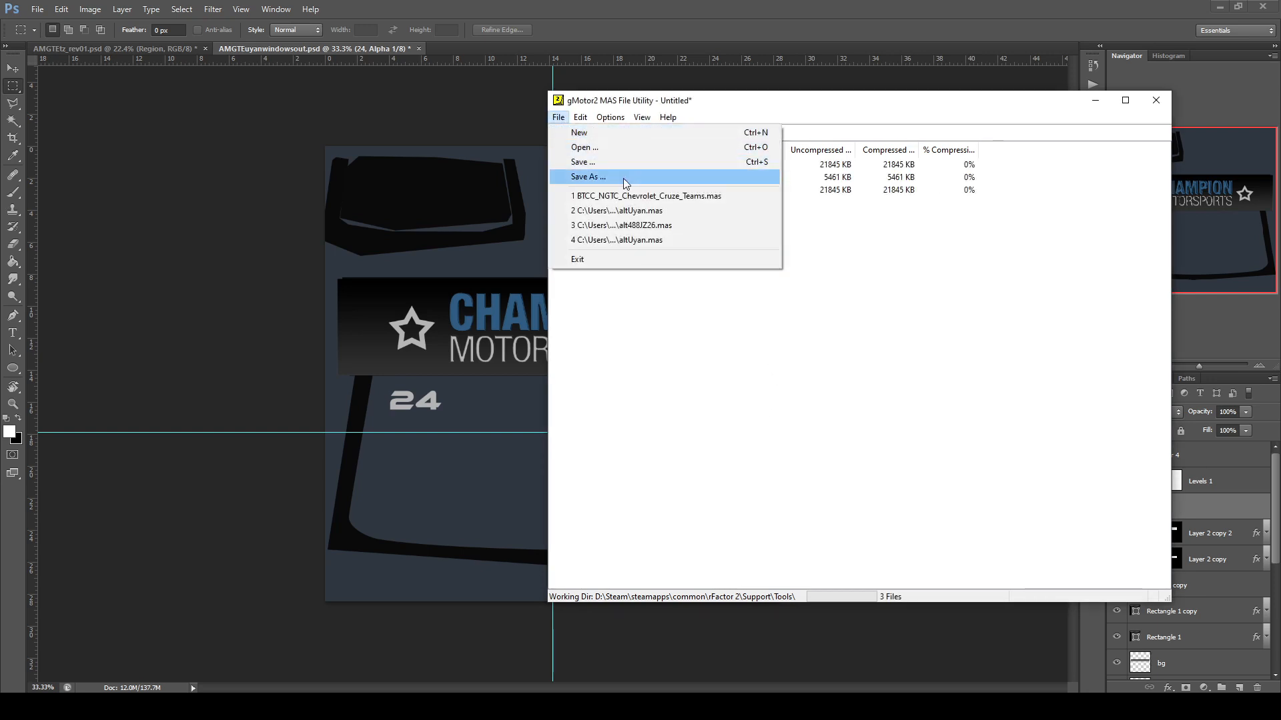
left_click(587, 176)
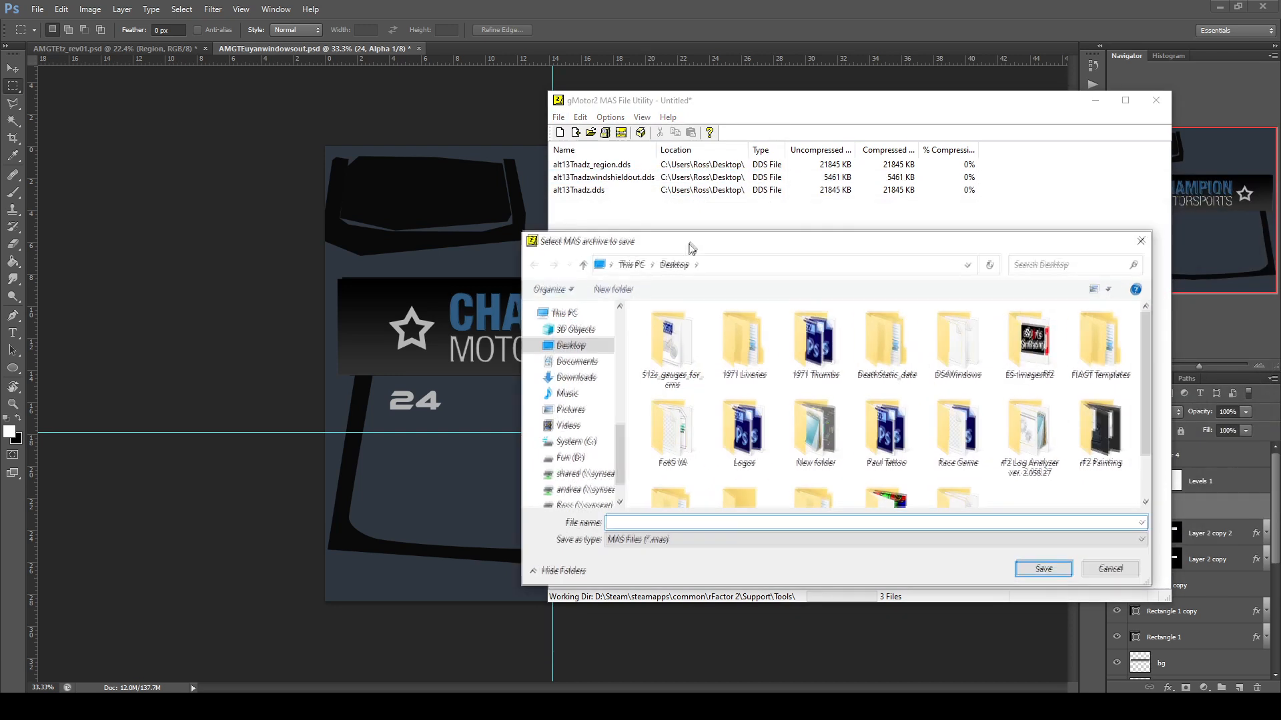
type("alt")
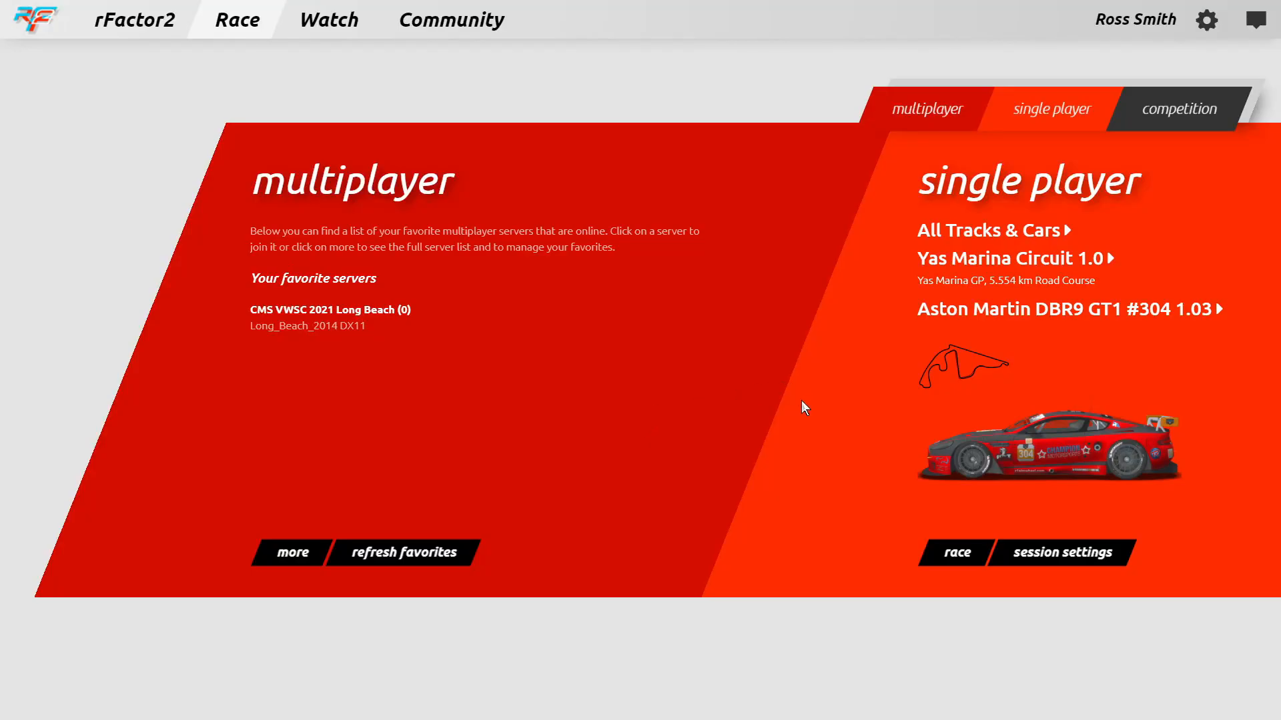
mouse_move(997, 308)
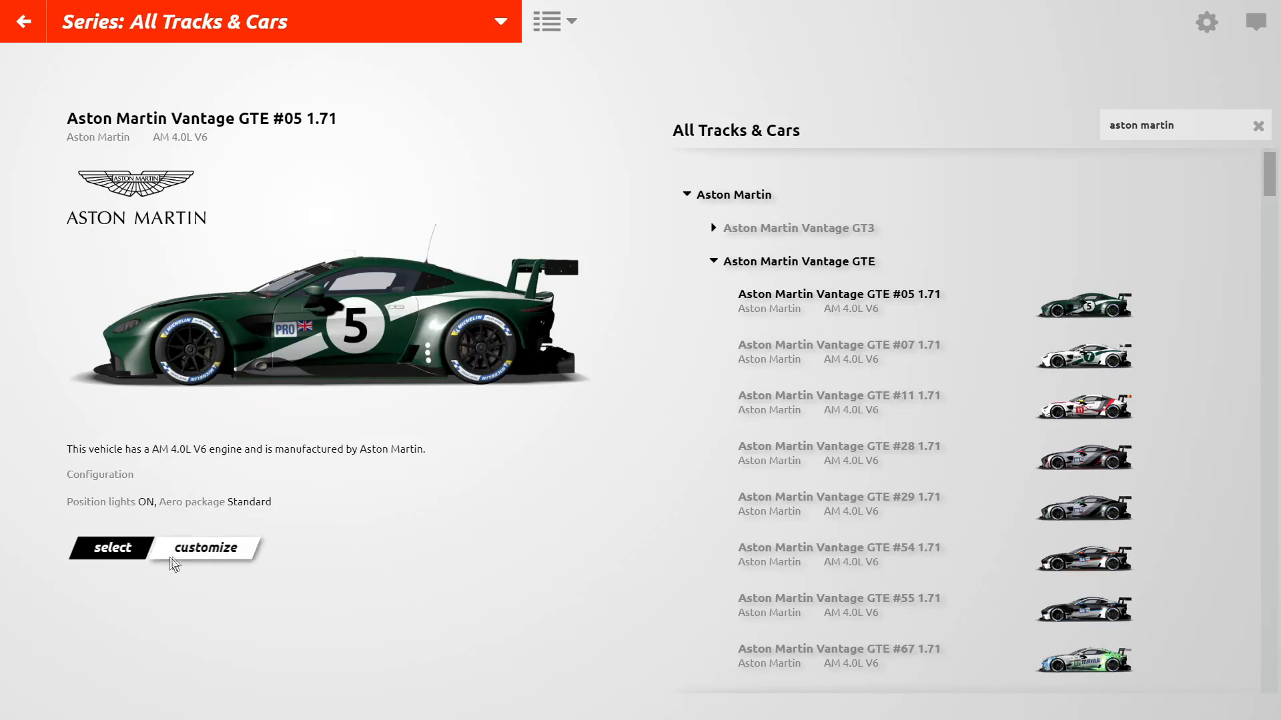
Customize the Vantage GTE #05 in the showroom and switch to the Create skin tab.
left_click(205, 547)
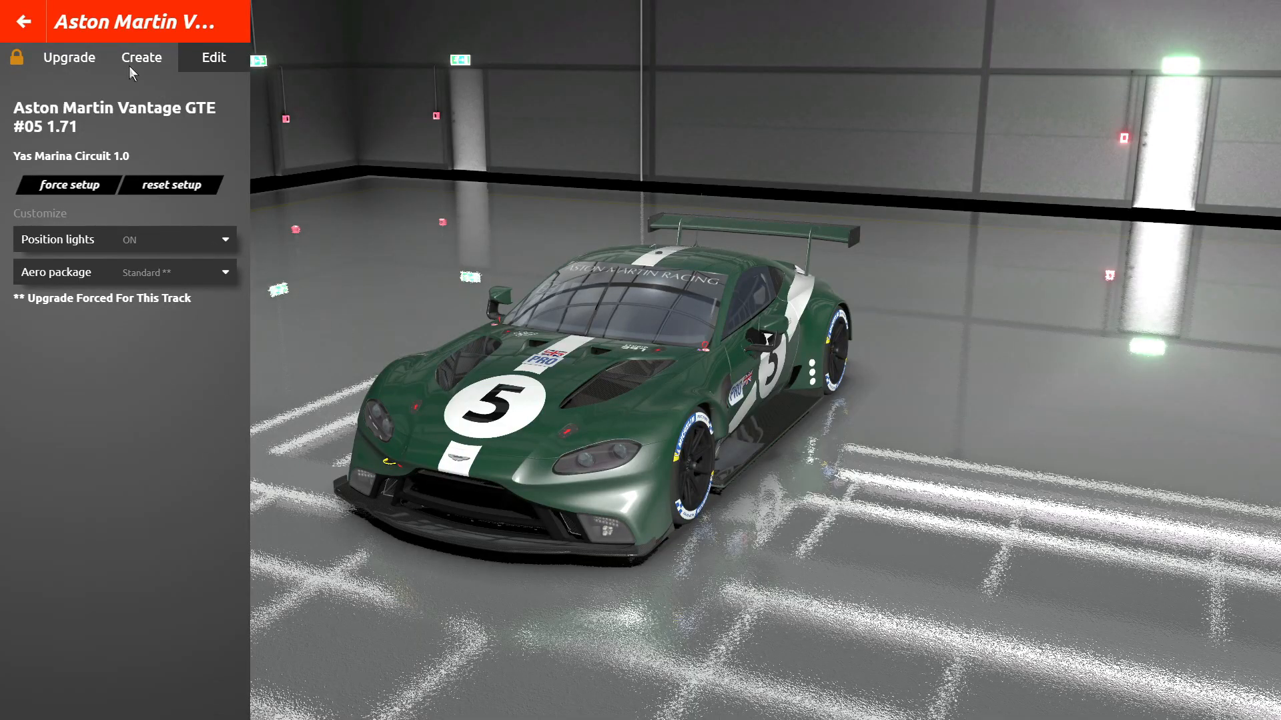
left_click(140, 58)
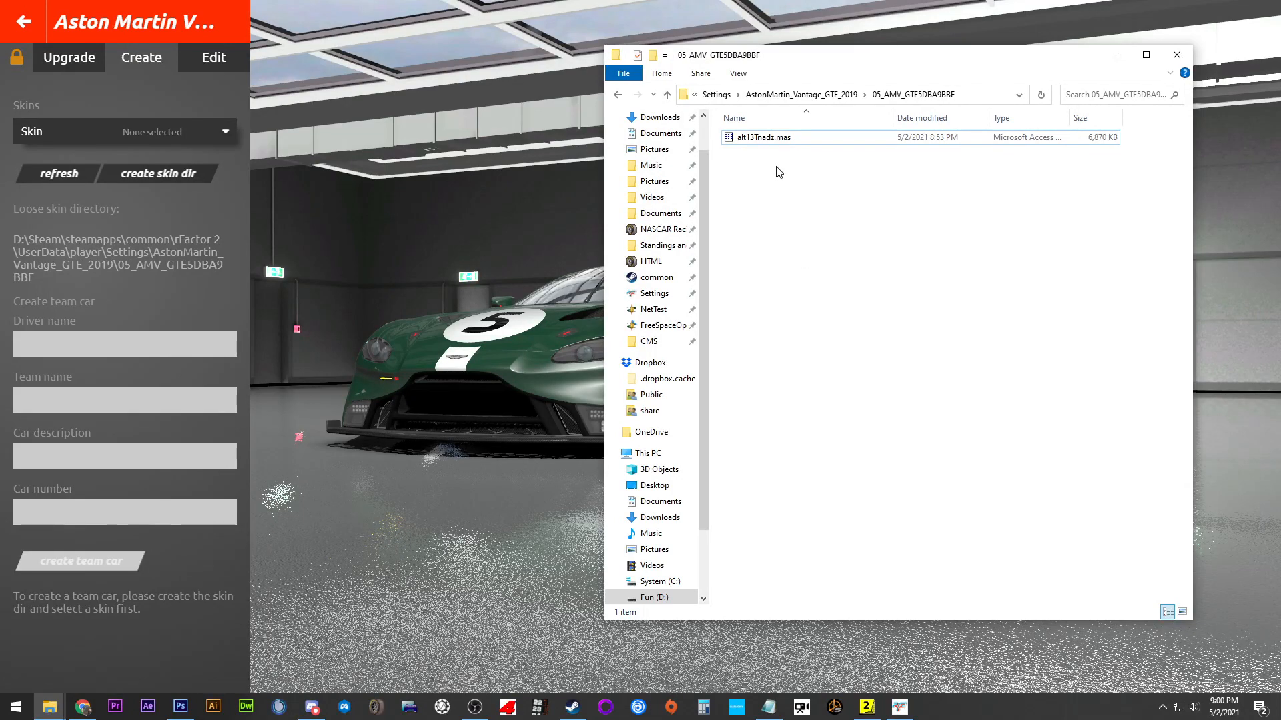
Apply the ALT13TNADZ skin to the Vantage GTE and go to livery material editing.
left_click(225, 131)
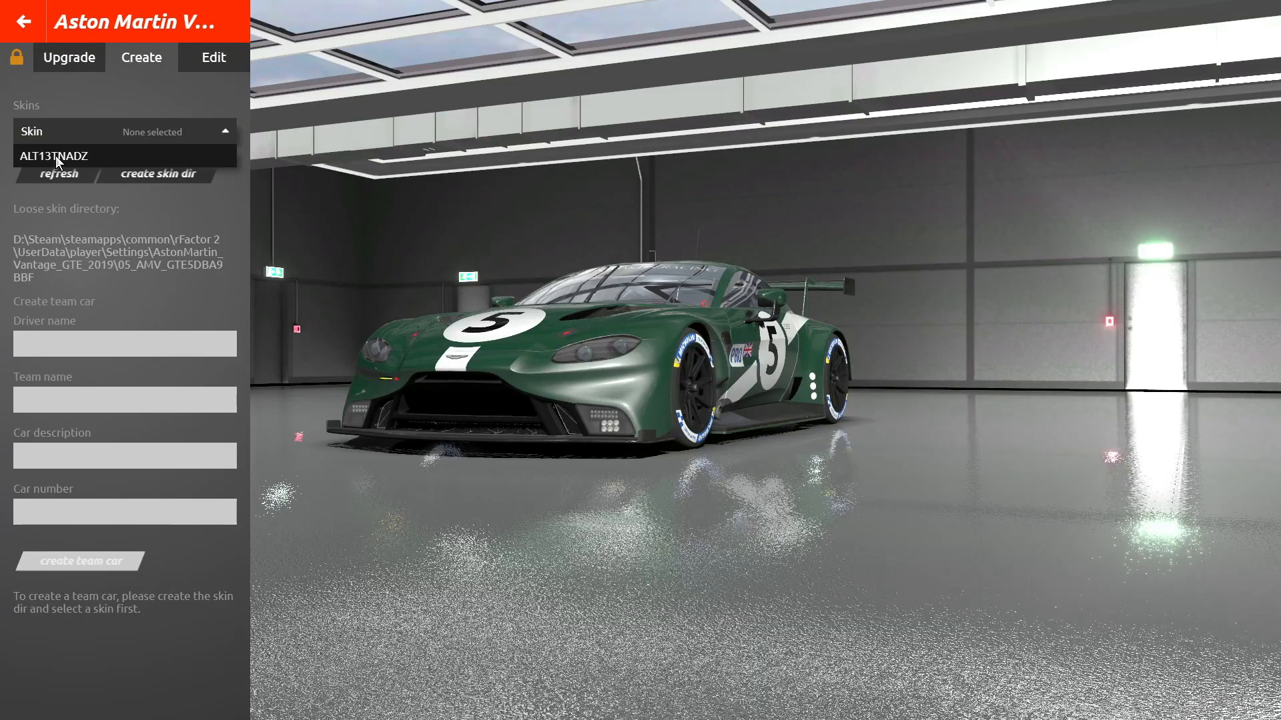
left_click(52, 156)
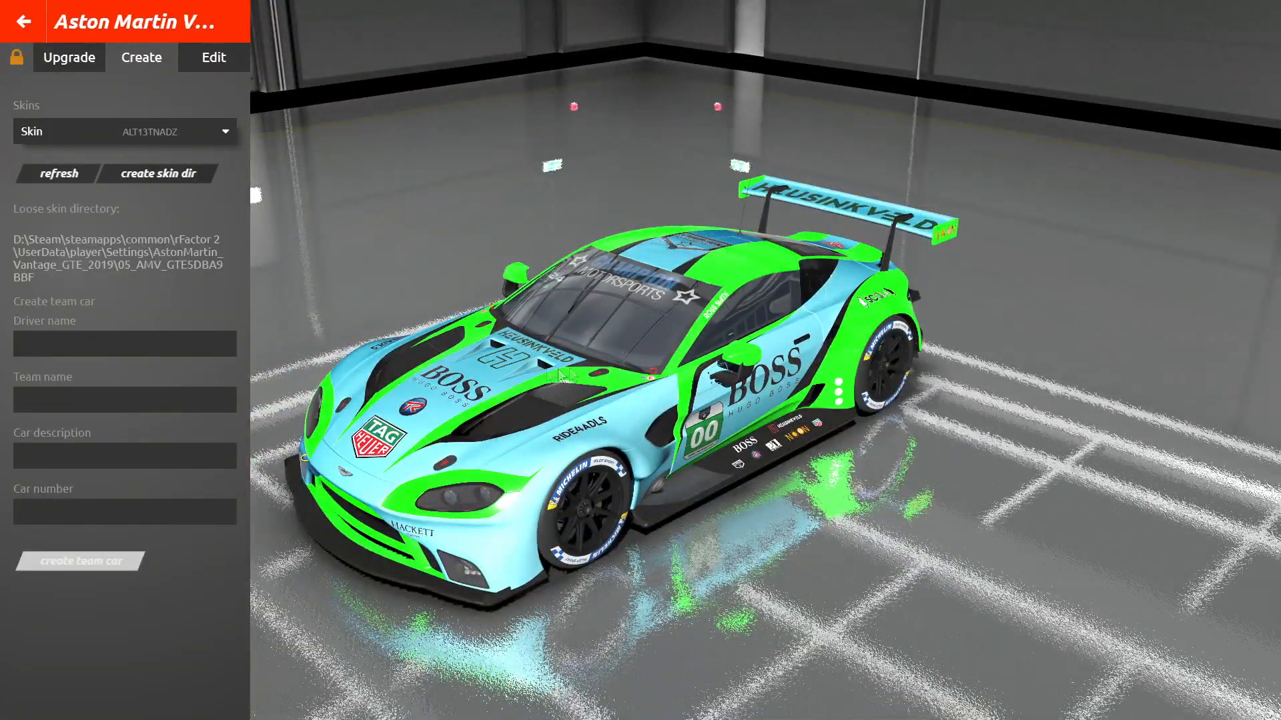
left_click(214, 58)
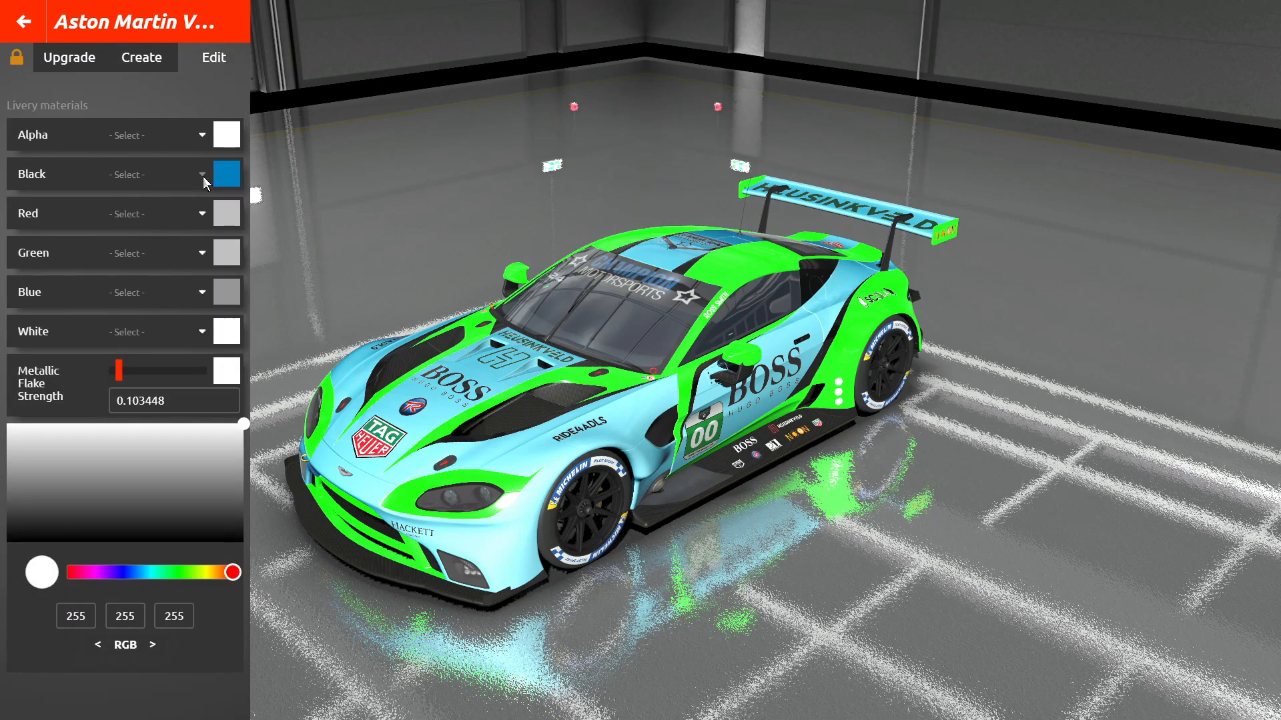
Set the livery's Black material to Chrome, turning the light-blue panels reflective silver.
left_click(227, 174)
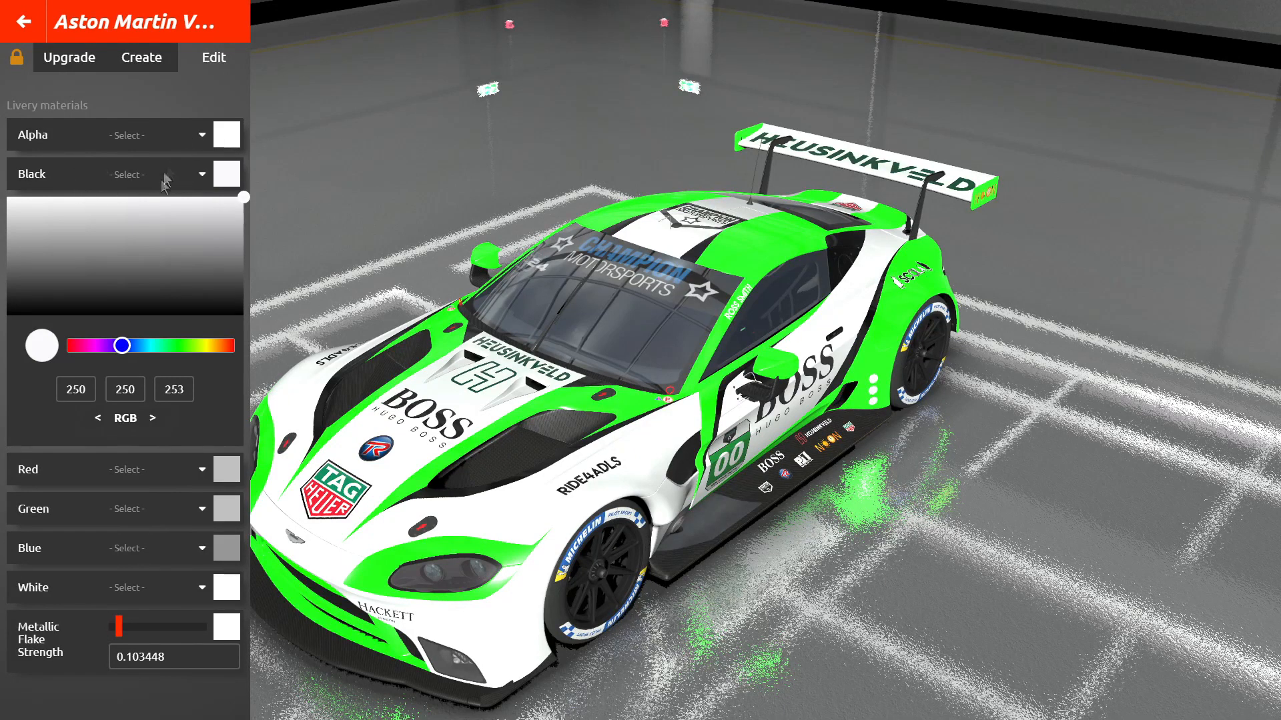
mouse_move(201, 182)
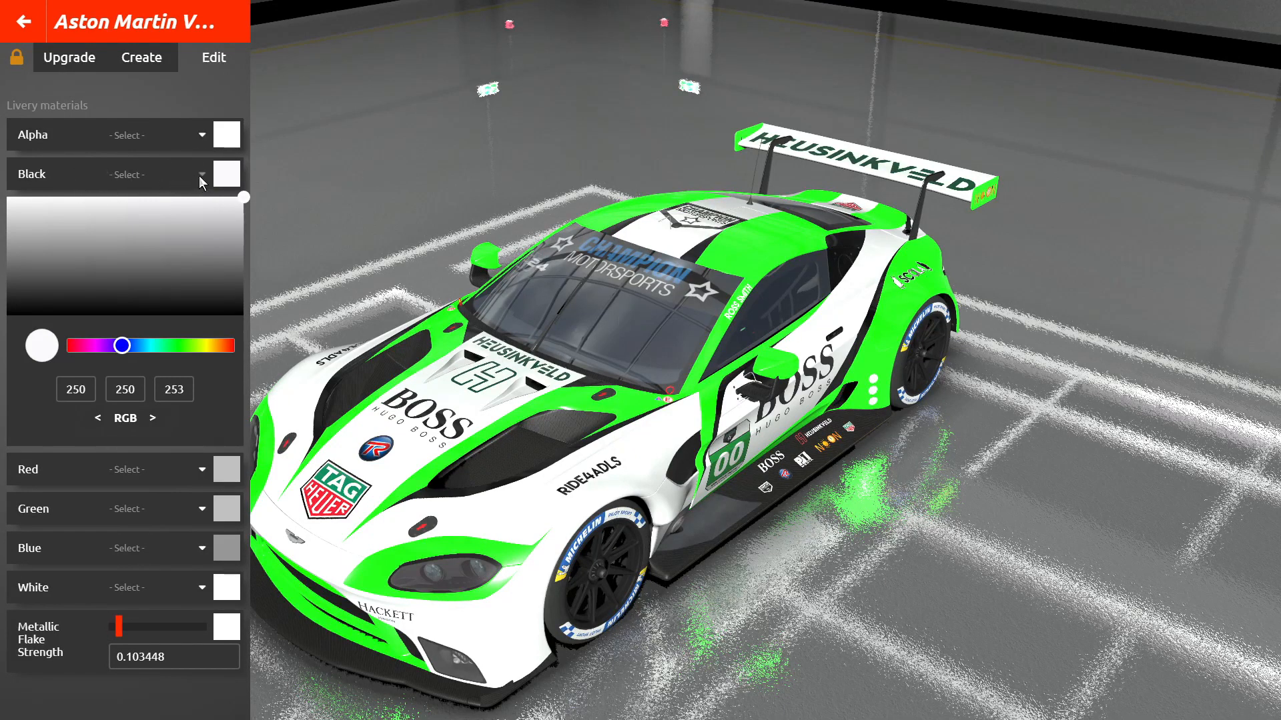
left_click(164, 174)
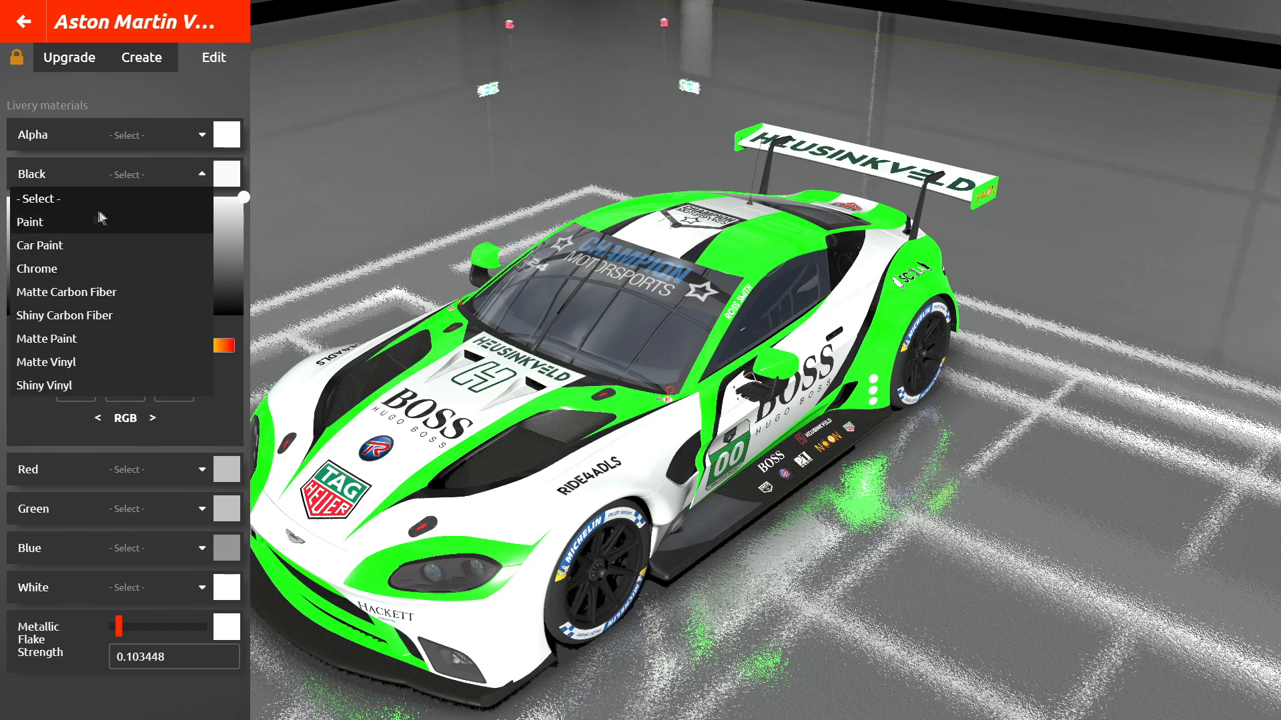
left_click(37, 268)
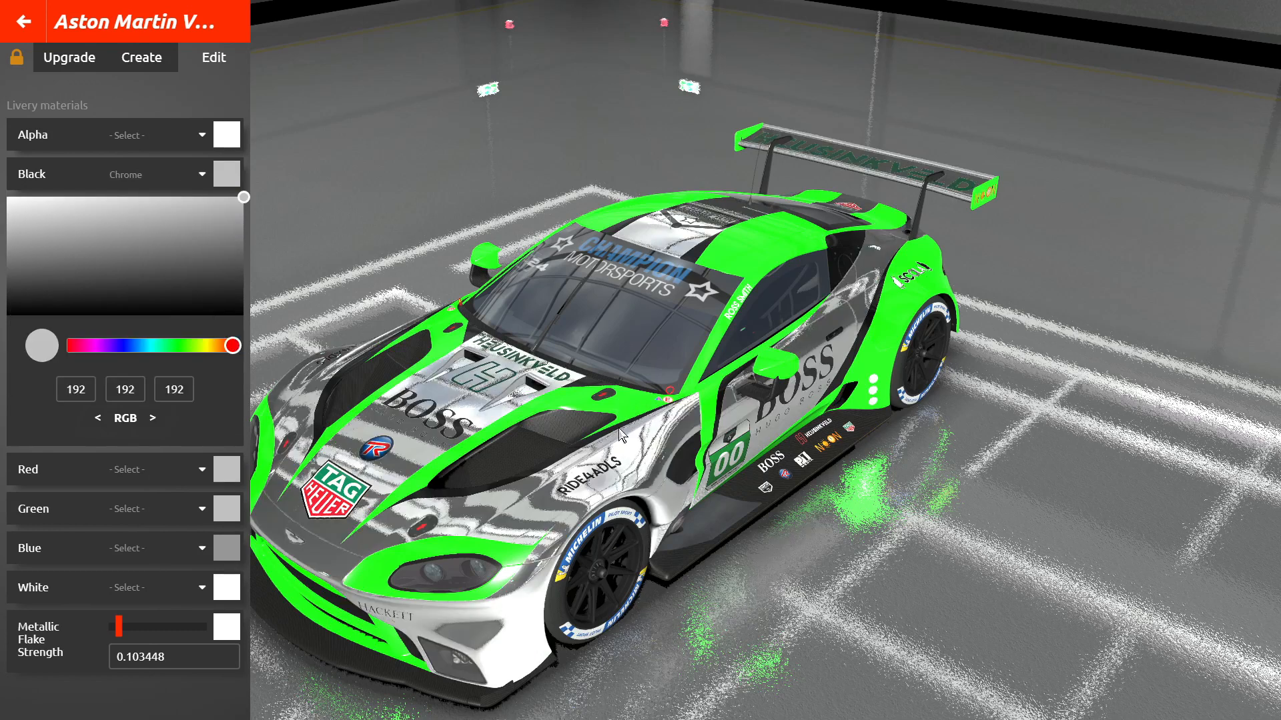